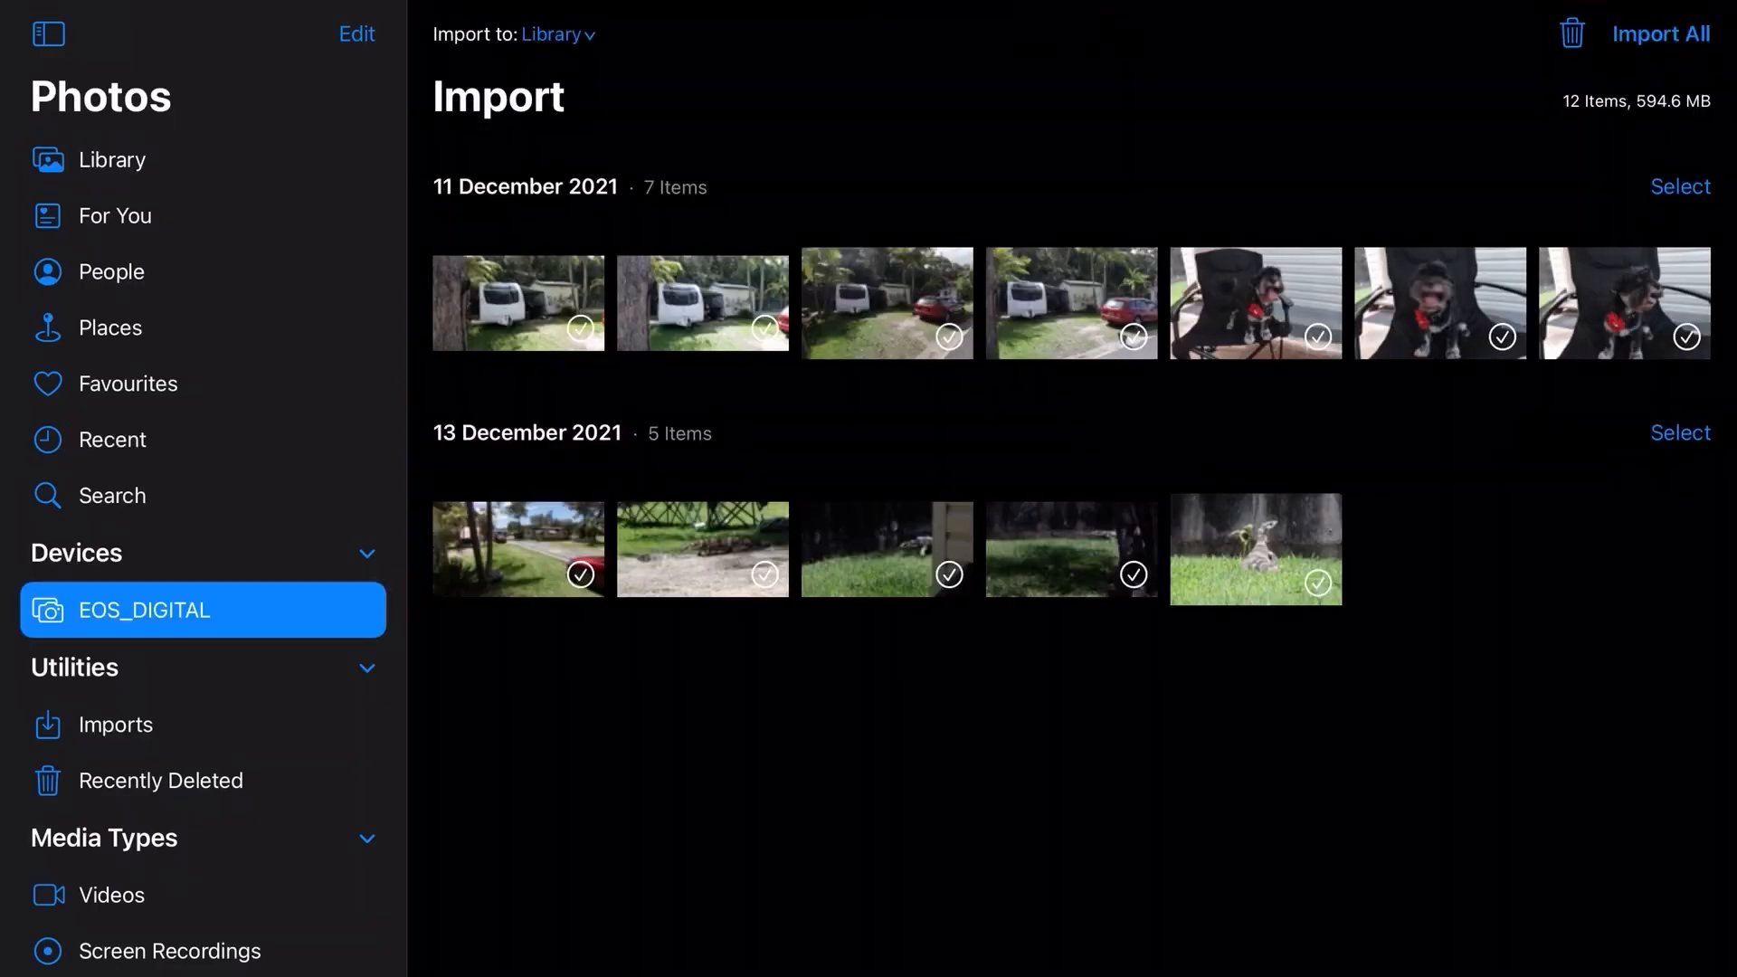
Import all twelve EOS_DIGITAL camera clips into Photos, then bring up KineMaster.
left_click(1662, 34)
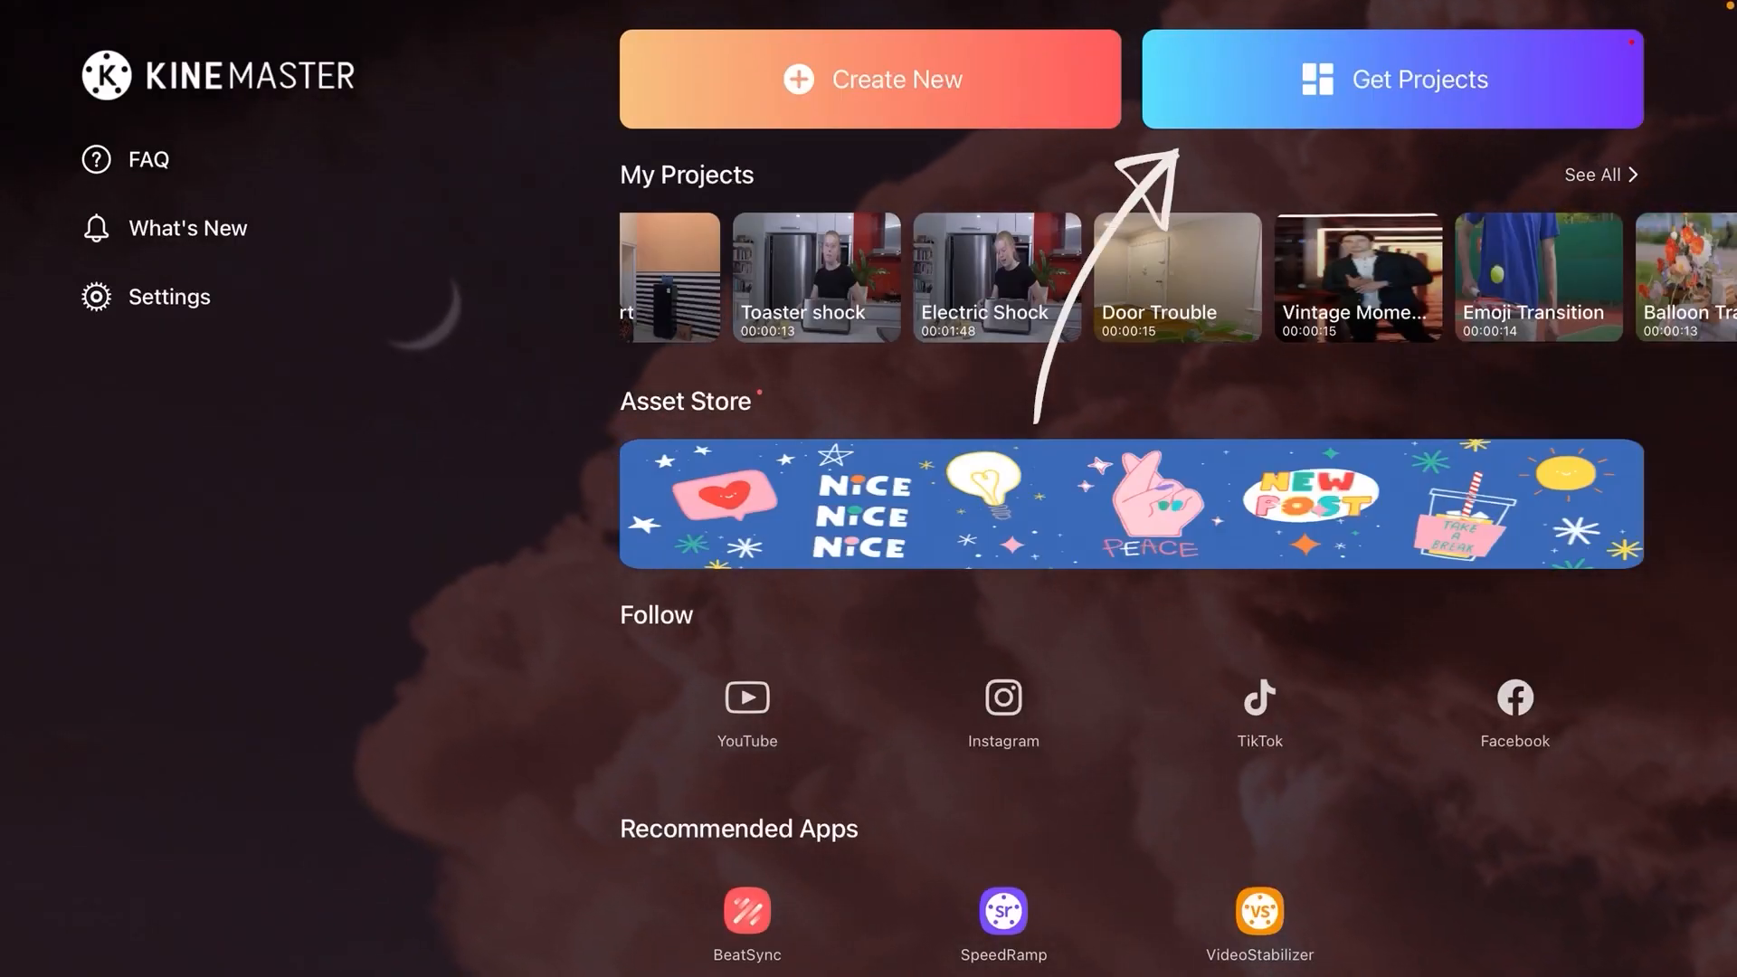
Browse Marketing templates and pick Cherry Blossom Festival, showing its six required assets.
left_click(1392, 78)
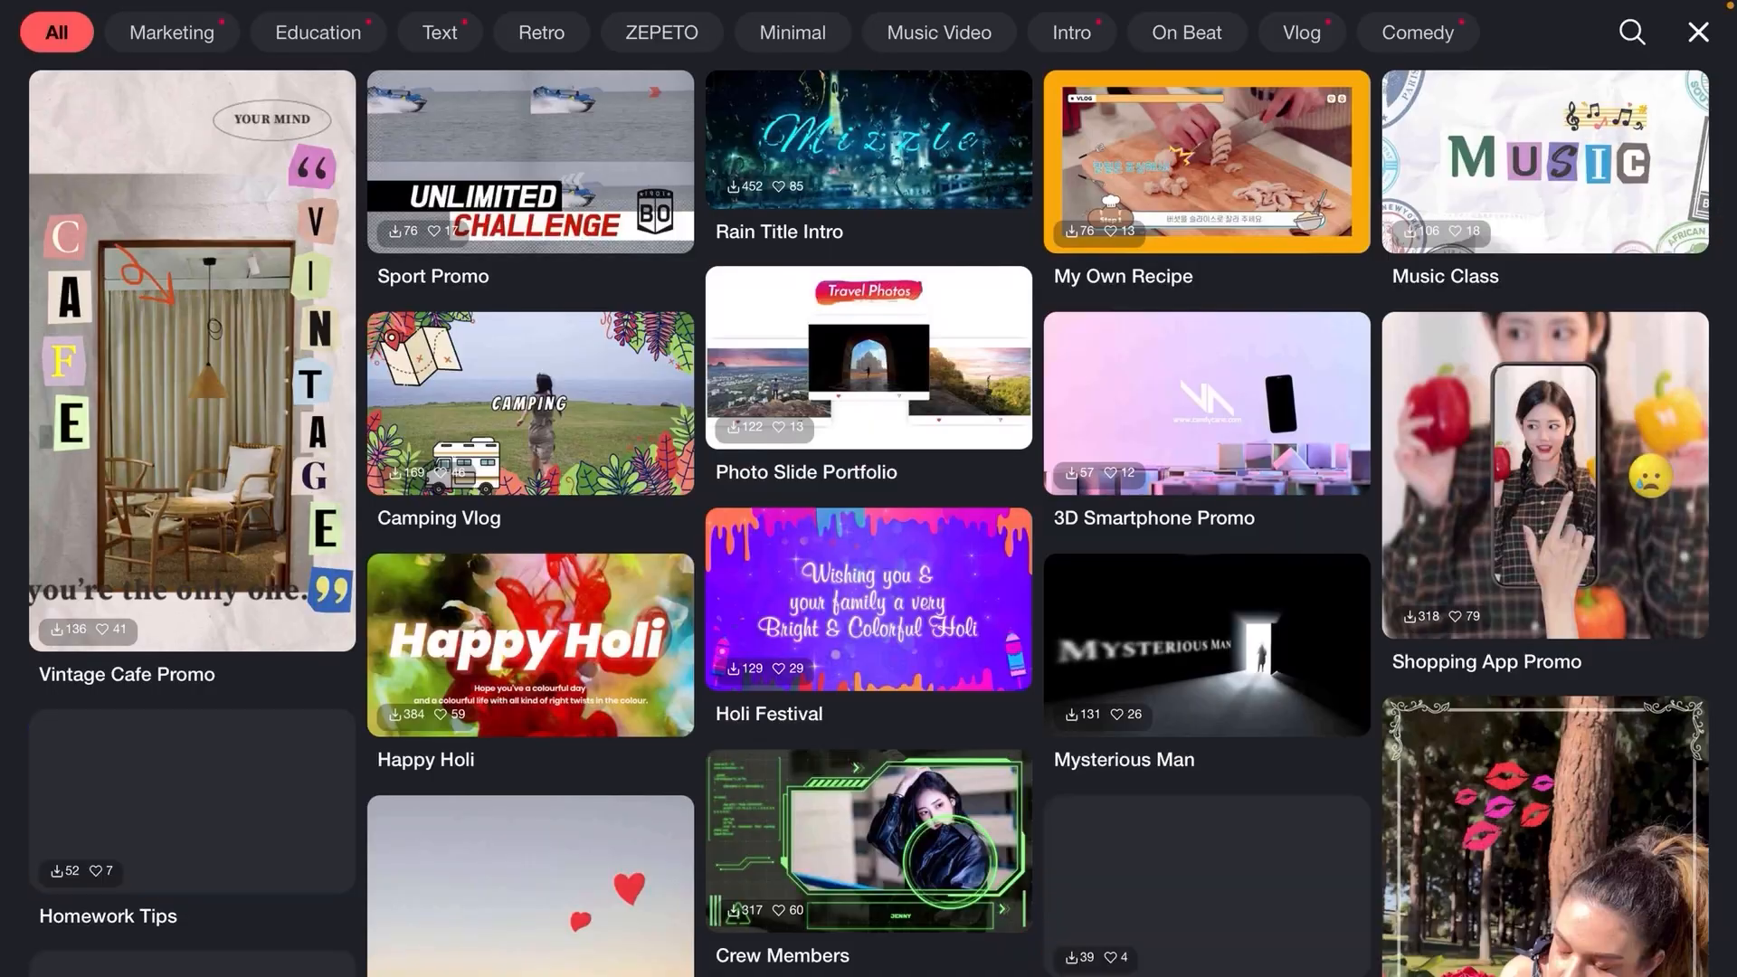
left_click(172, 33)
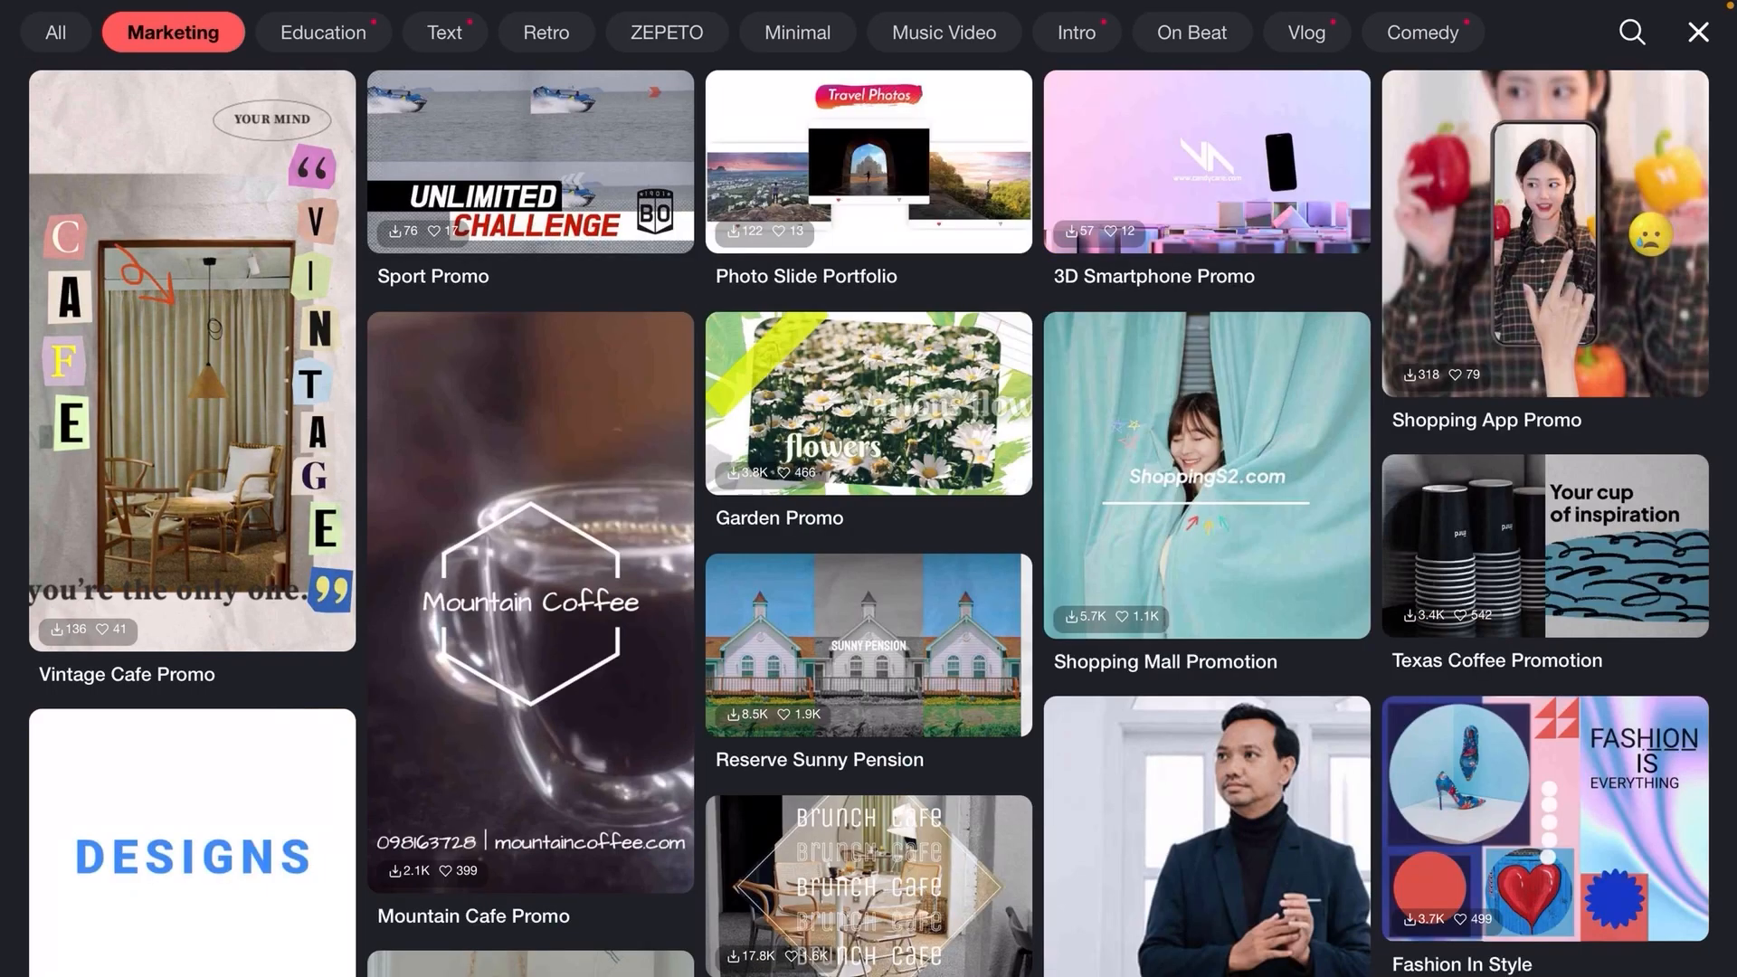
scroll("down", 3)
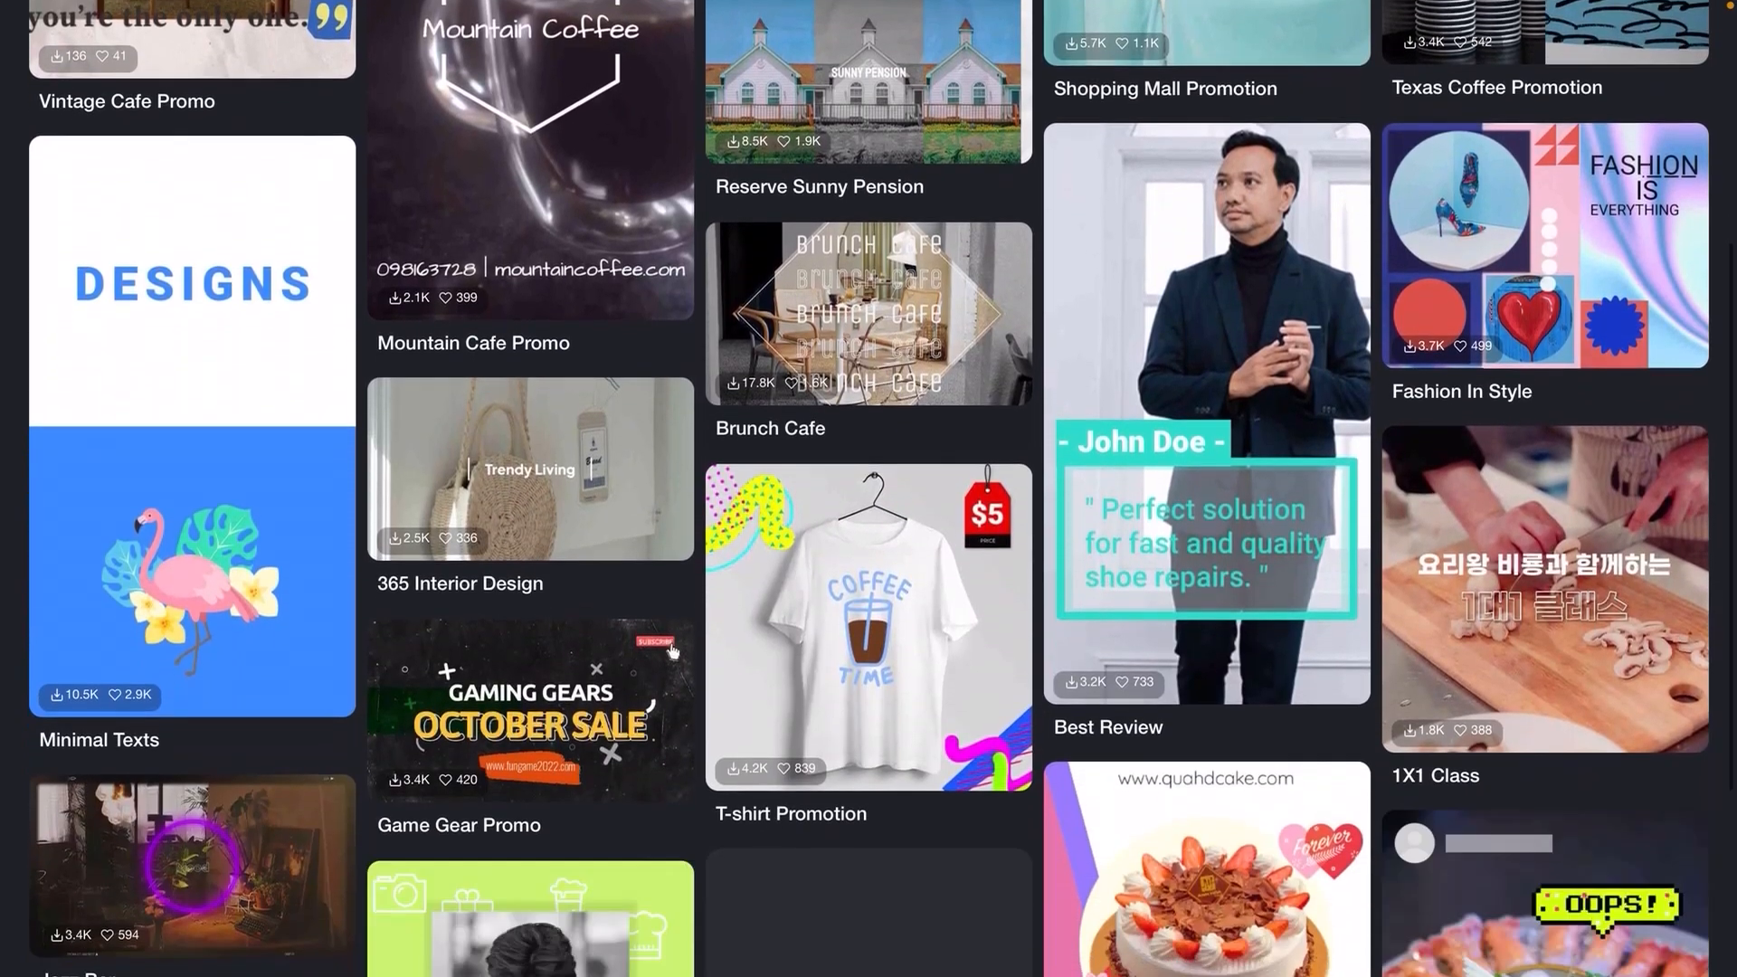
scroll("down", 3)
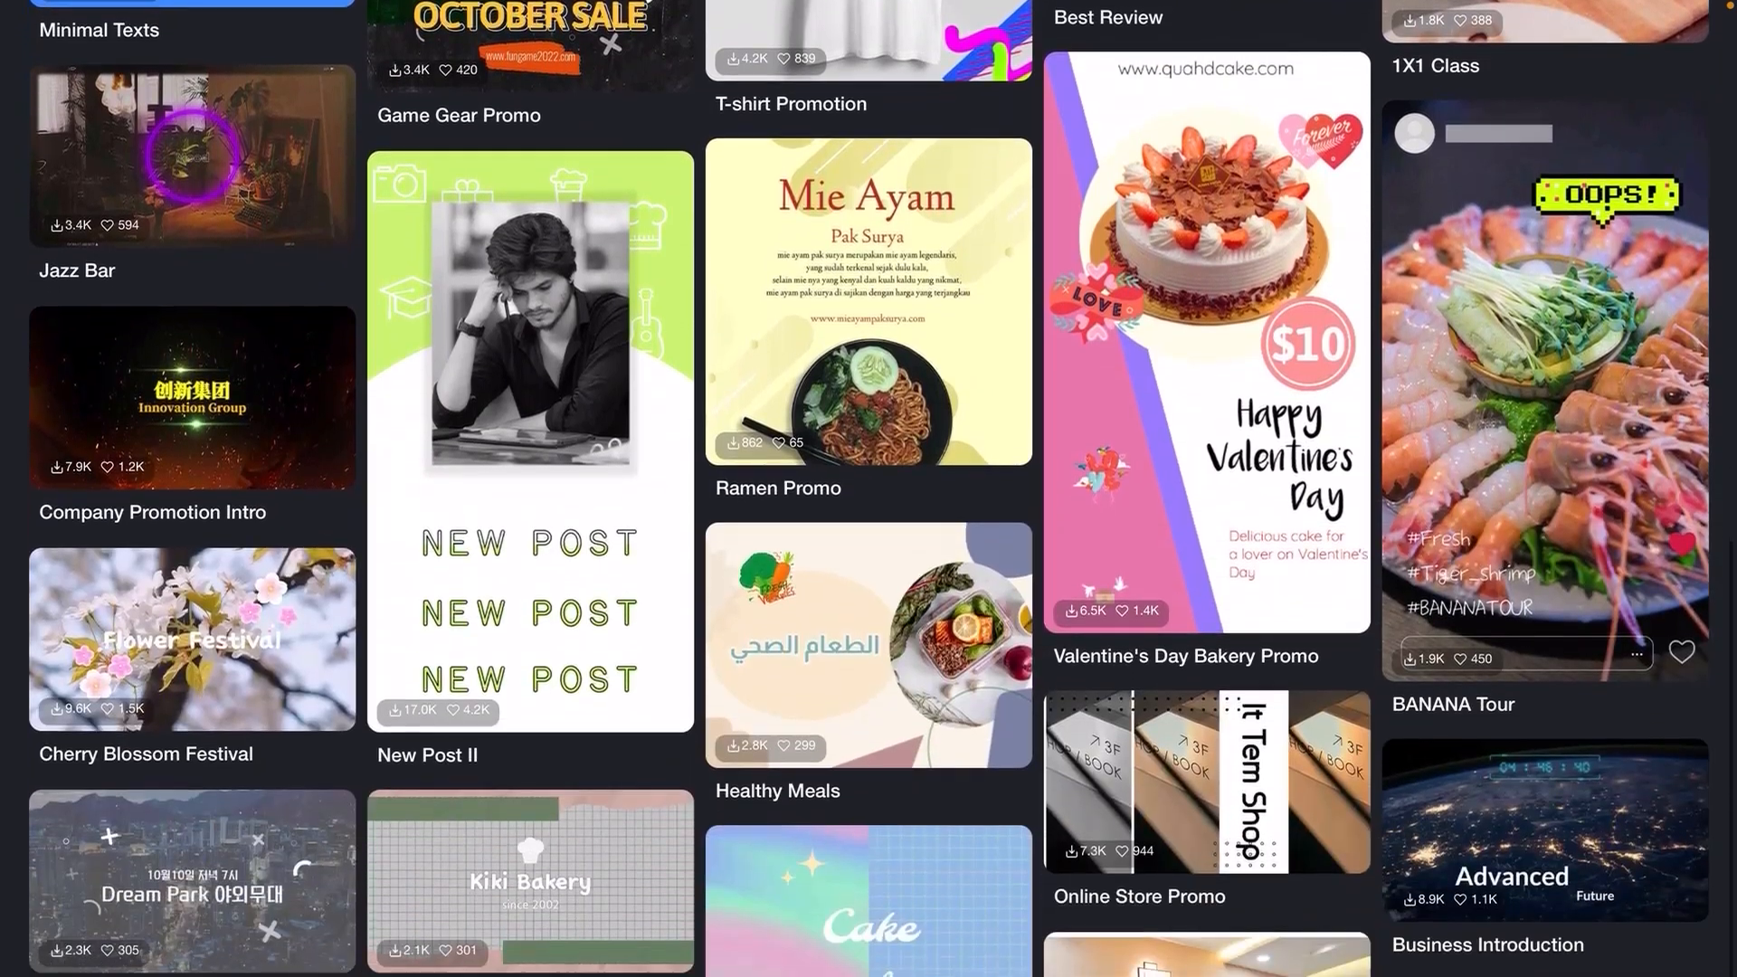
scroll("down", 3)
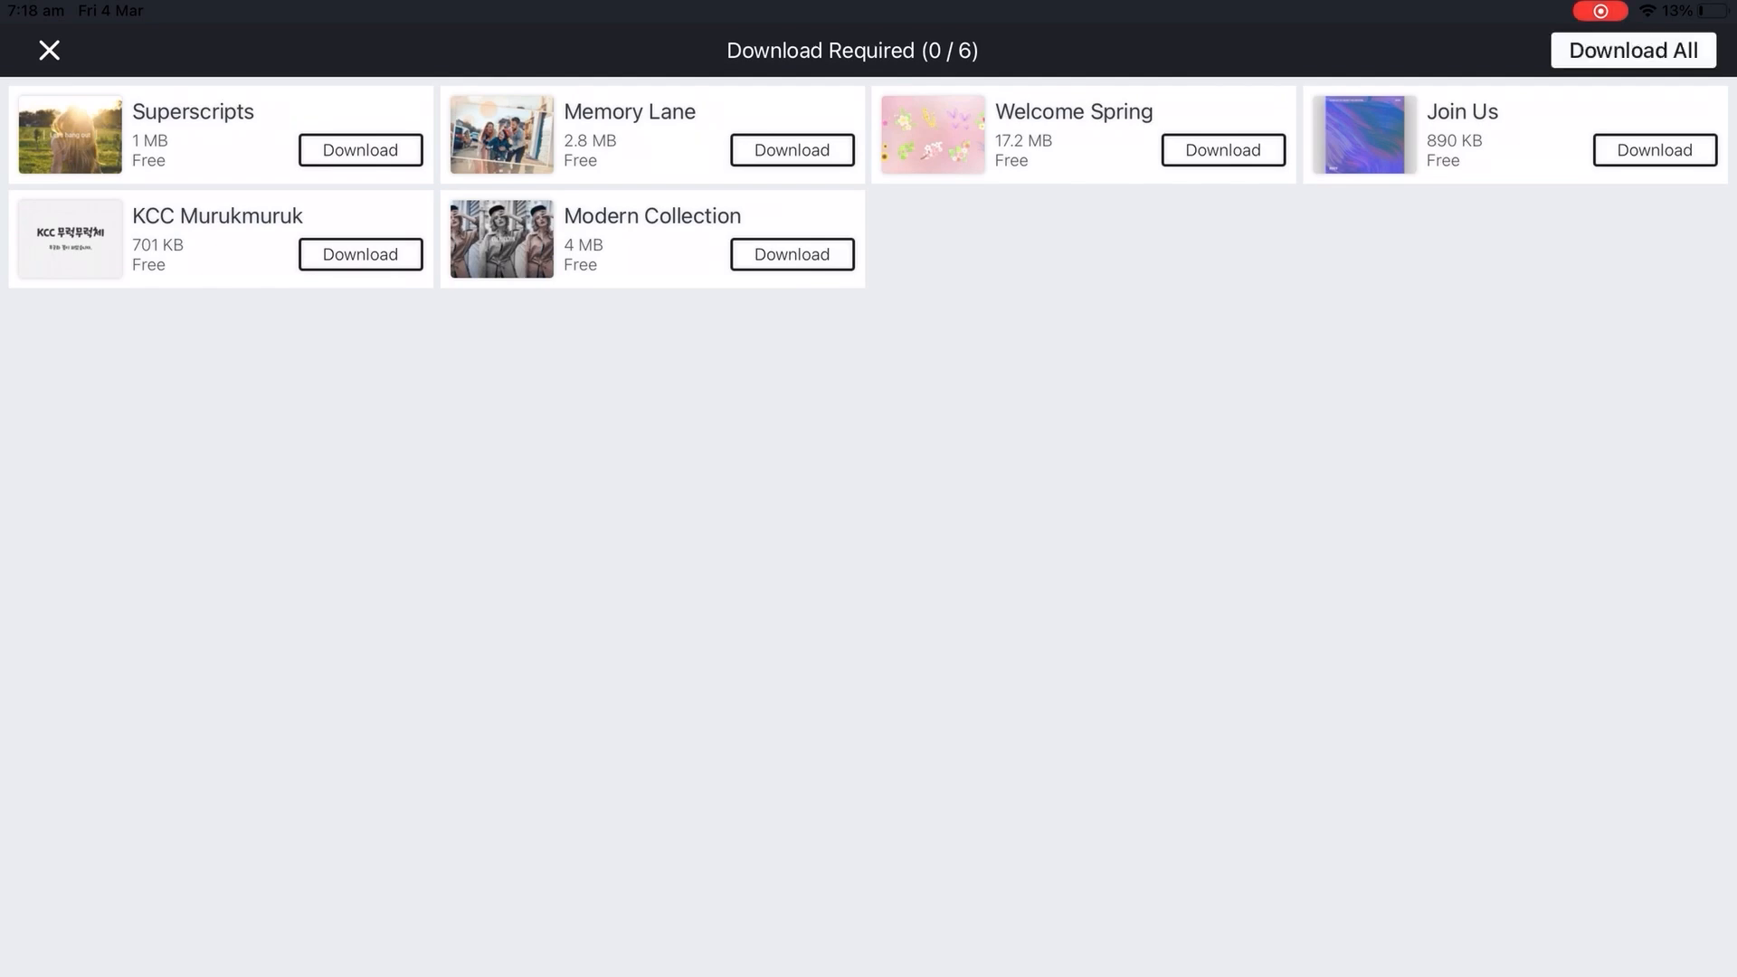
Download all six template assets and open the Flower Festival project in the editor.
left_click(1631, 50)
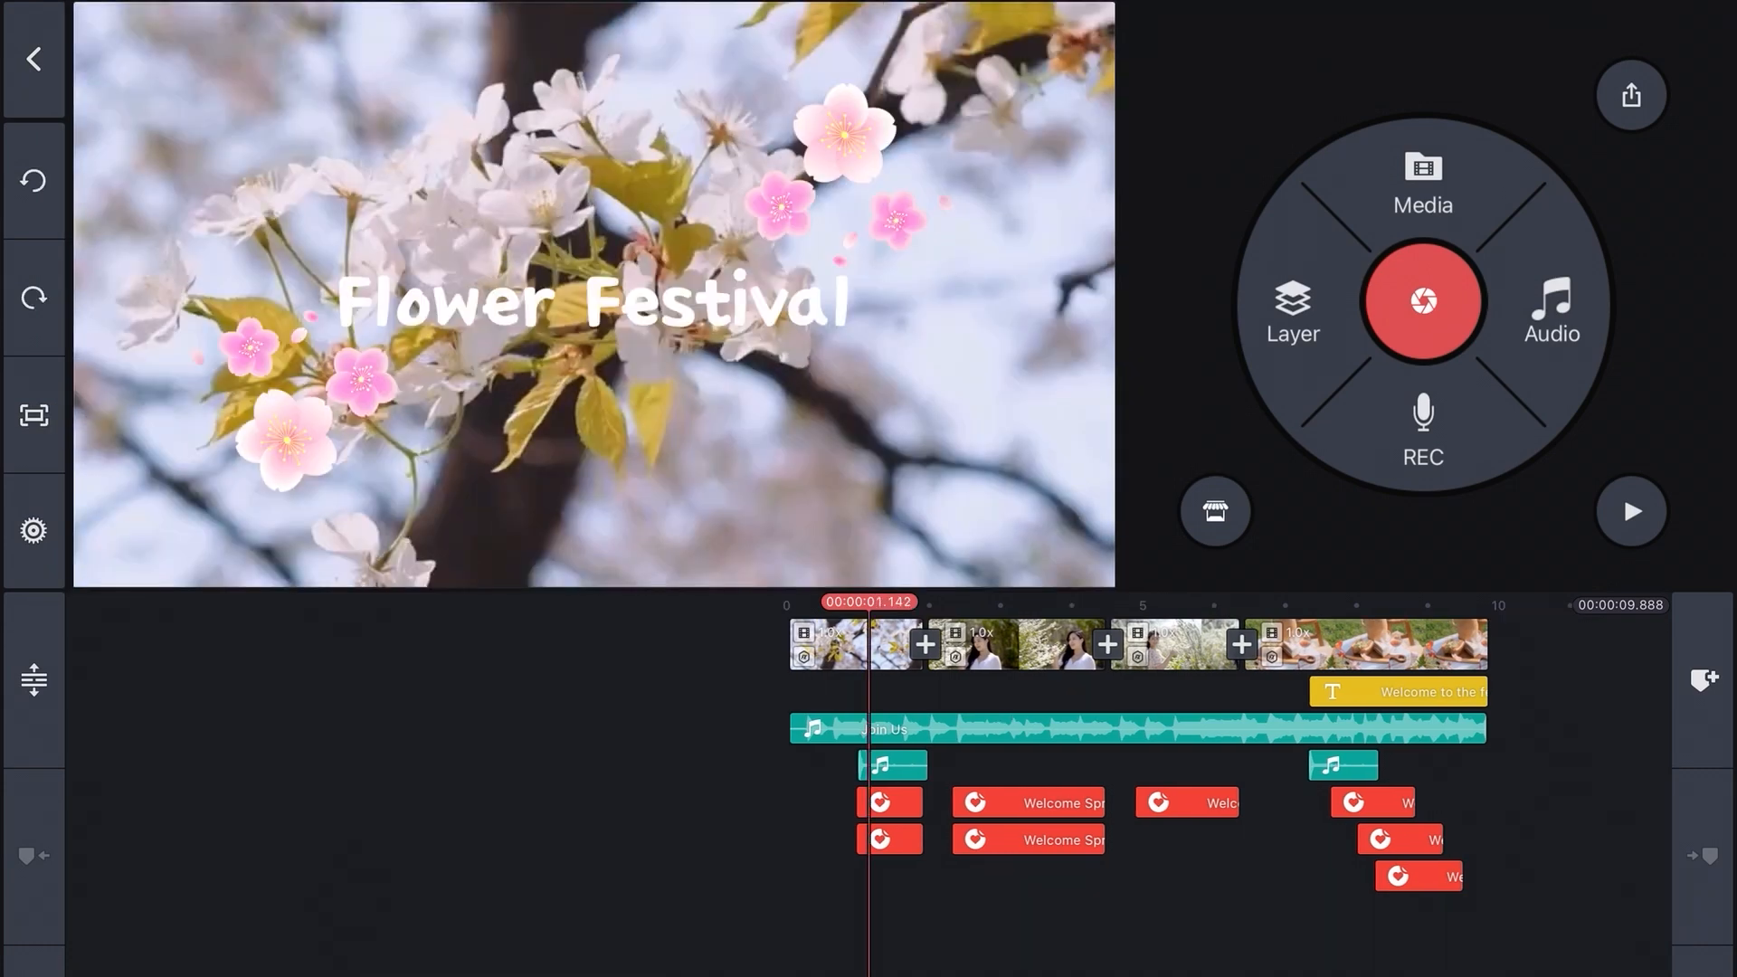
Replace the first flower clip with the earrings video from the Gift shop album.
left_click(854, 645)
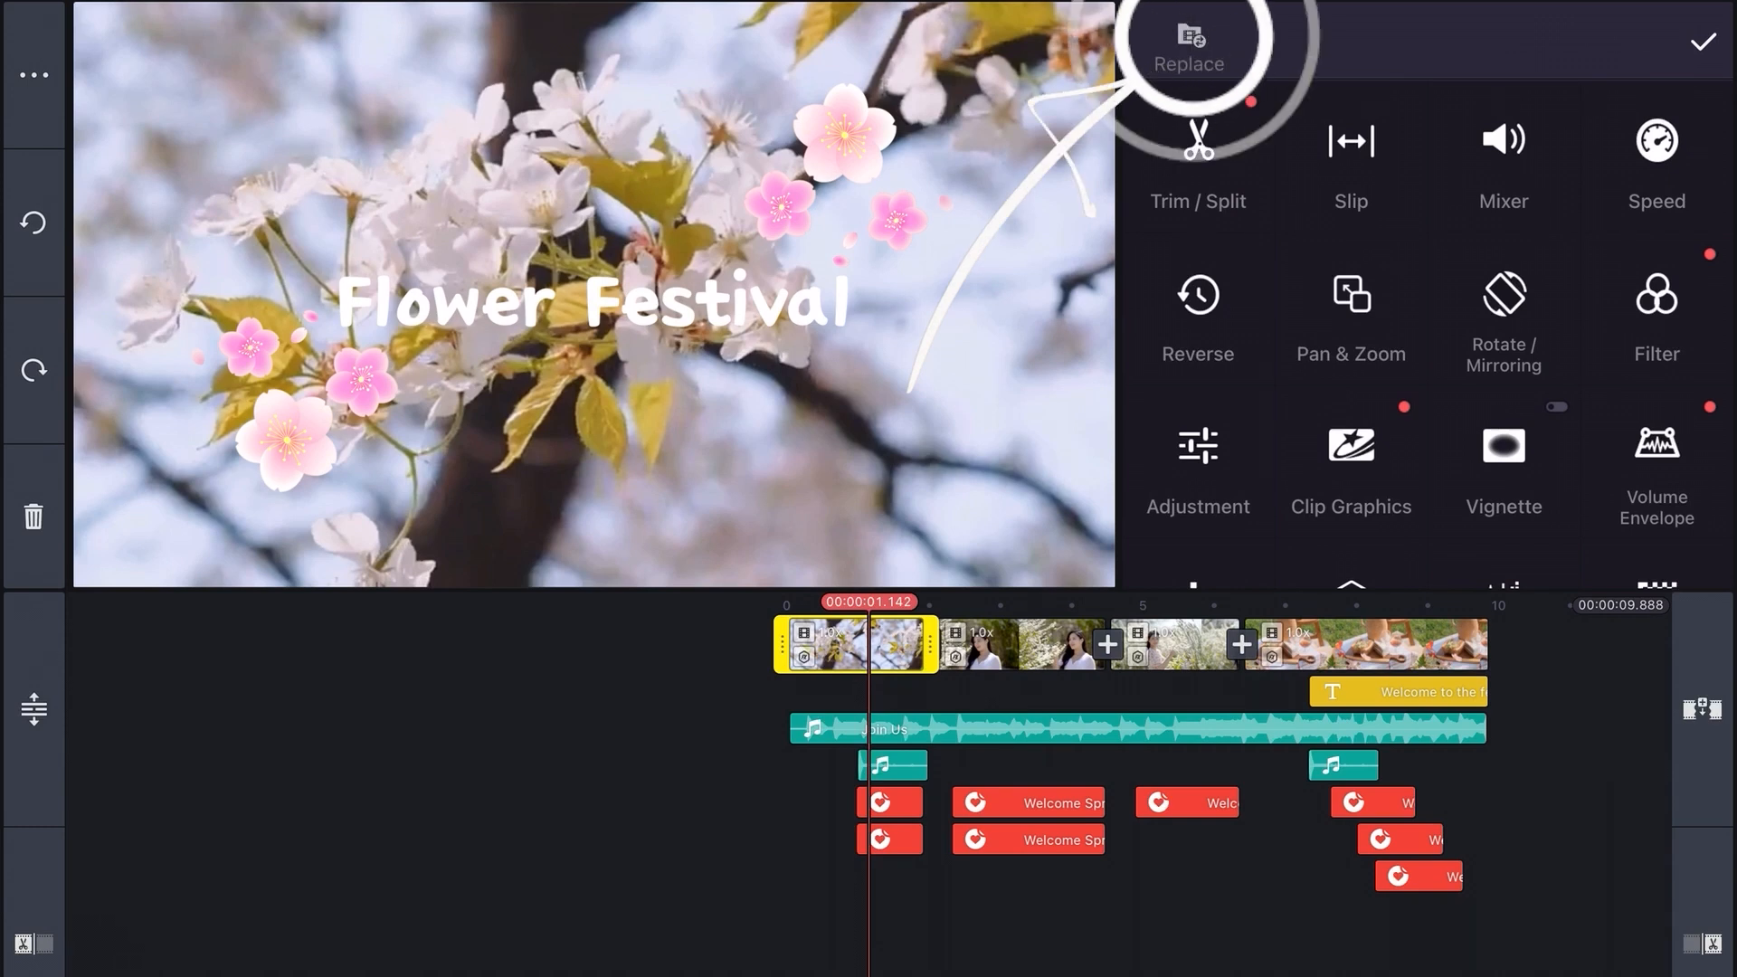
left_click(1189, 44)
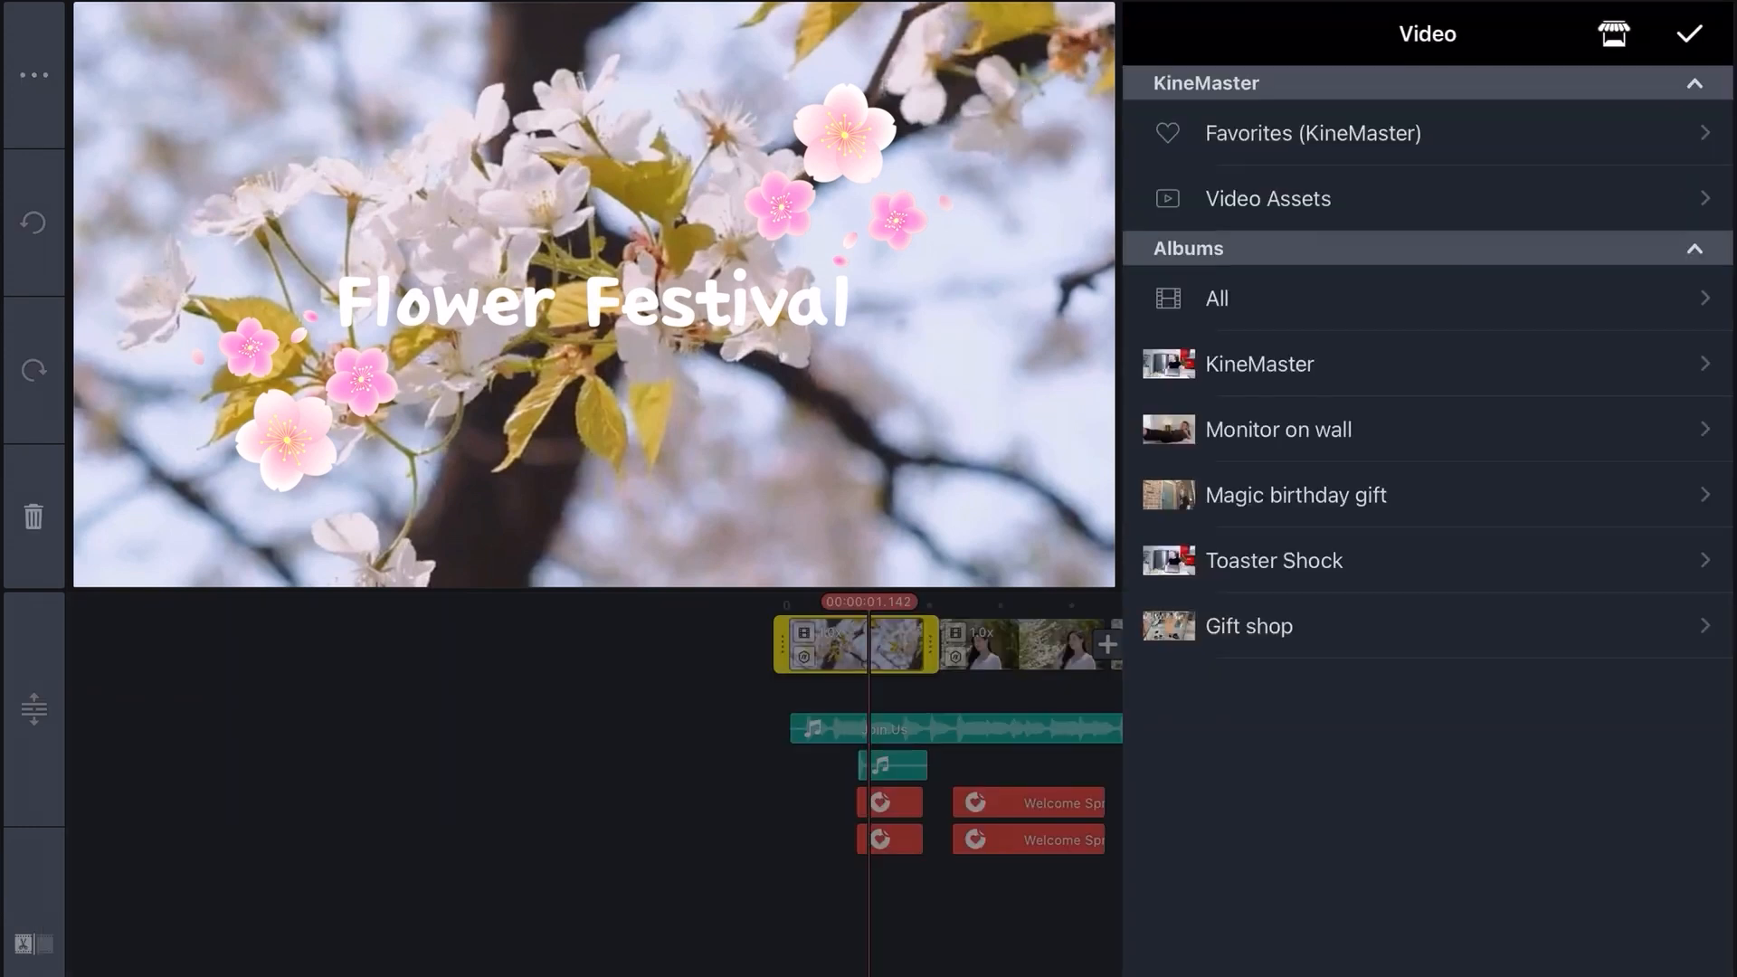
left_click(1249, 627)
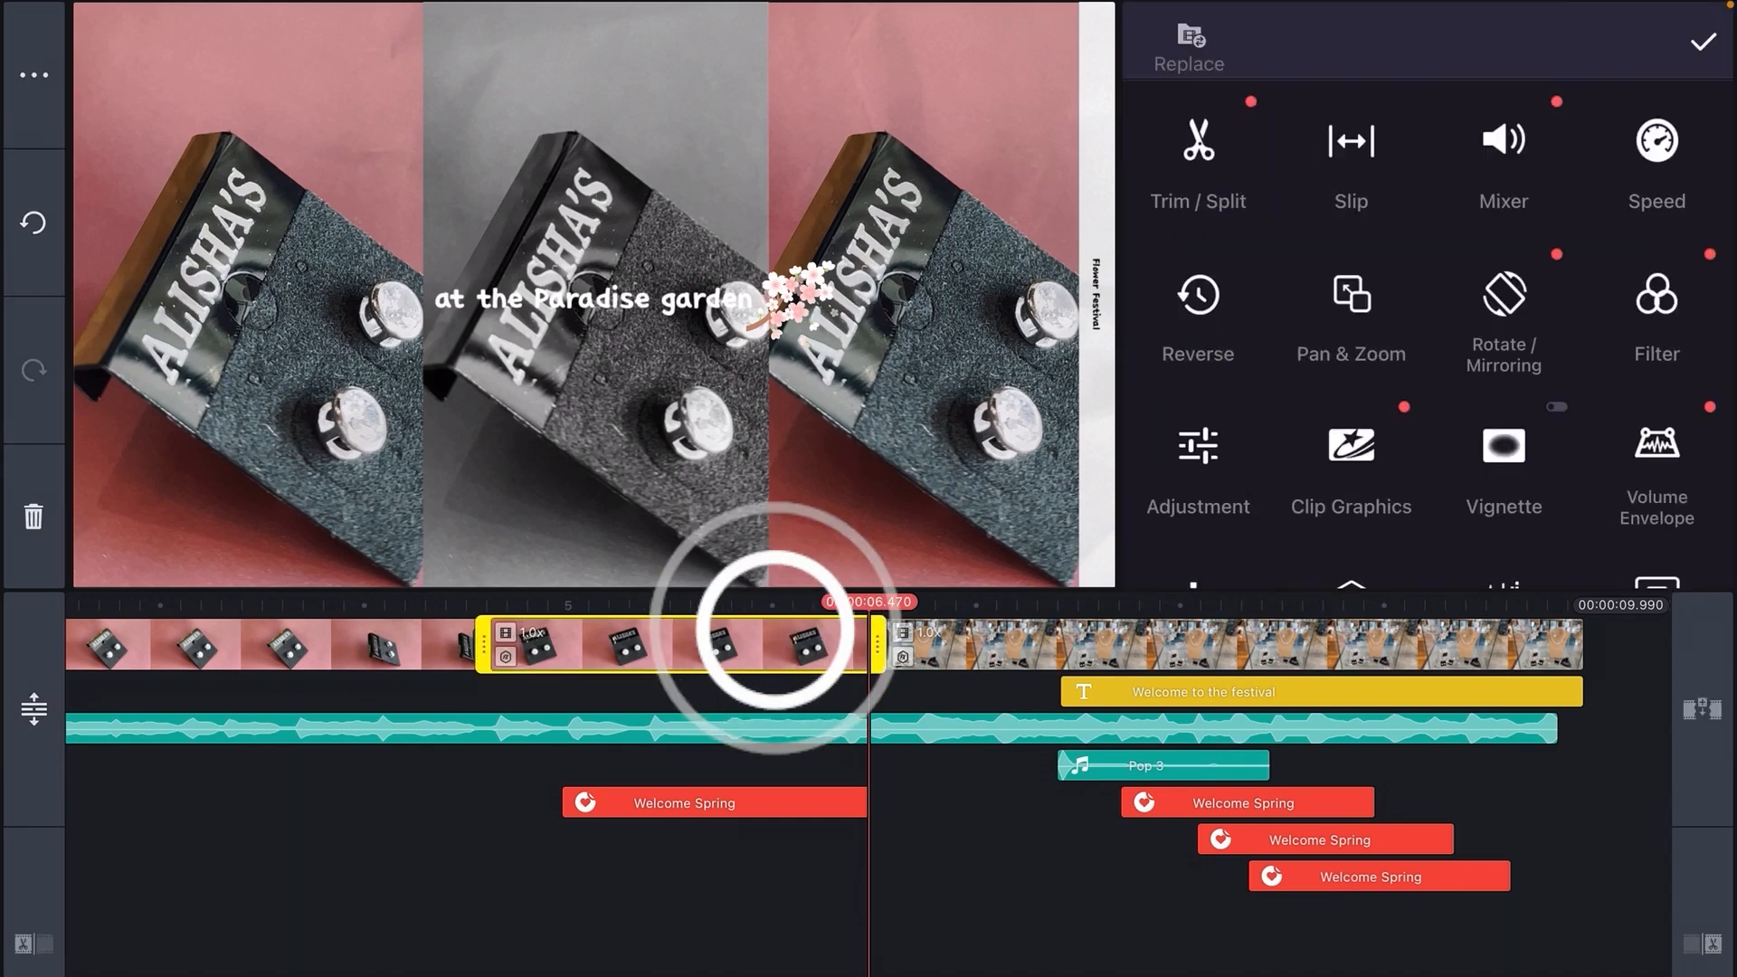
Slip the earrings footage so the clip plays from a later moment.
left_click(1349, 155)
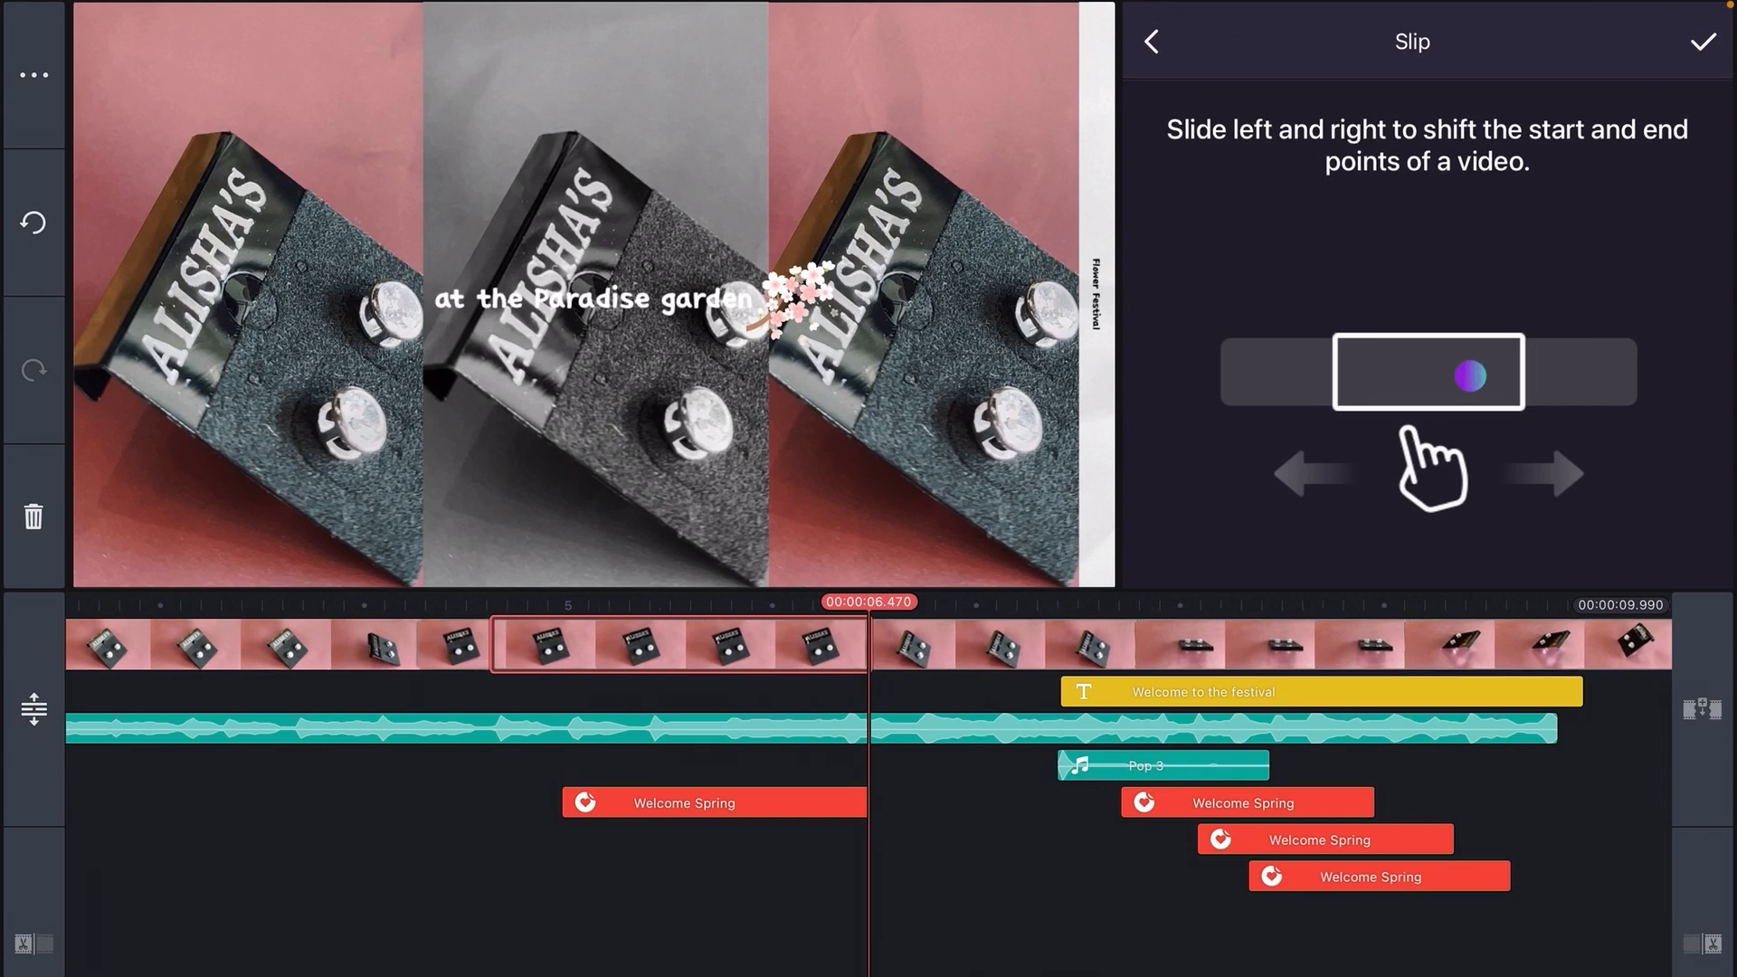
left_click_drag(1462, 373, 1385, 373)
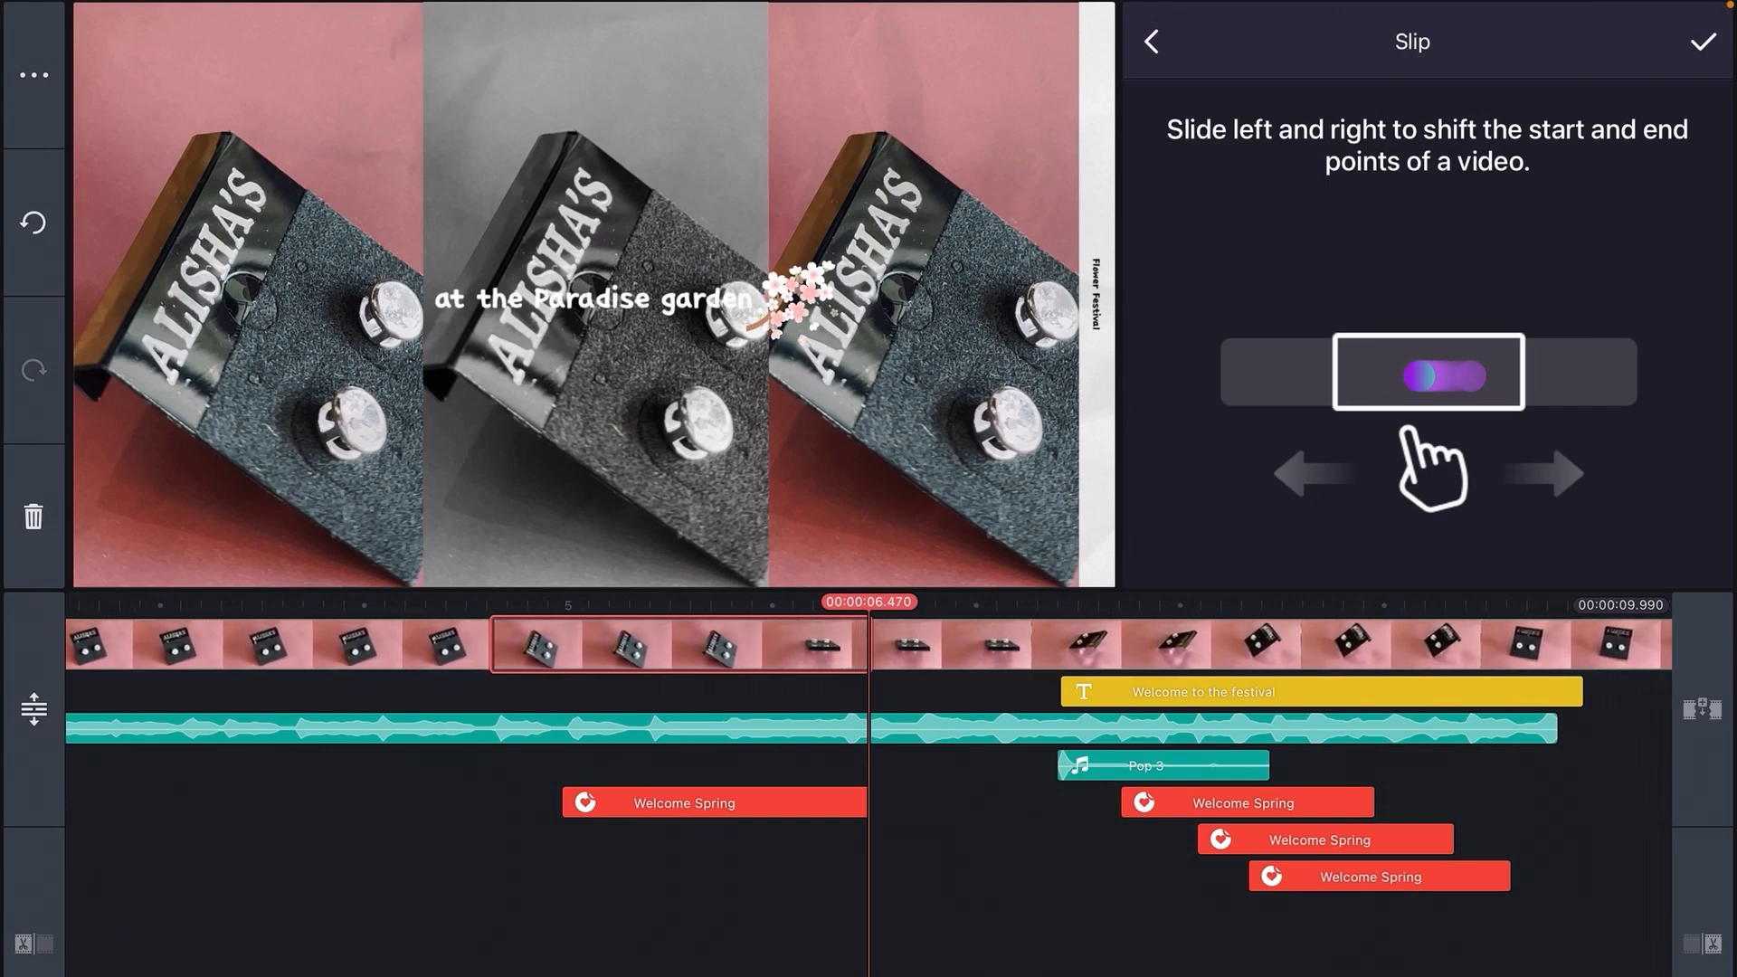
left_click_drag(1445, 375, 1402, 375)
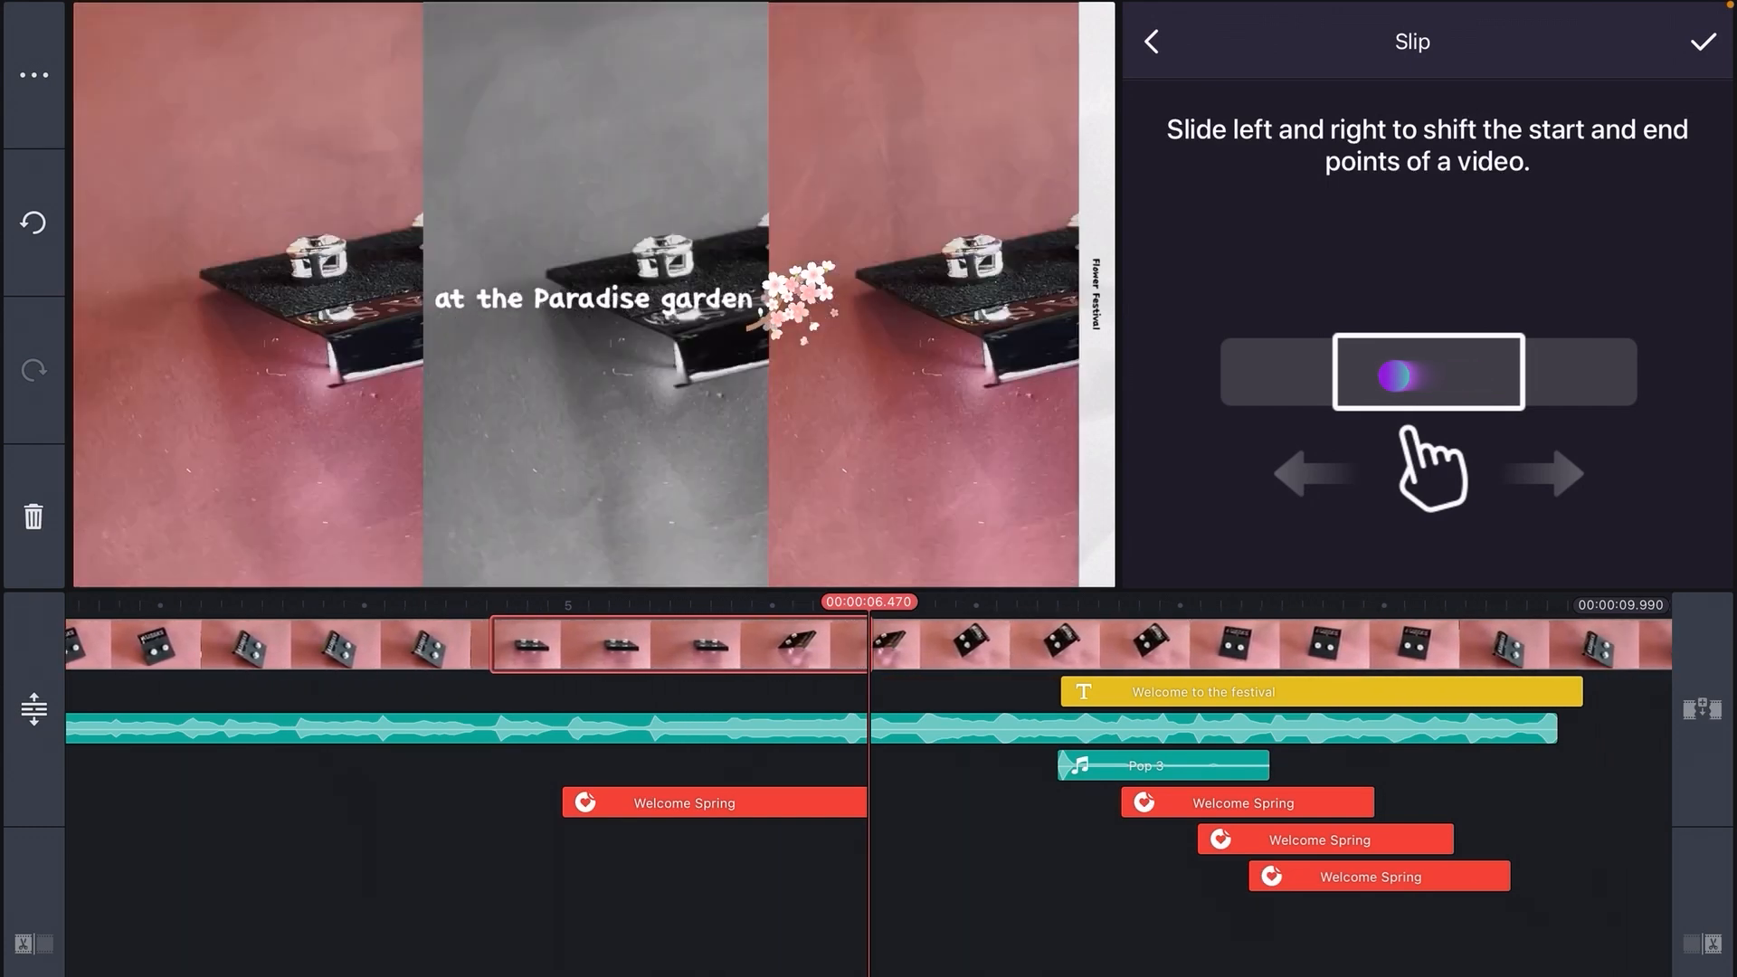
left_click_drag(1424, 372, 1379, 371)
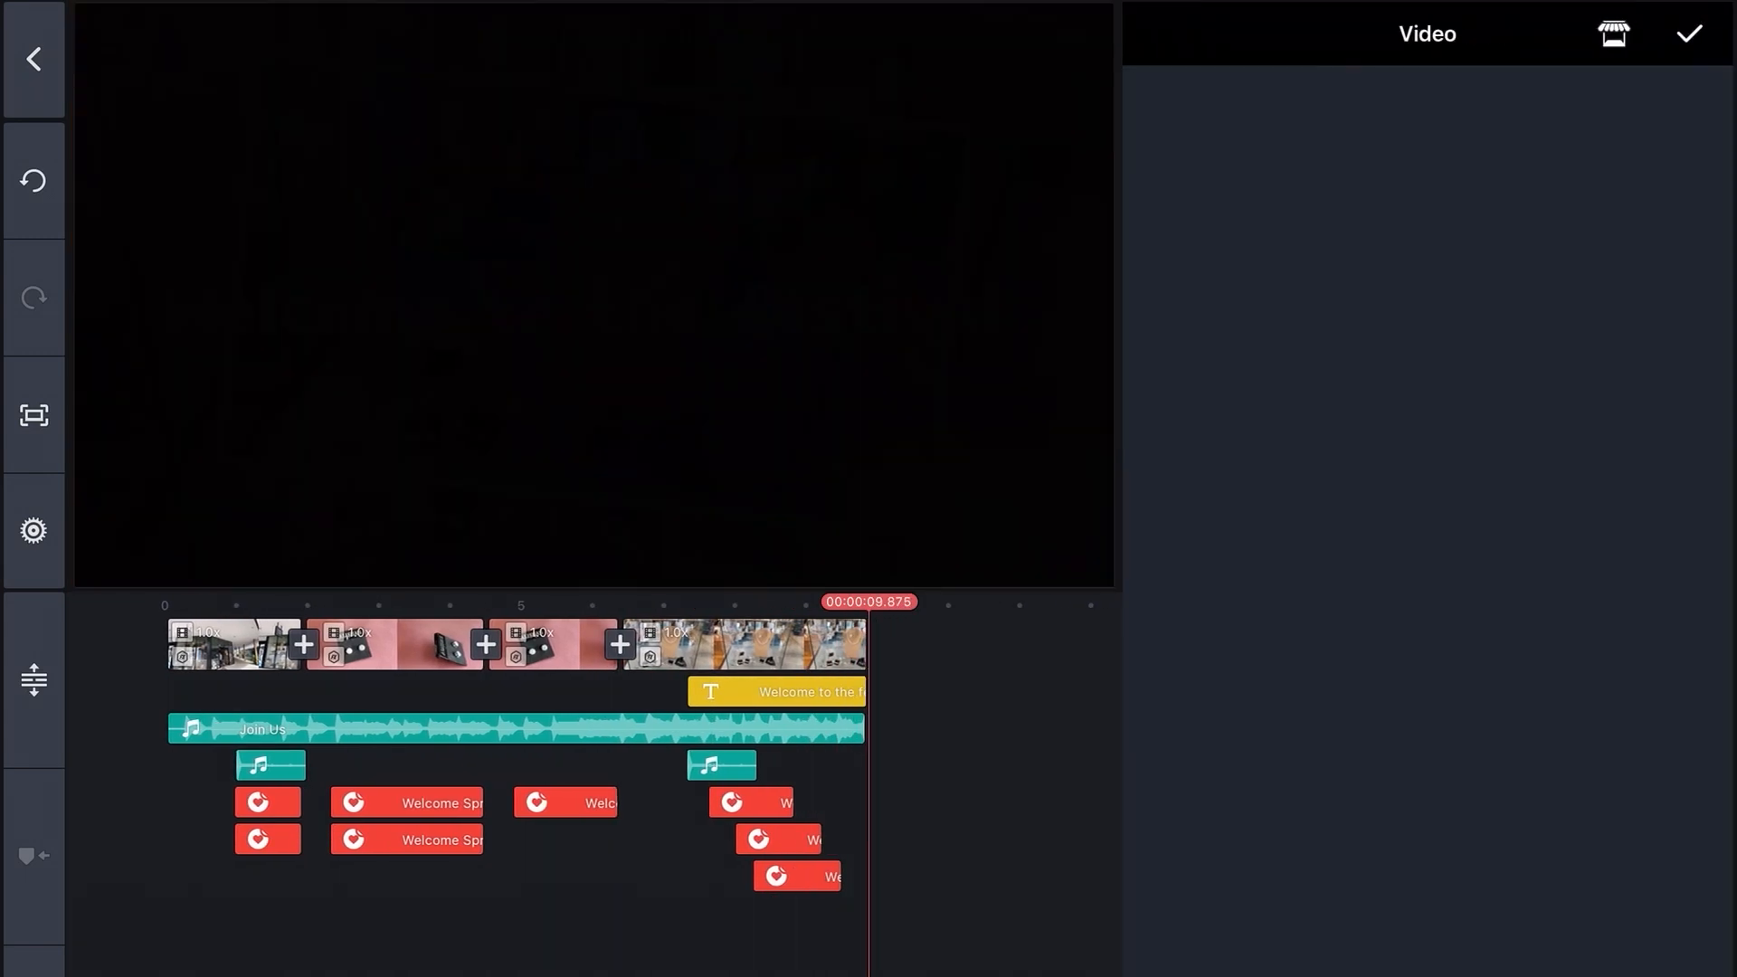
Swap the opening clip for the shop-front video from the Gift shop album.
left_click(1427, 34)
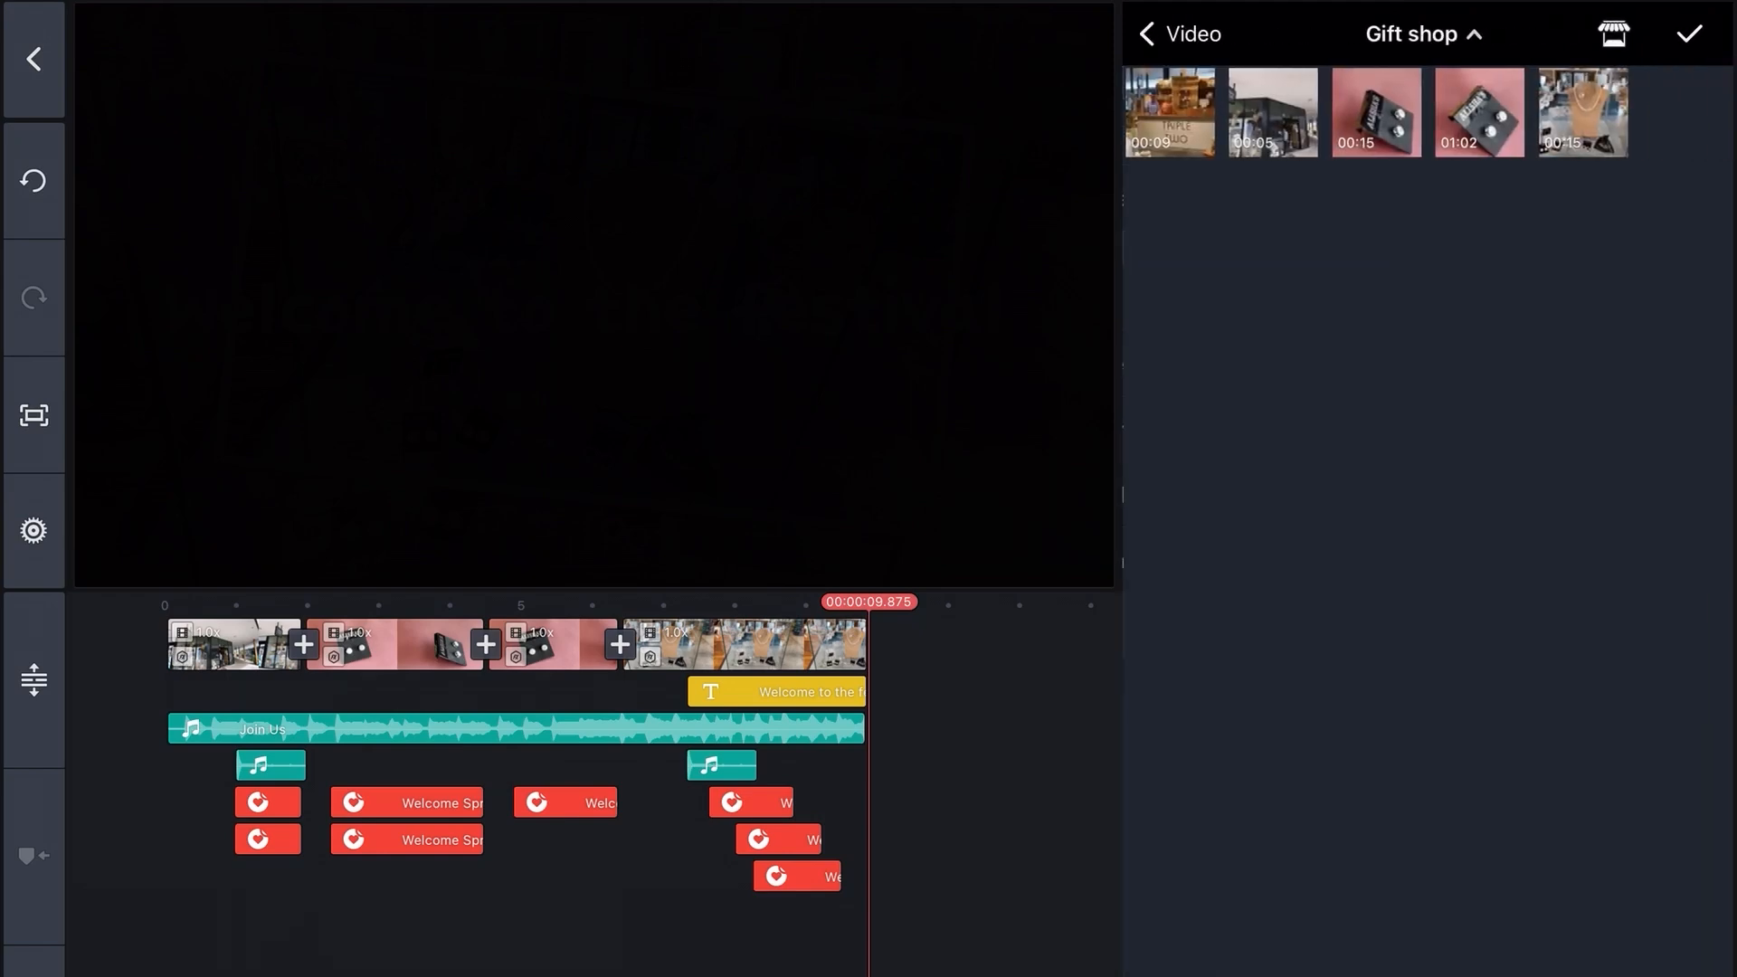
left_click(1168, 112)
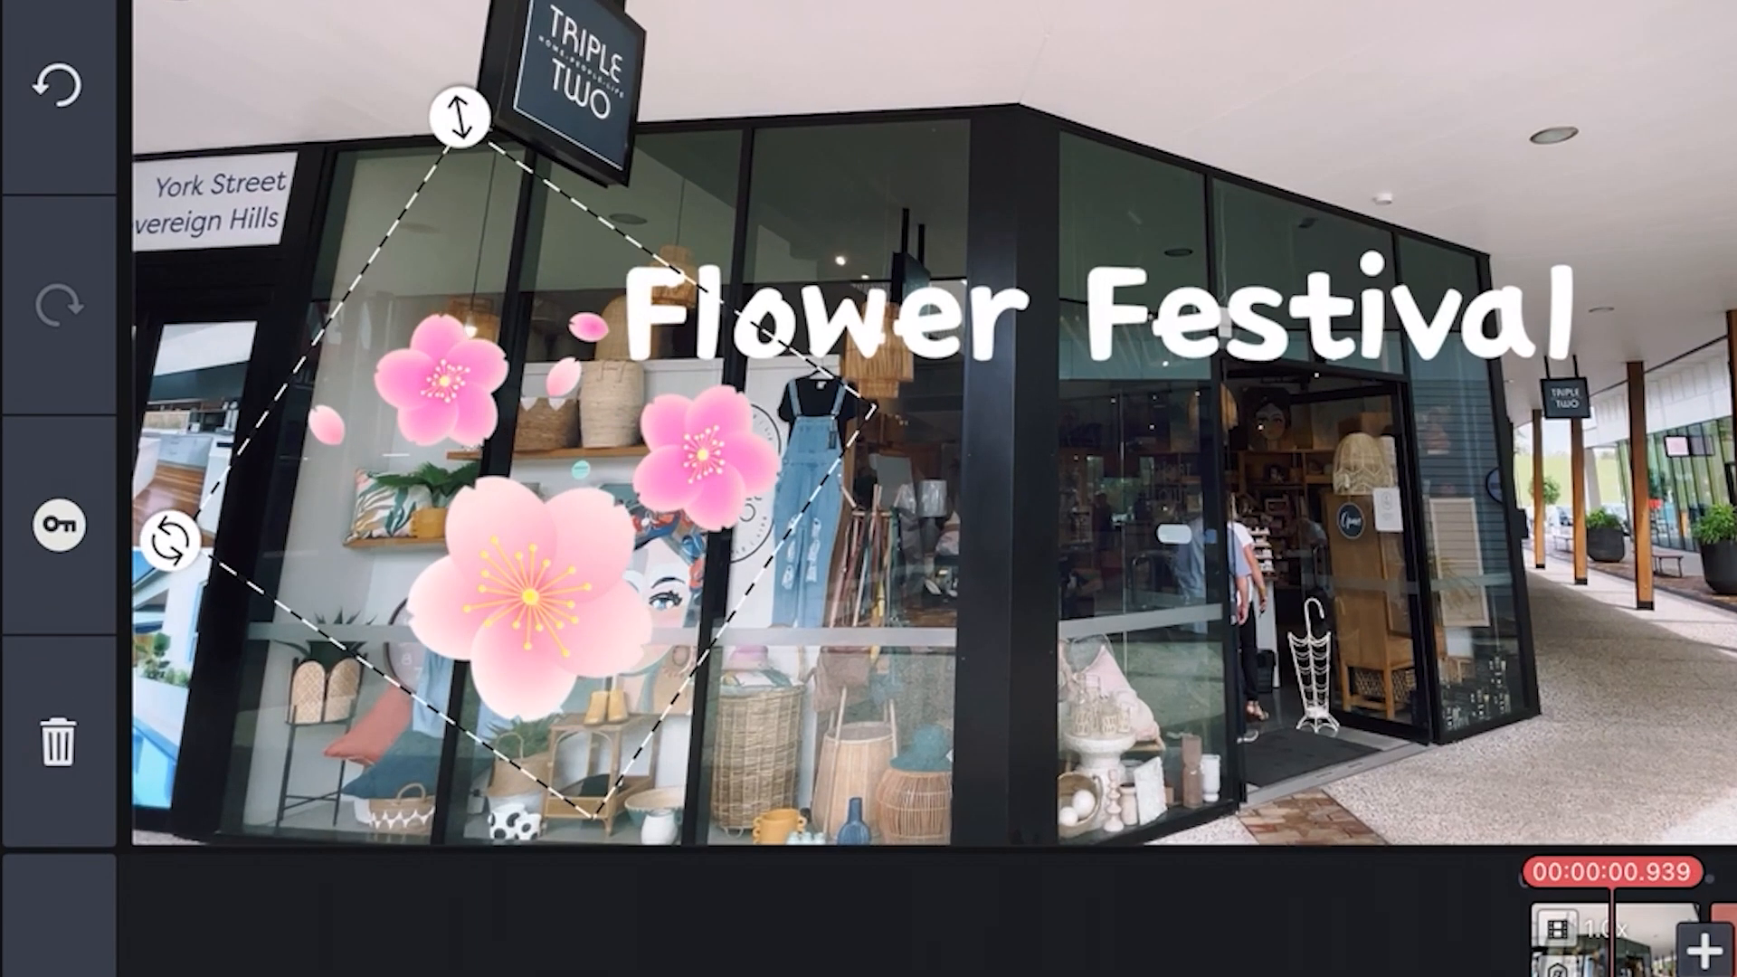
Shrink the cherry blossom sticker and move it just above the Flower Festival title.
left_click_drag(454, 117, 470, 199)
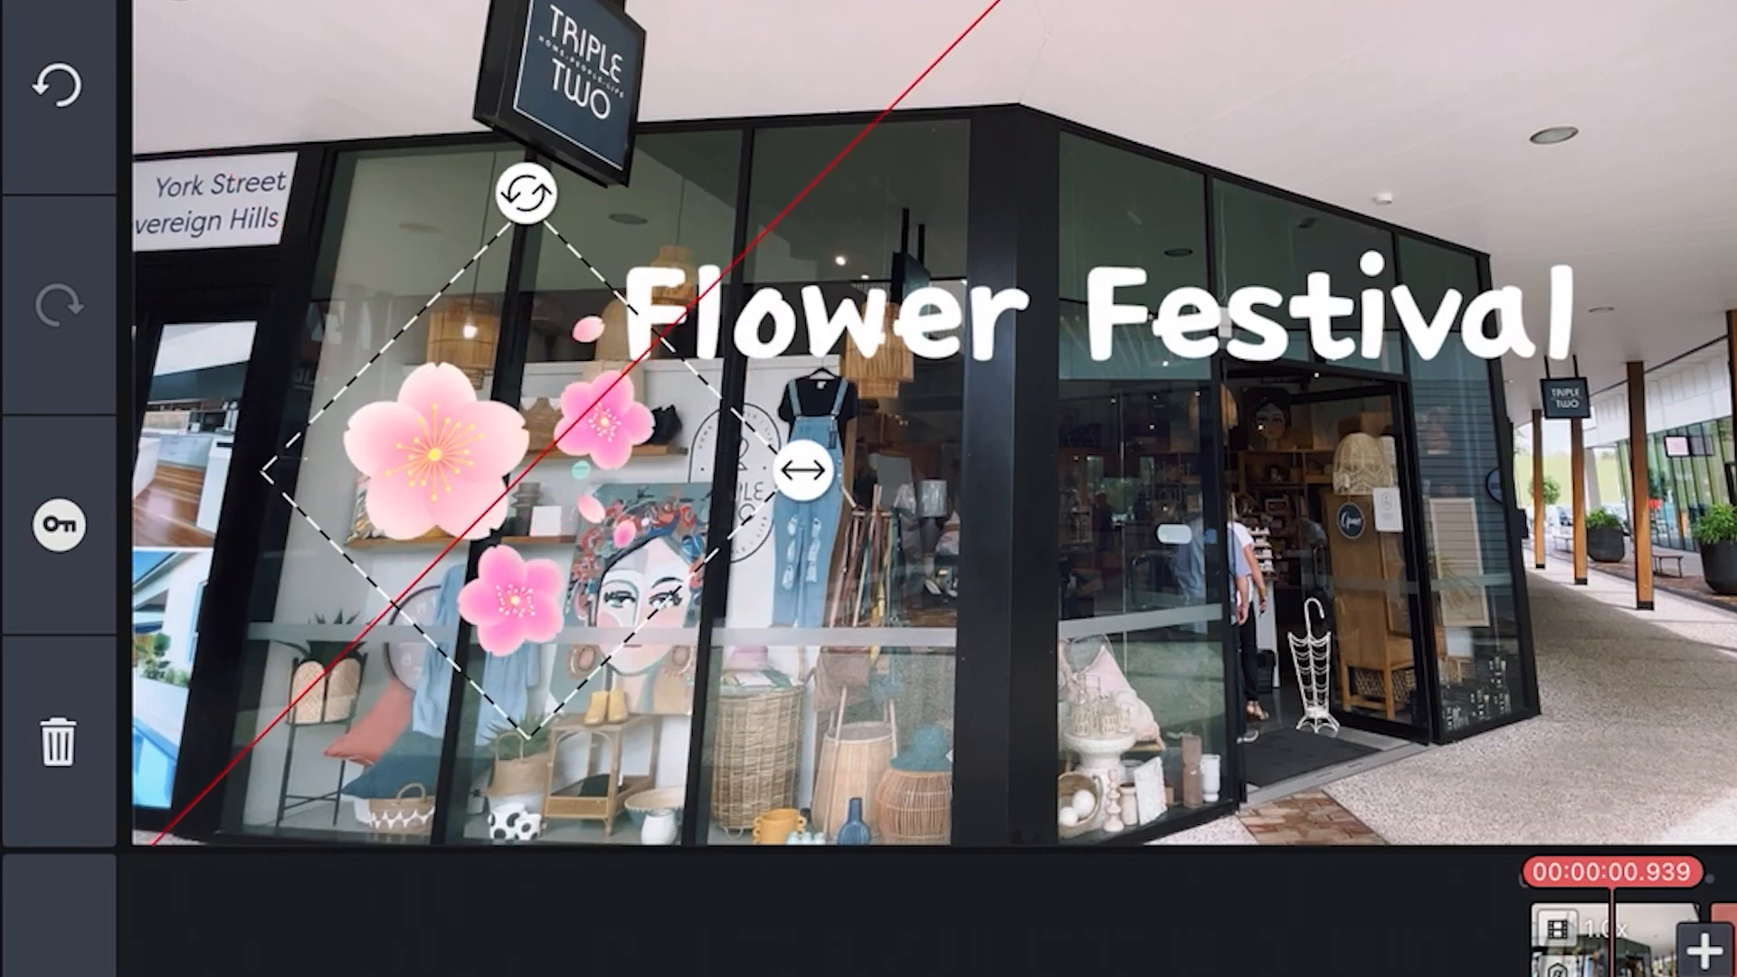
left_click_drag(524, 194, 402, 219)
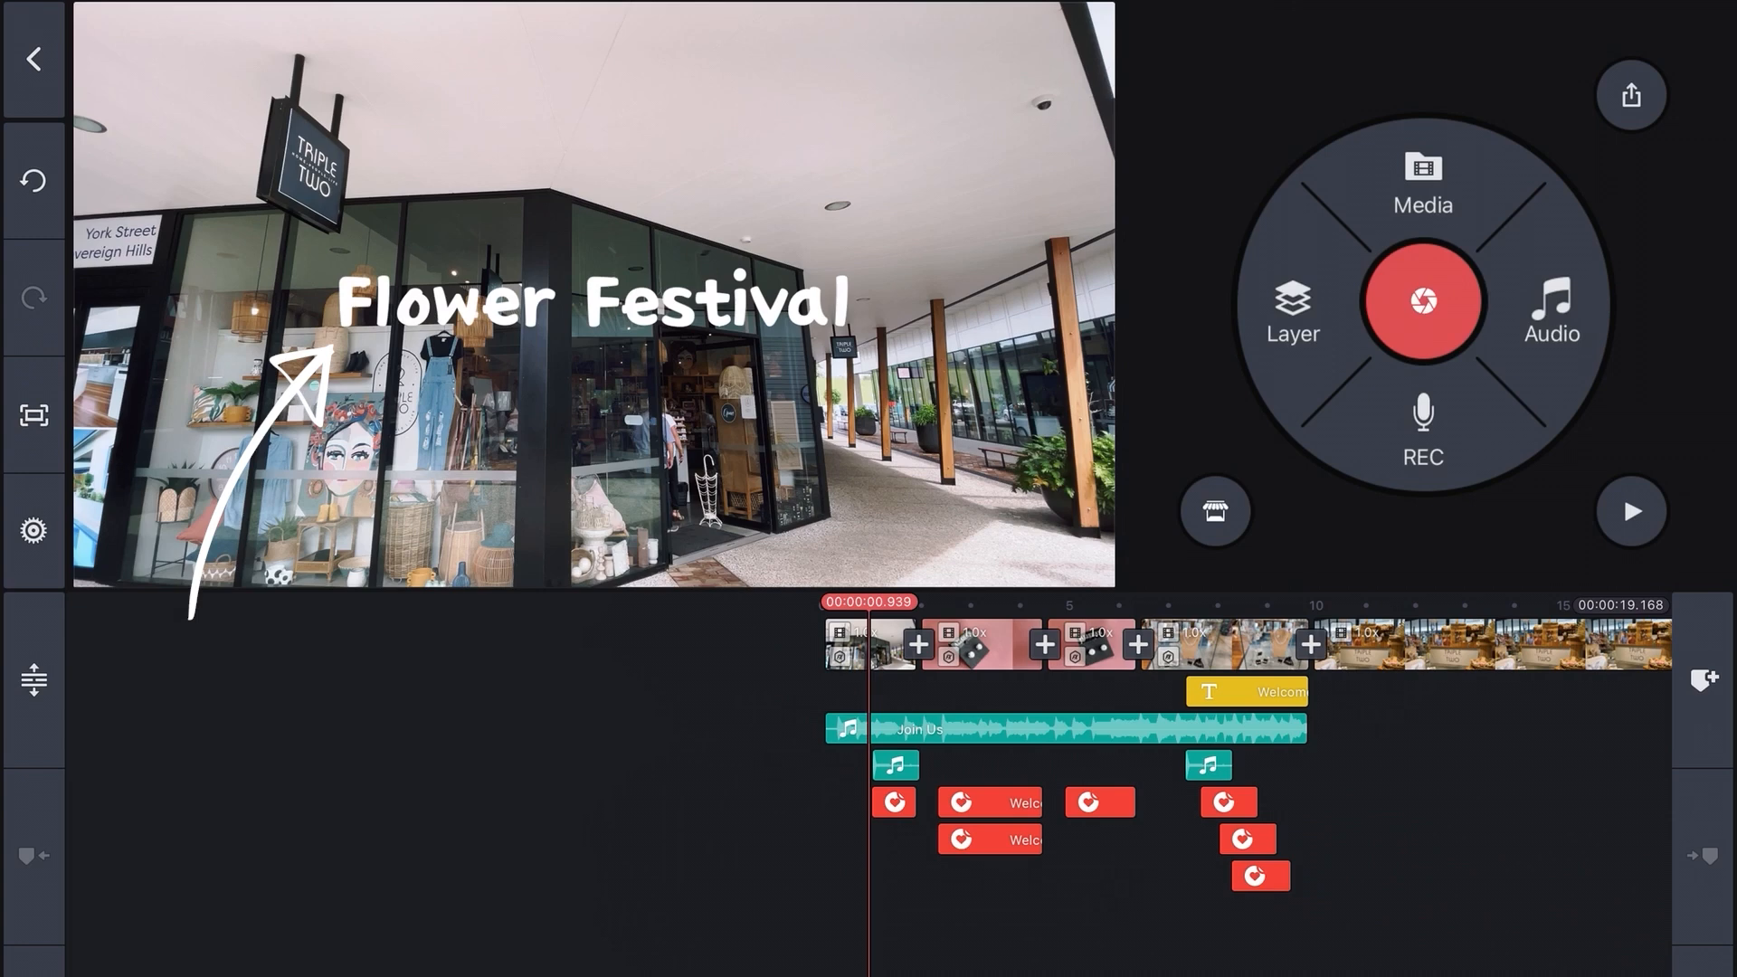
left_click(853, 642)
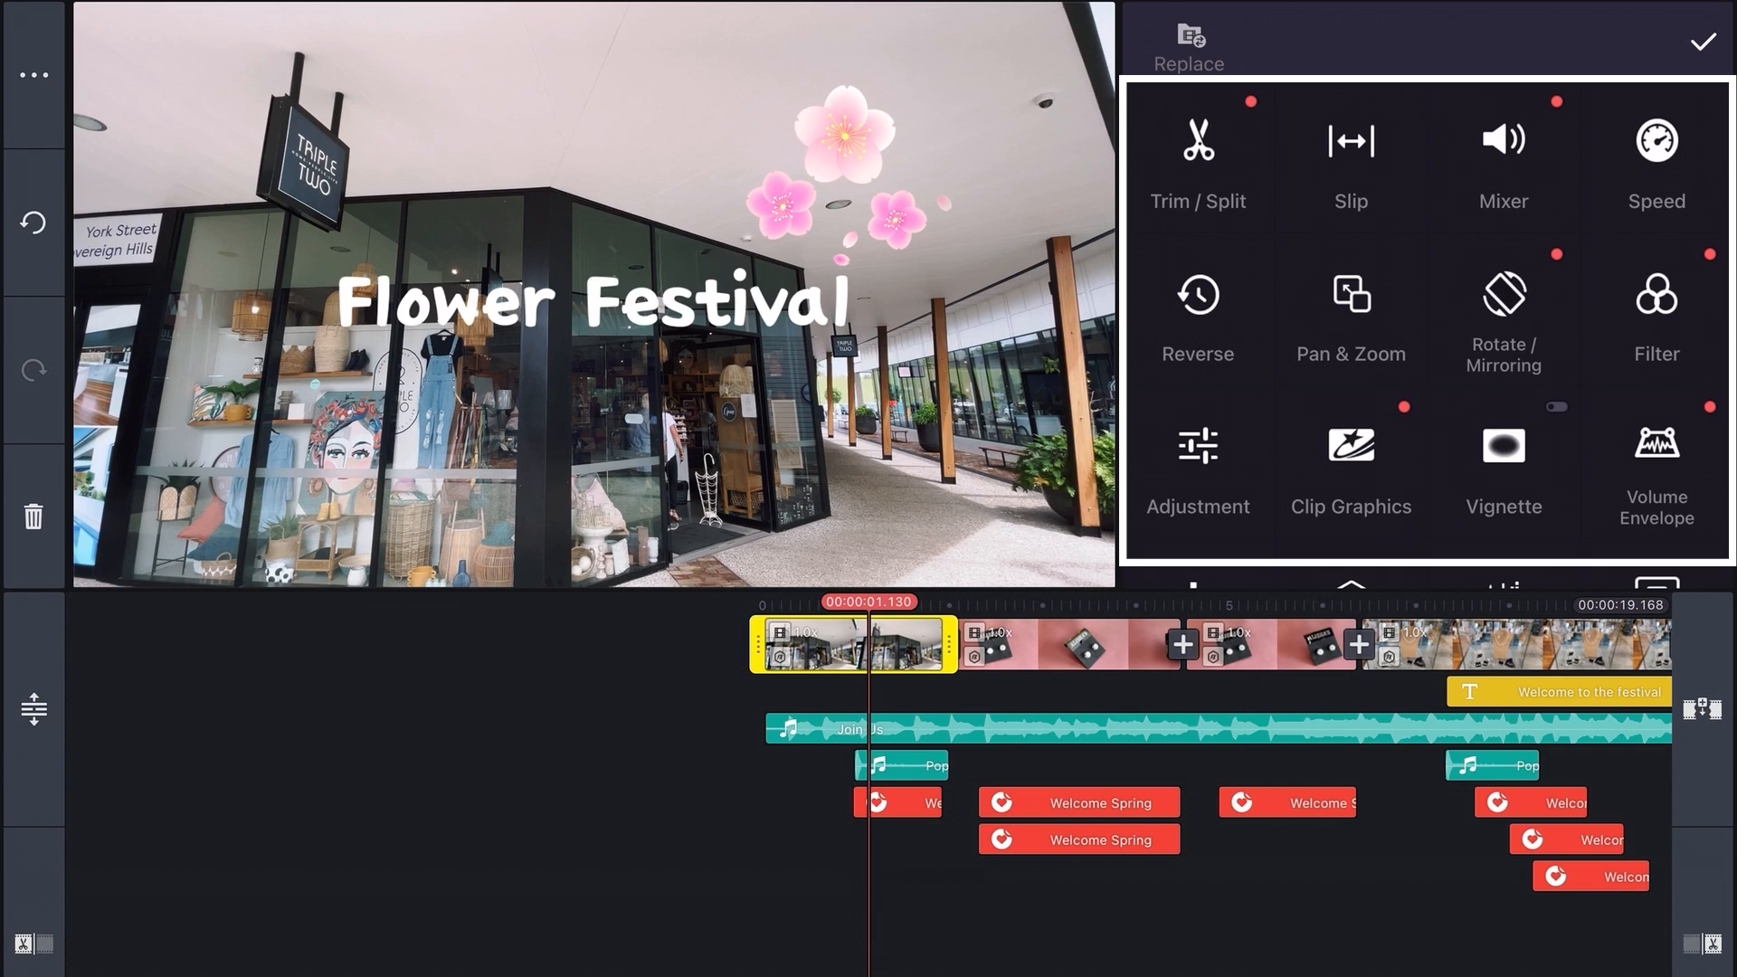
Apply a clip graphic reading Flower Power to the shop-front clip.
left_click(1351, 447)
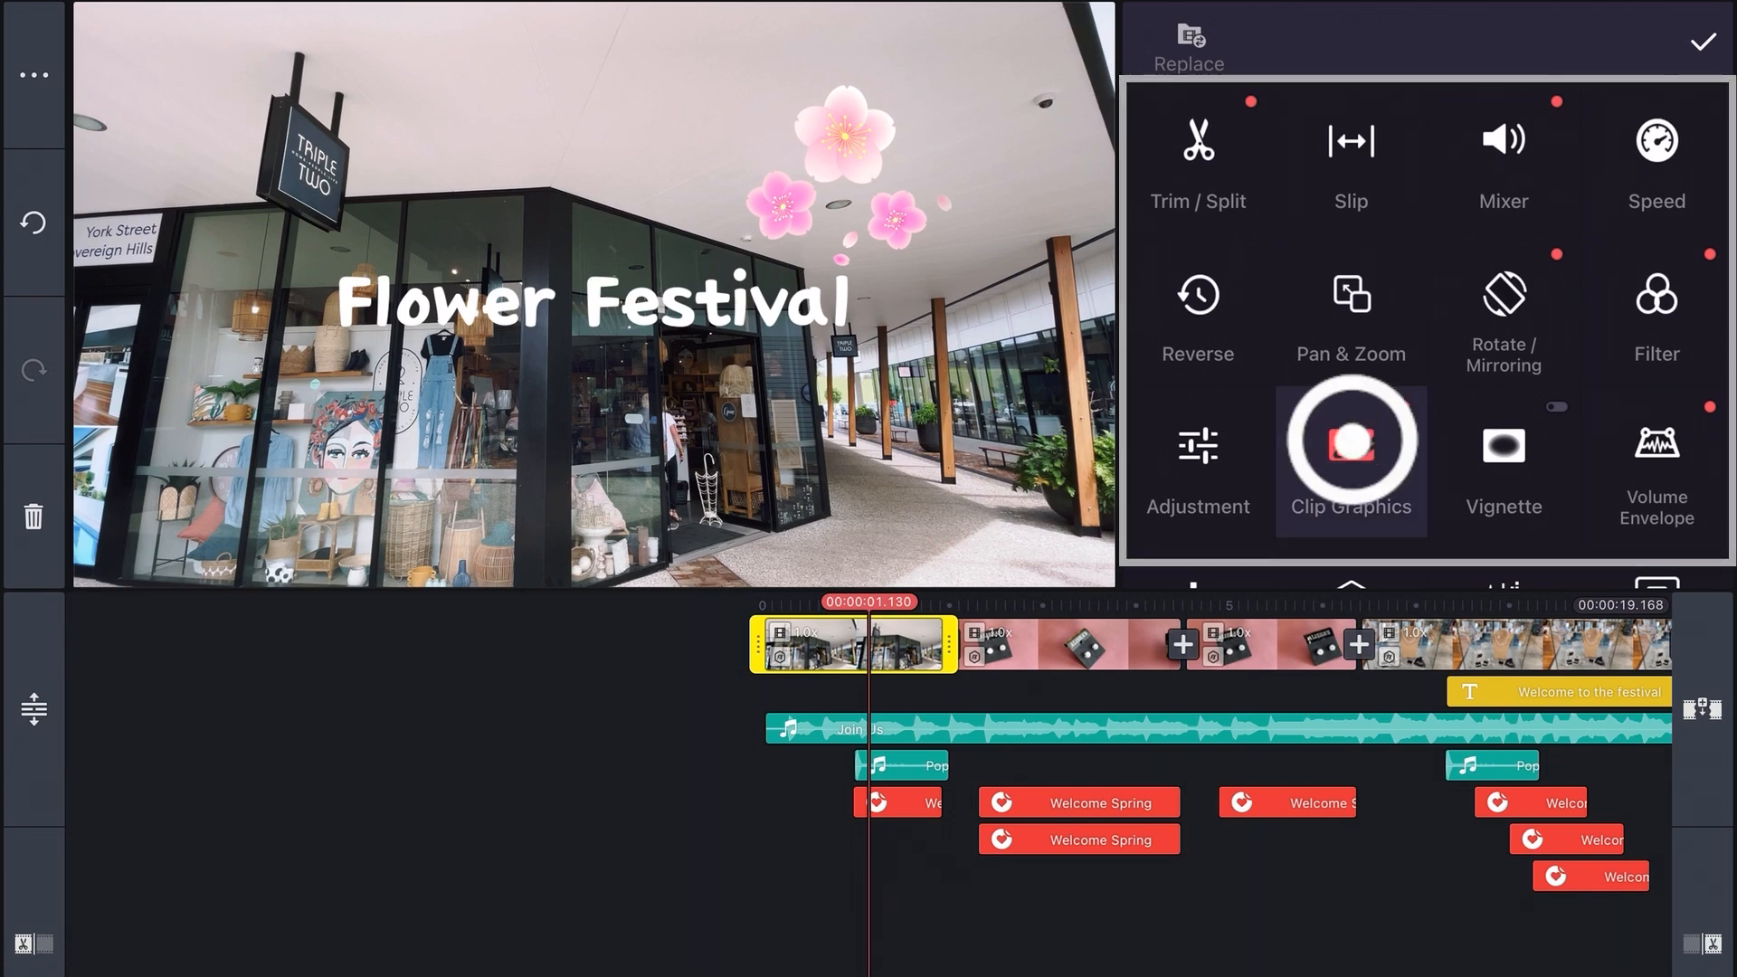
left_click(1351, 454)
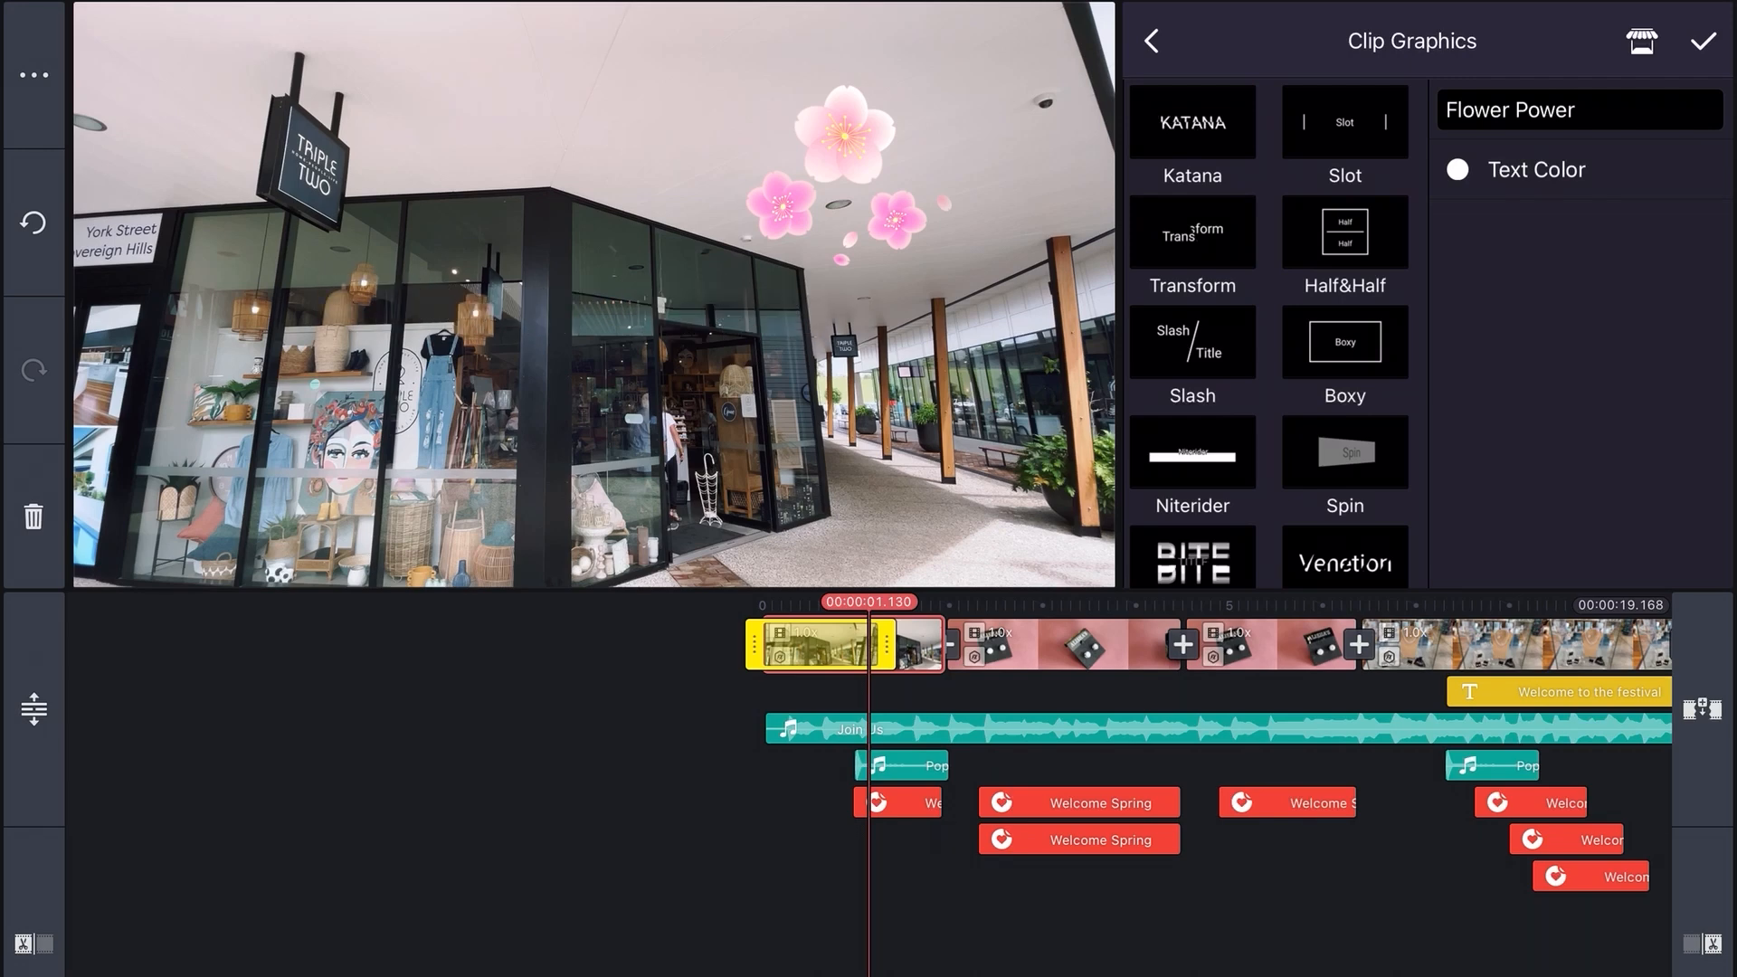
left_click(1151, 40)
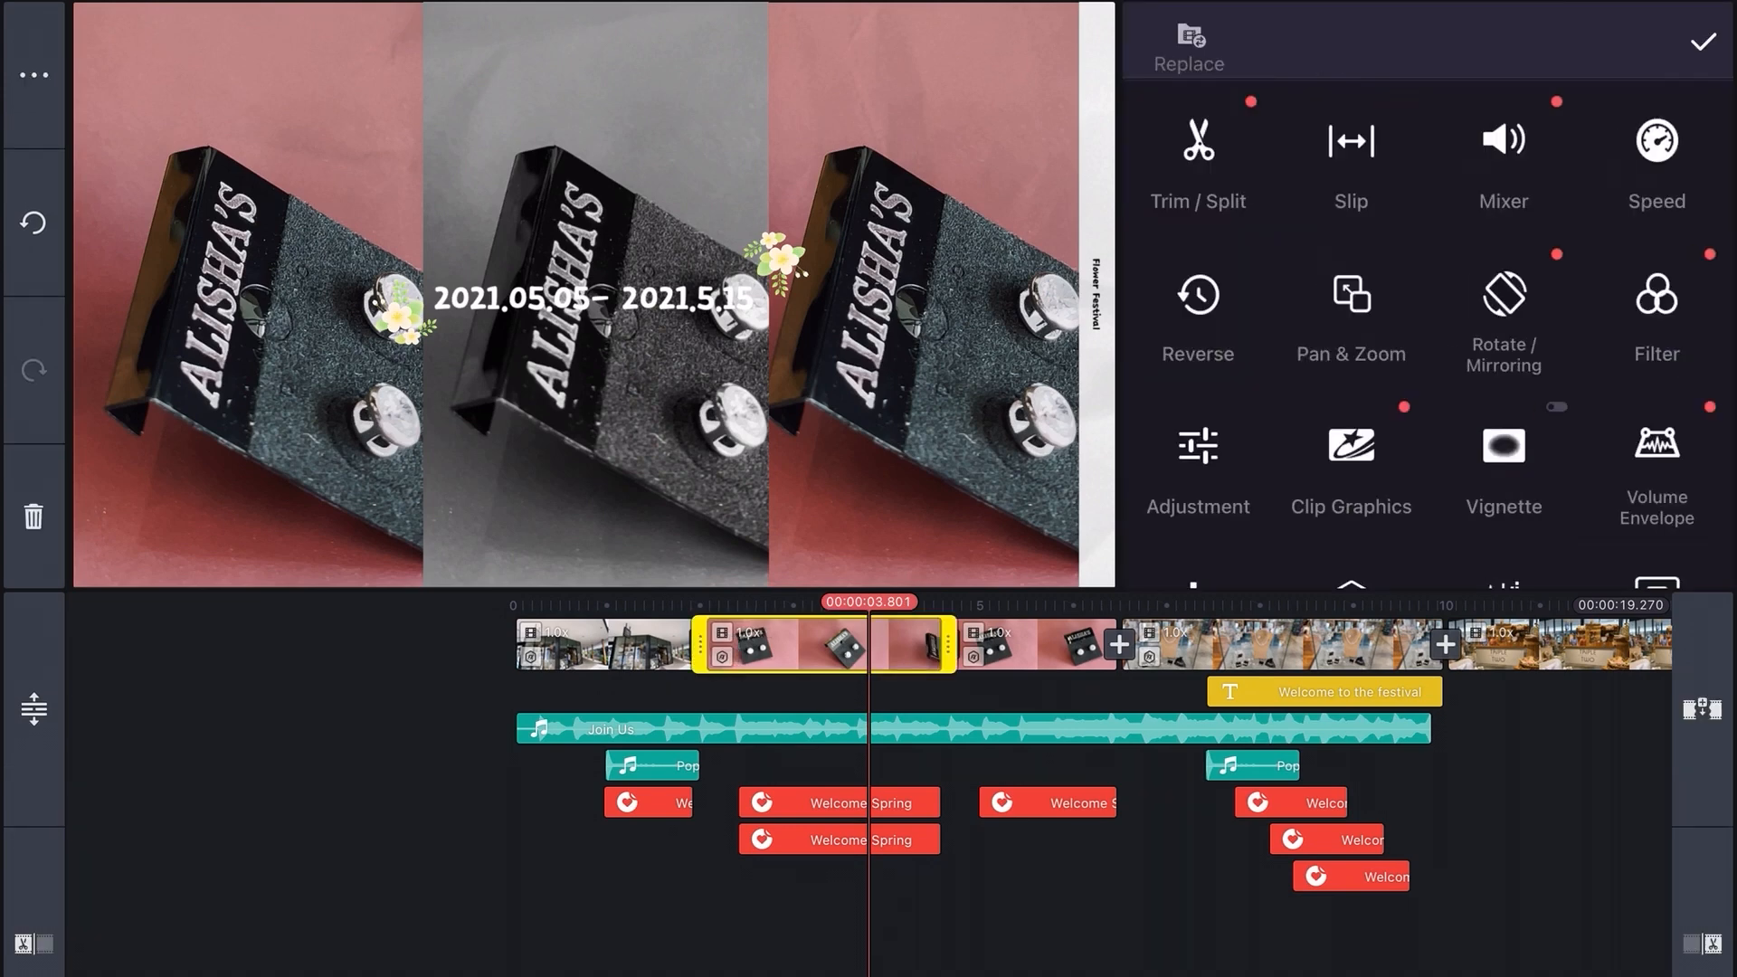
Replace the earrings clip's Flower Festival caption with a Jewellery collection clip graphic.
left_click(1349, 465)
type("Hi")
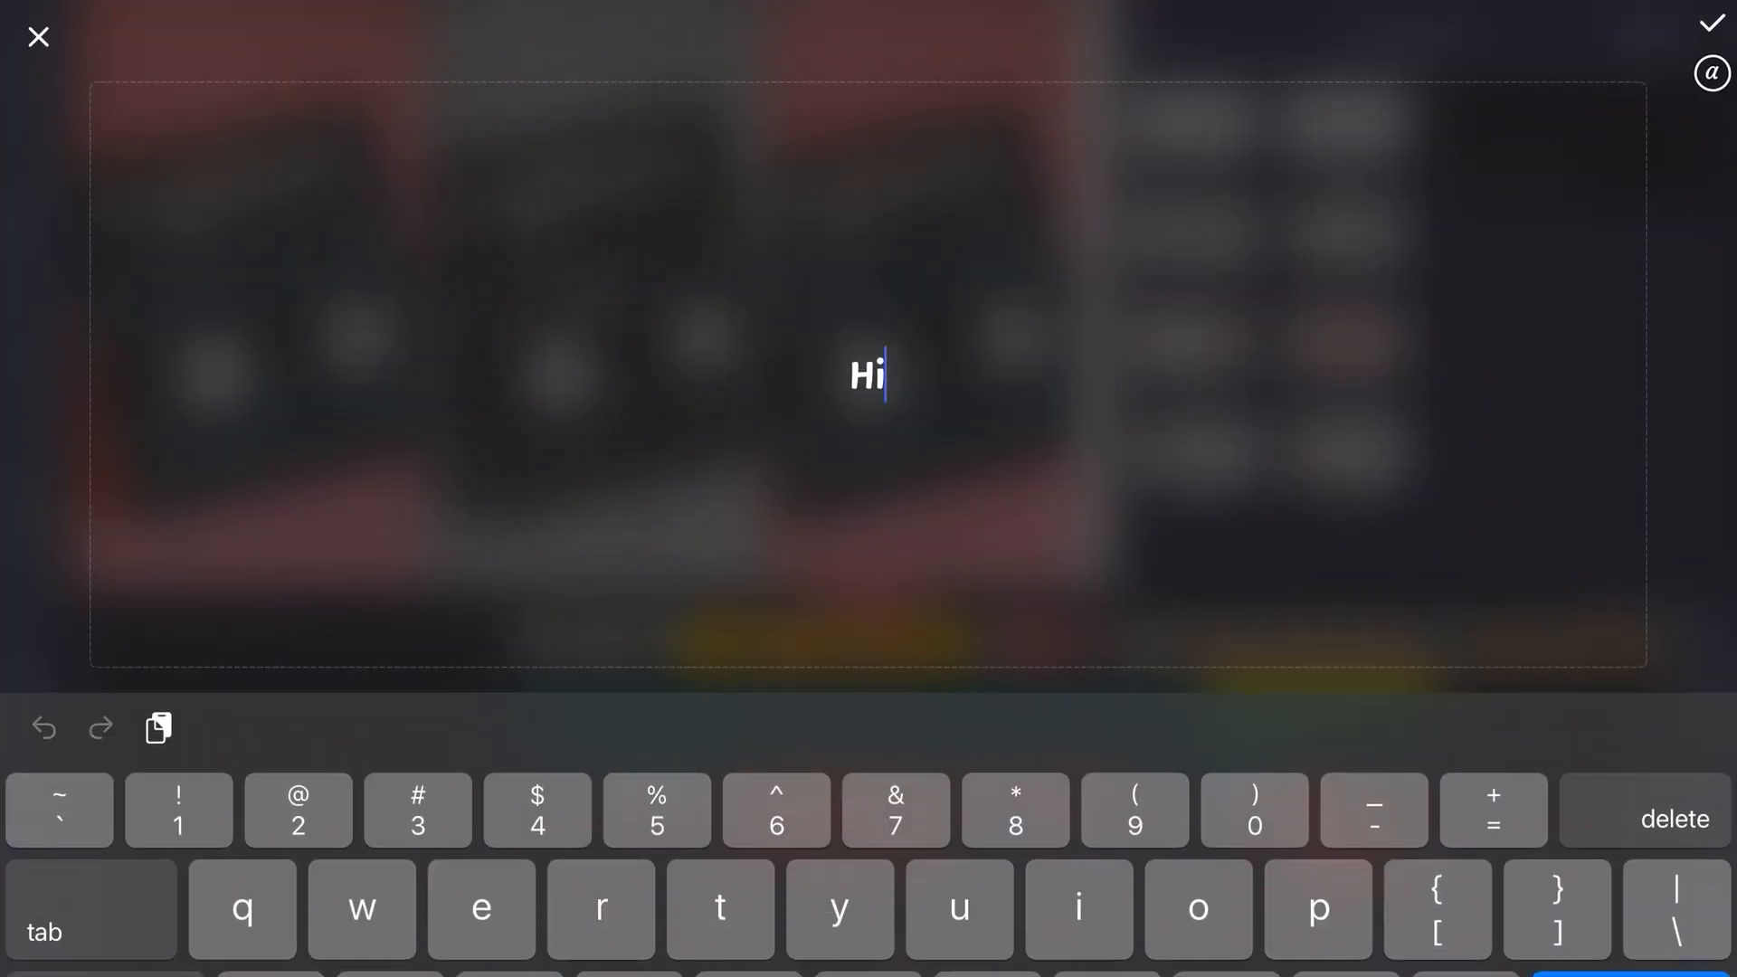
left_click(1709, 21)
type("Jewe")
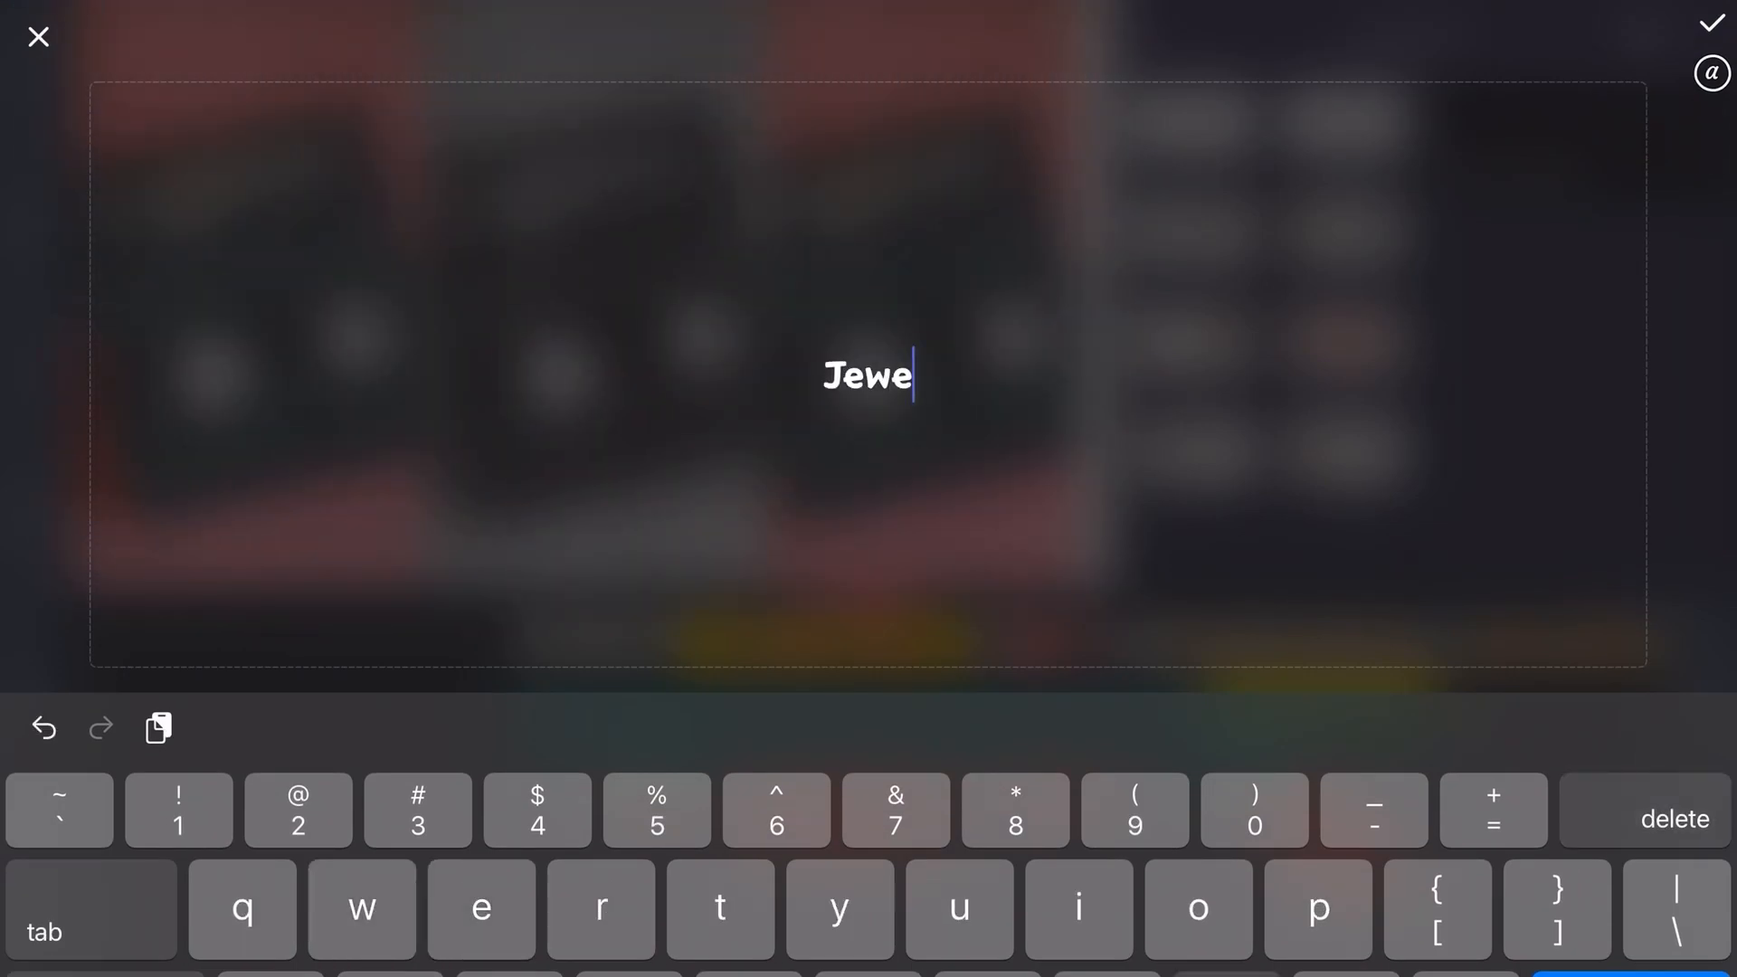
left_click(1711, 21)
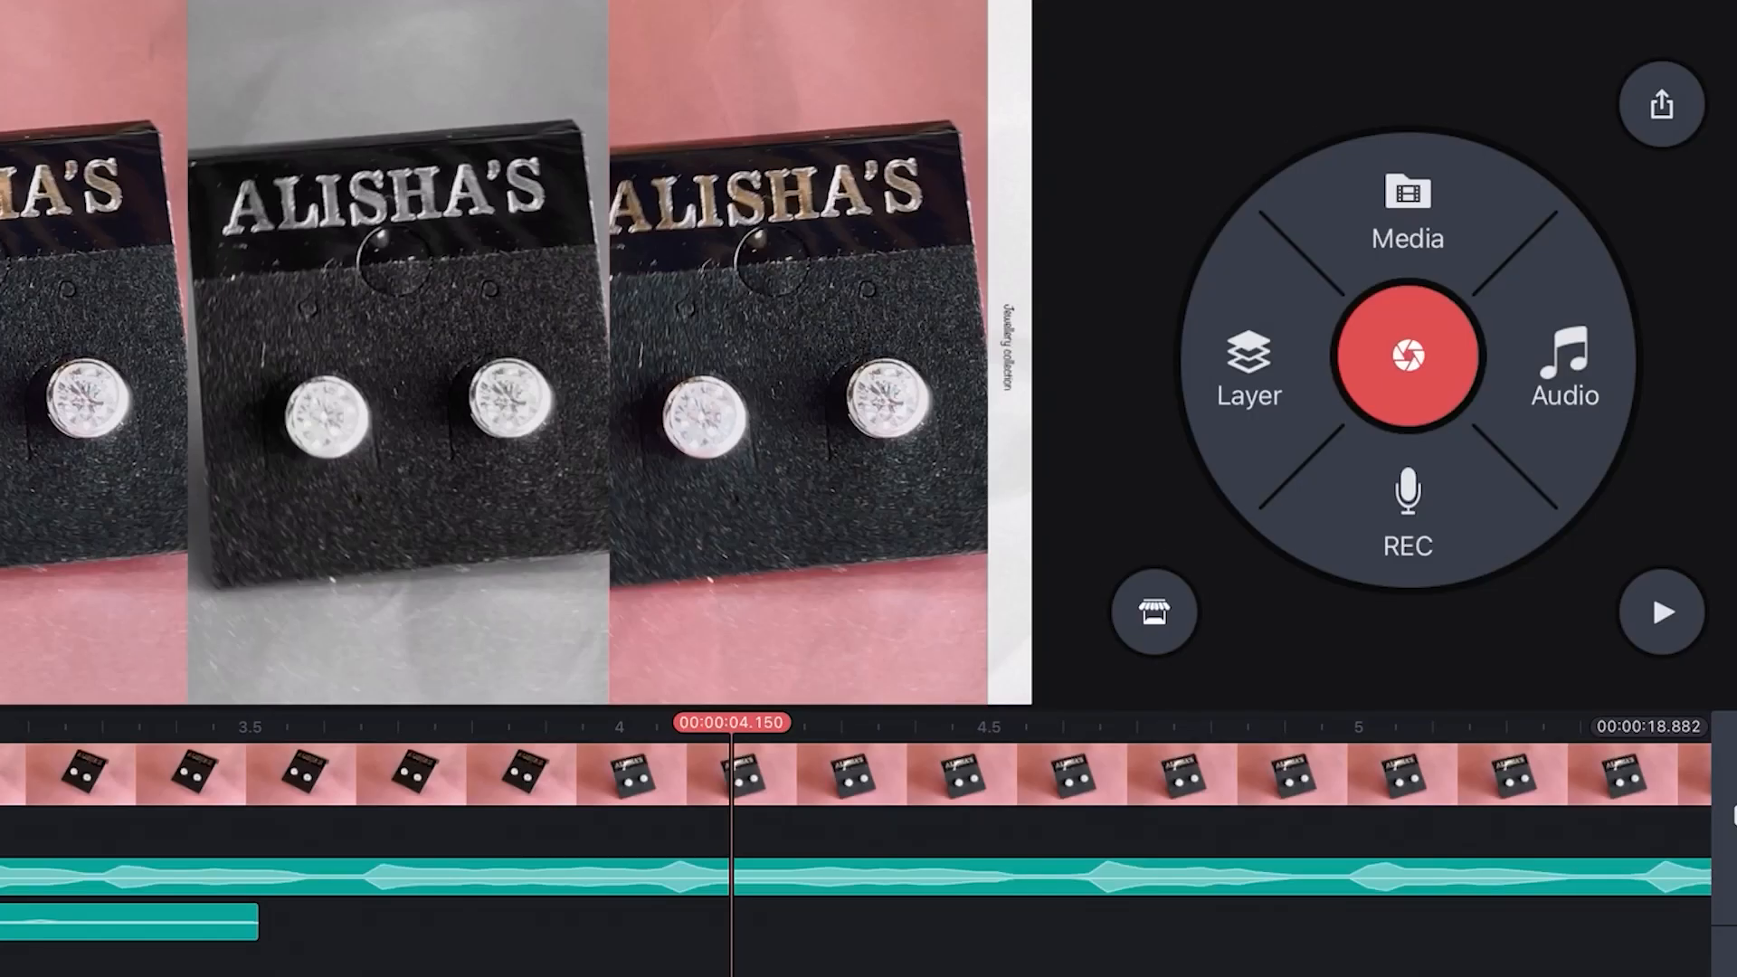
Overlay a 'Just arrived!' text layer on the earrings clip and open its font options.
type("Just arrived!")
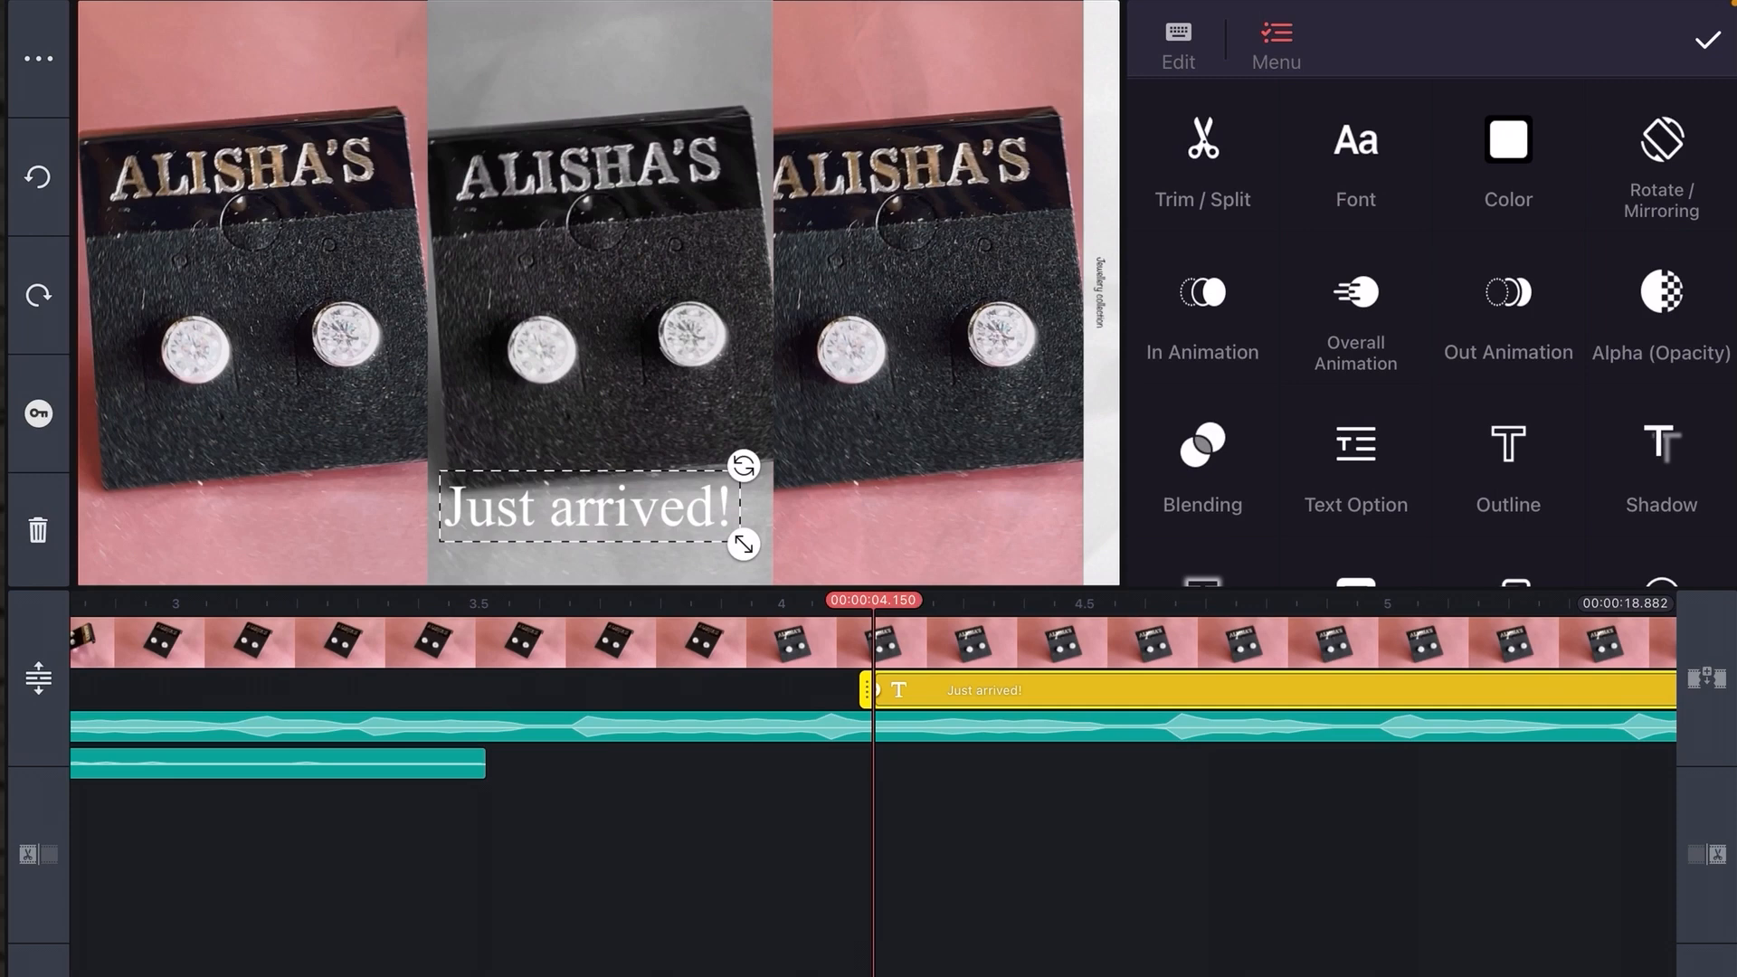
left_click(1356, 166)
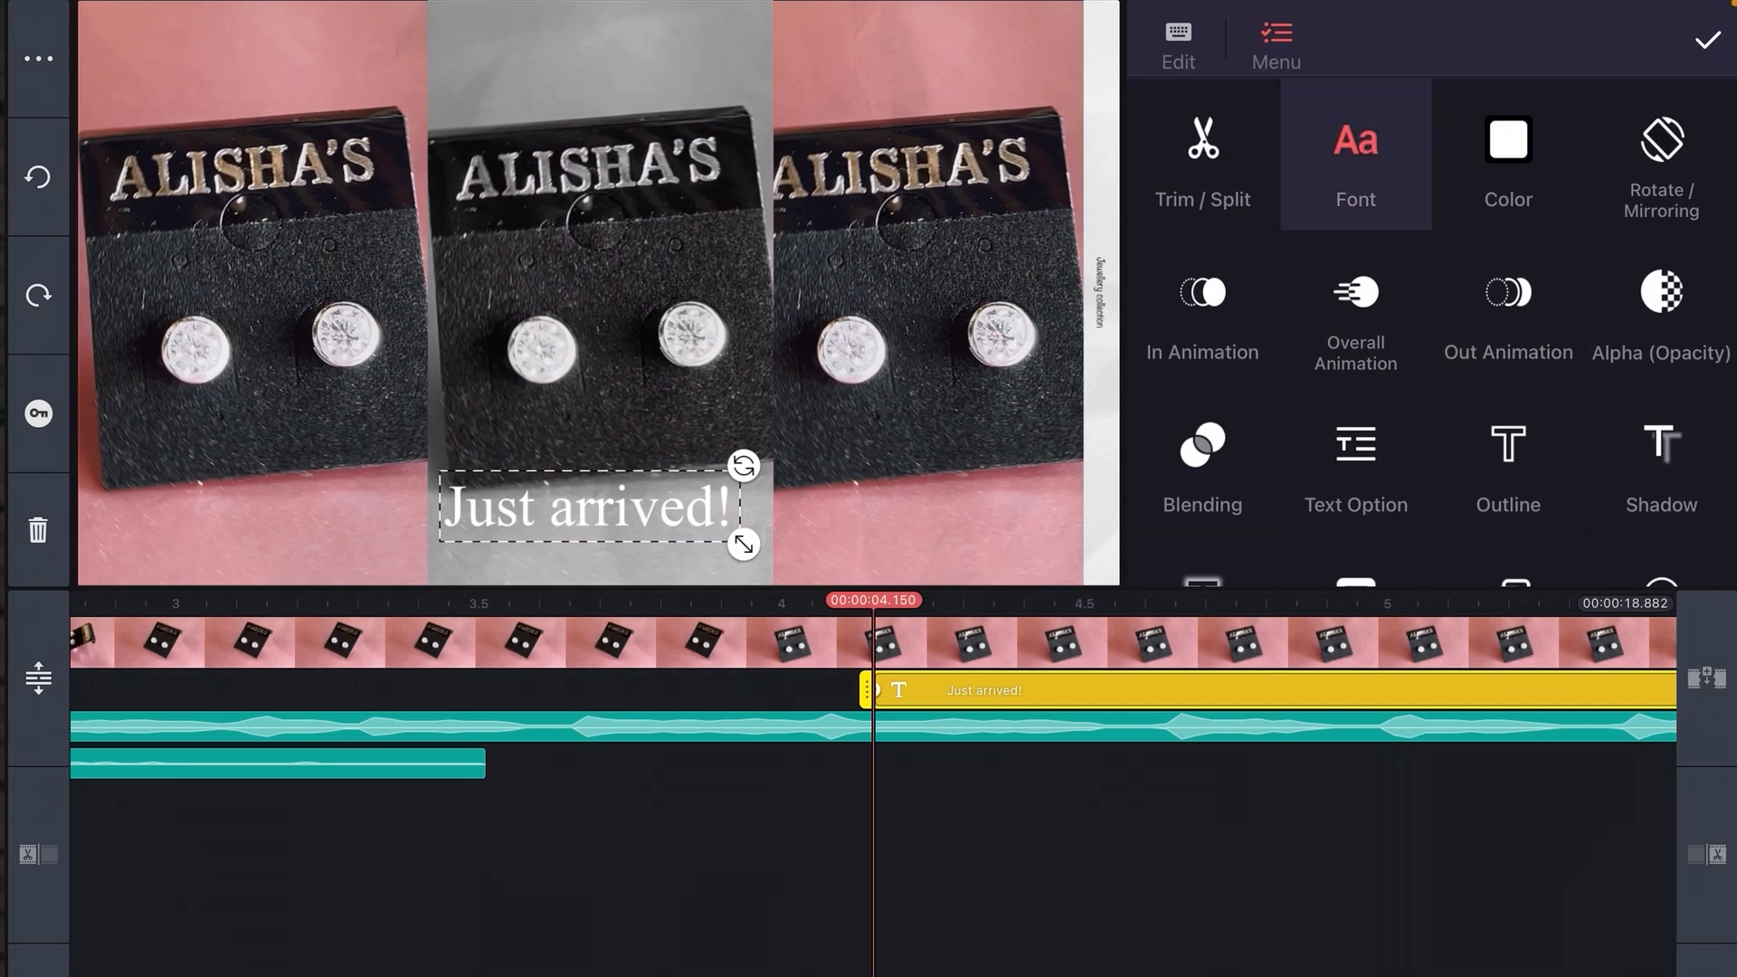
Set the Just arrived! title font to Rubik Black and add a black outline.
left_click(1355, 166)
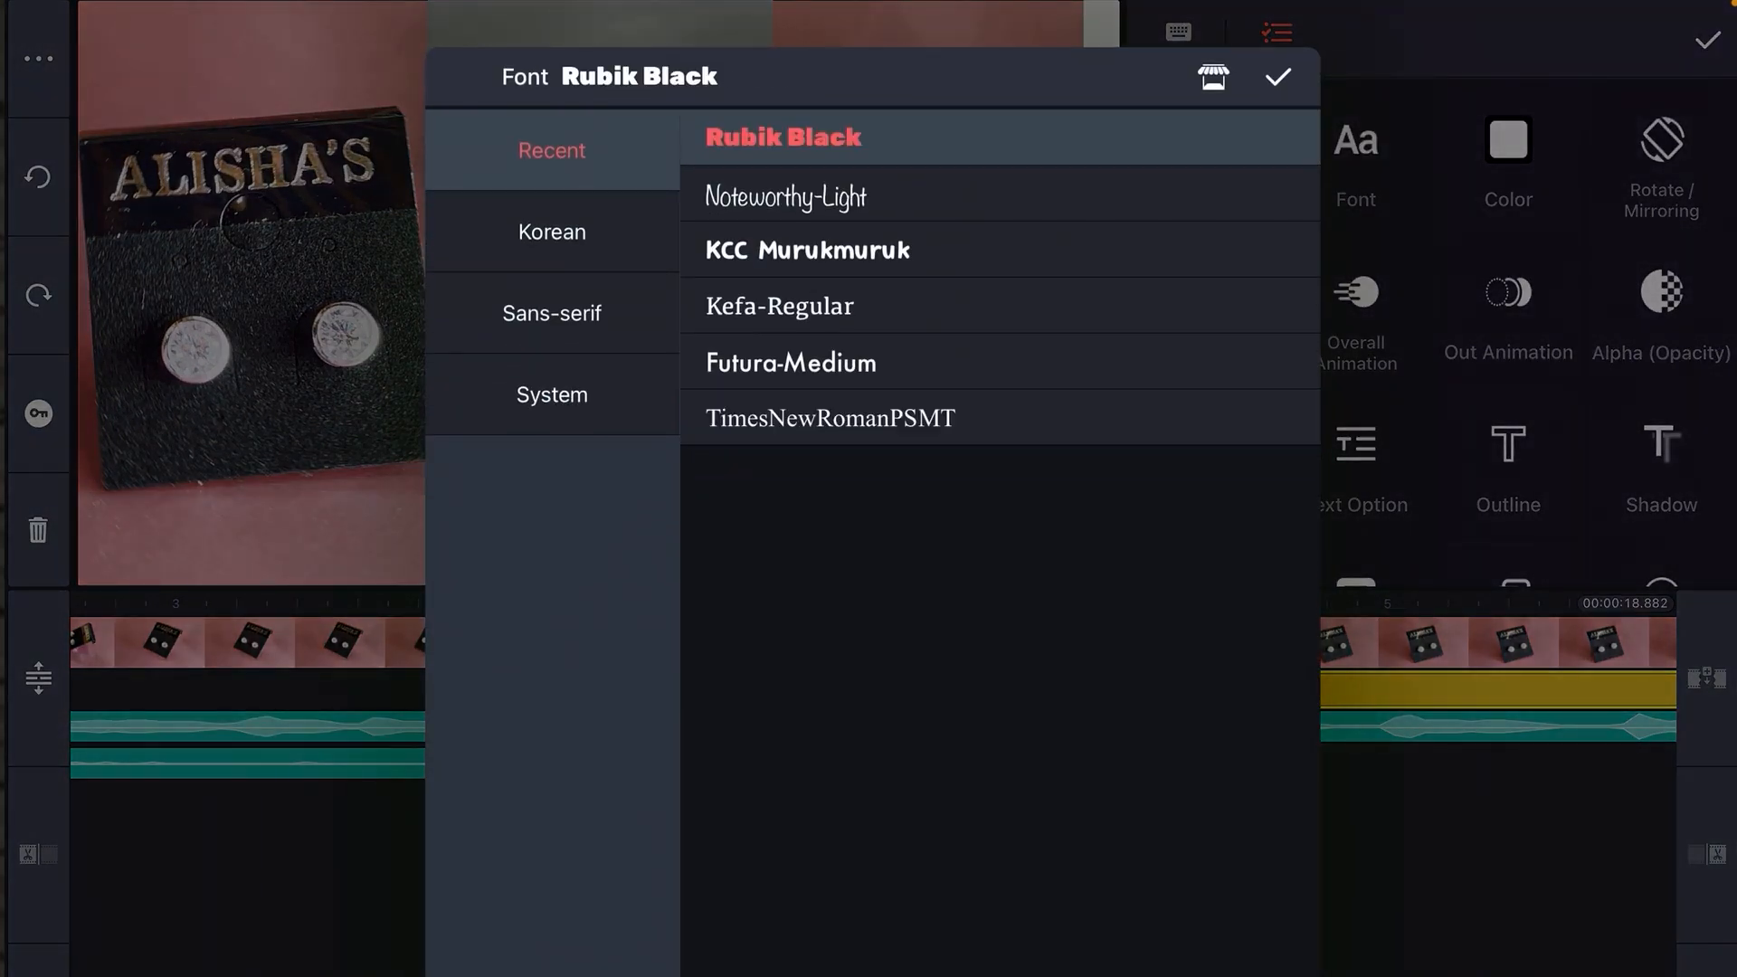
left_click(1277, 76)
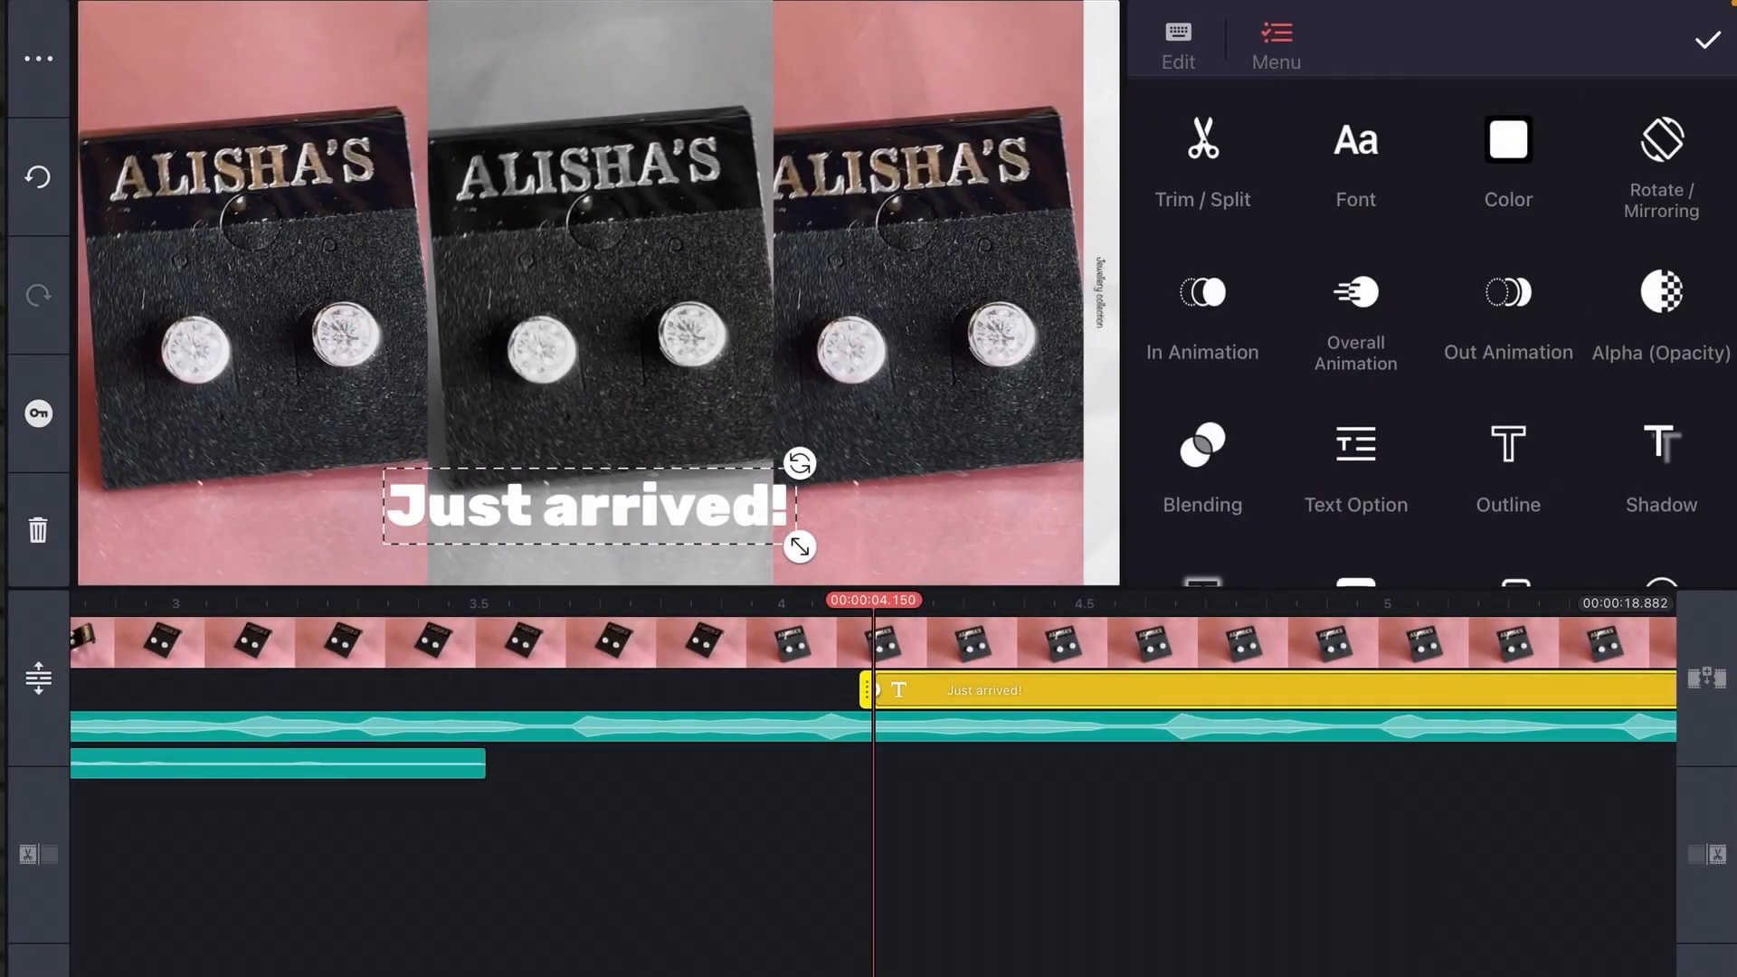
left_click(1506, 465)
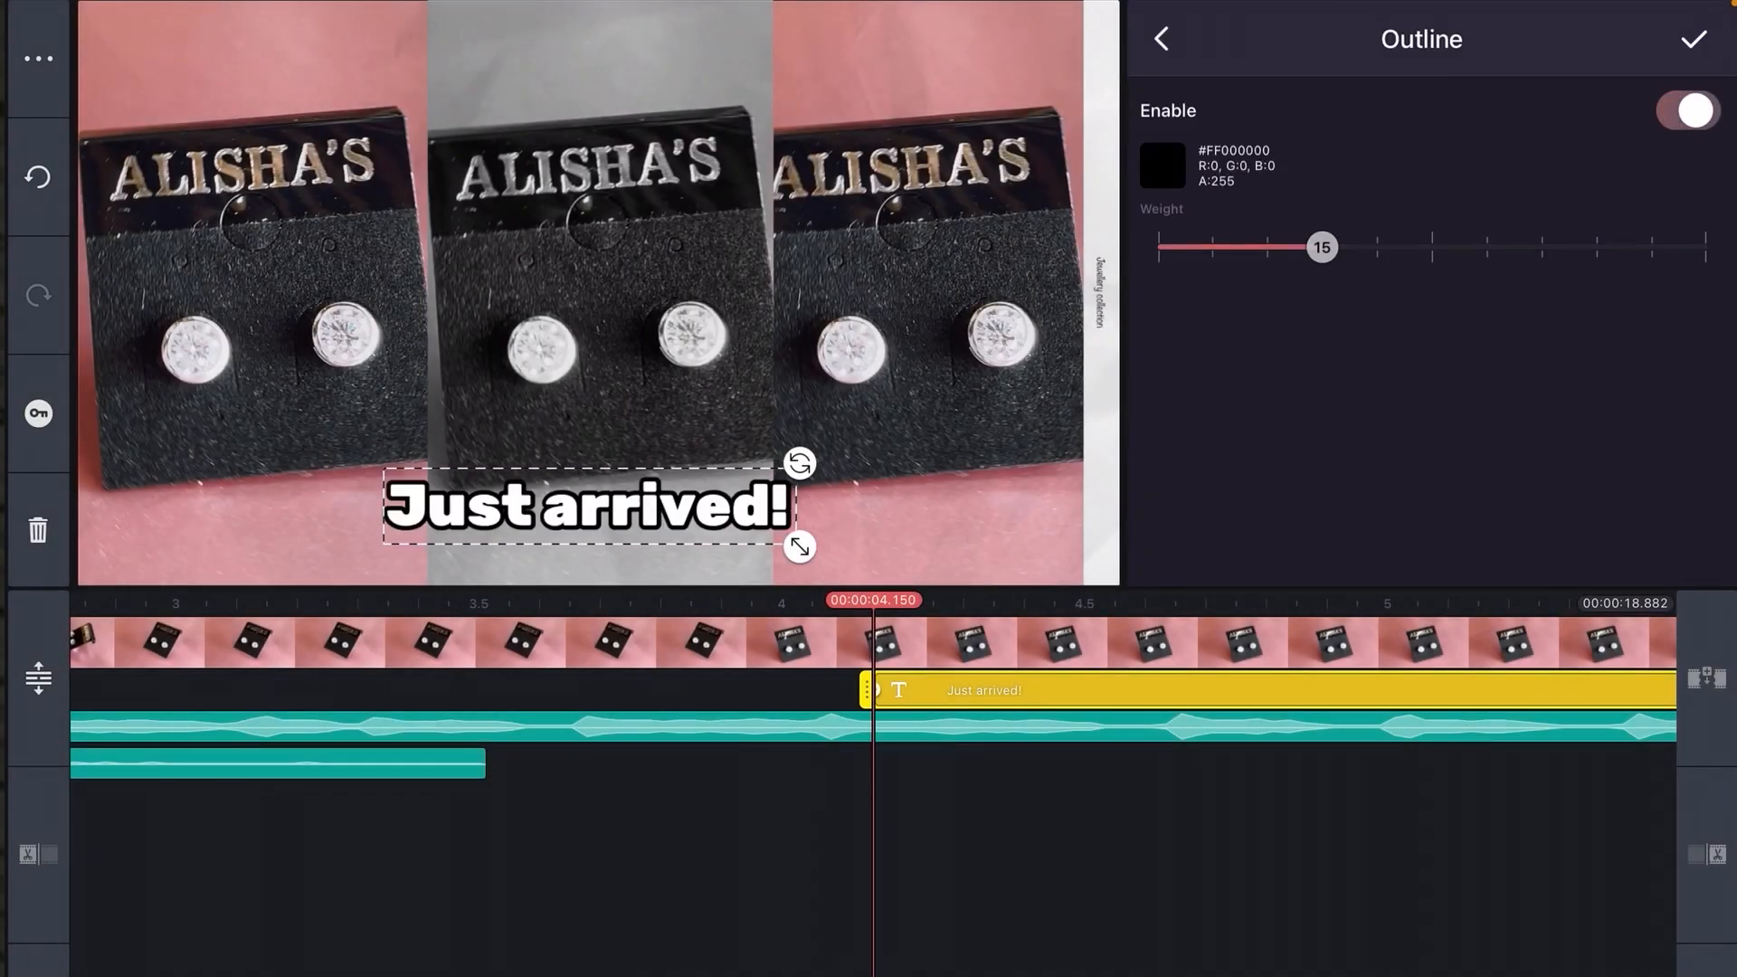
left_click(1160, 38)
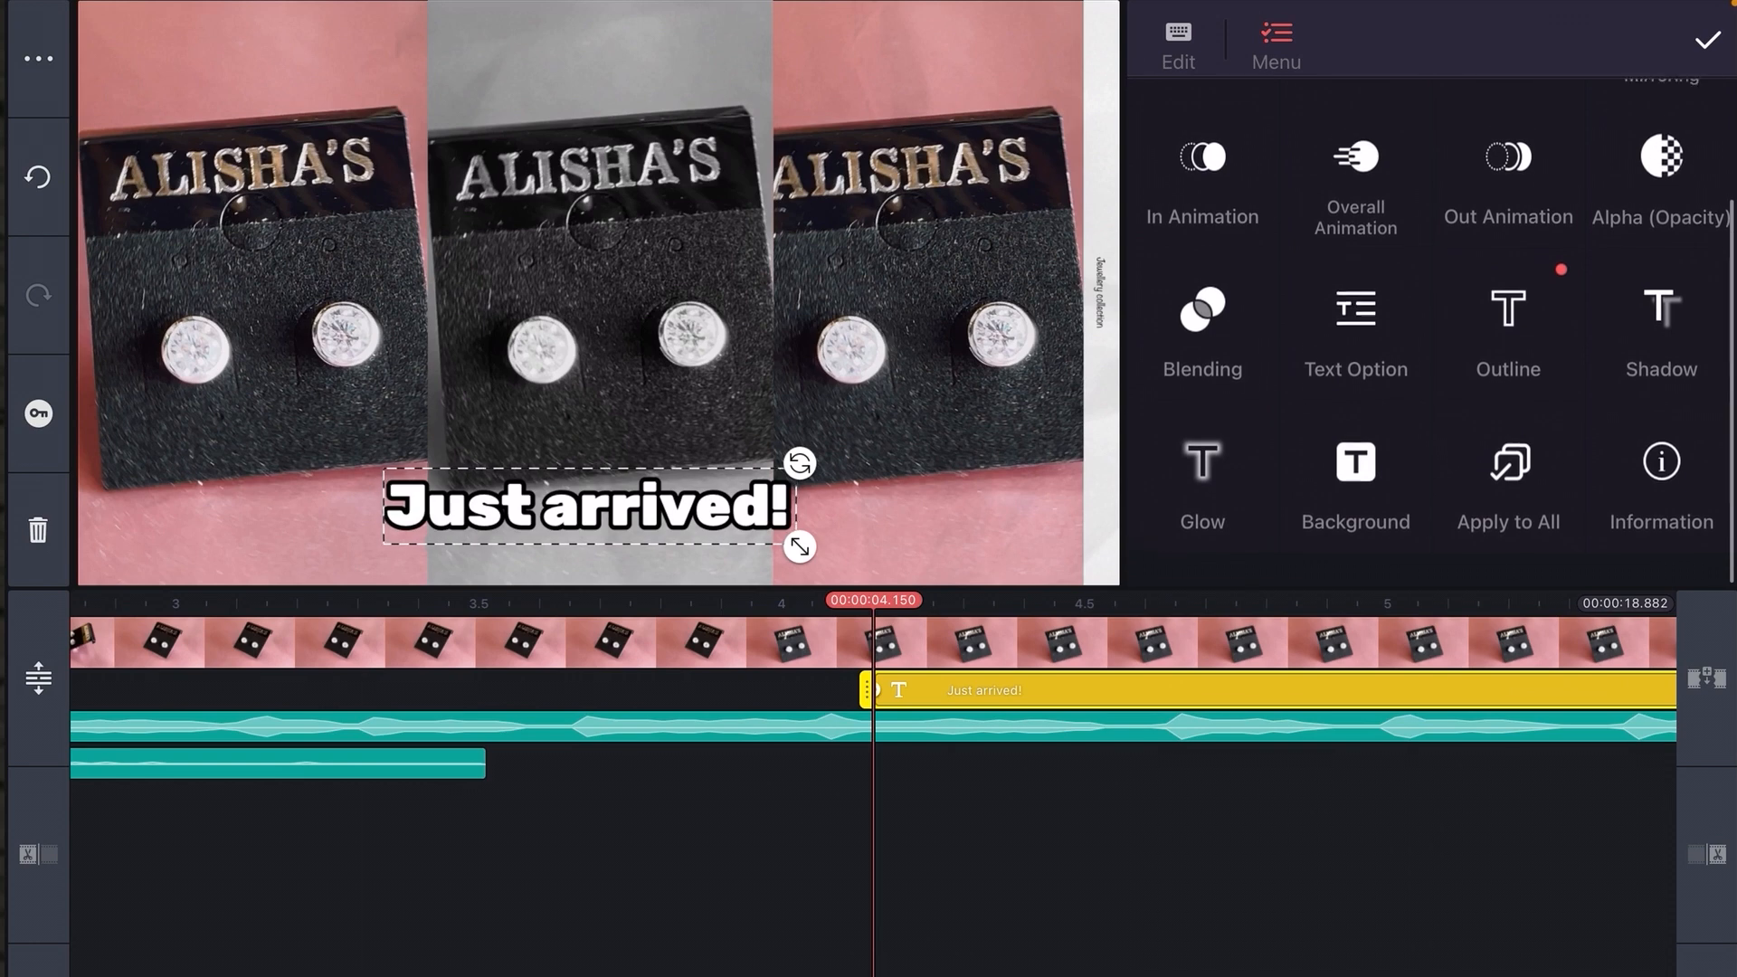
Enable a glow on the title and colour it pink.
left_click(1200, 483)
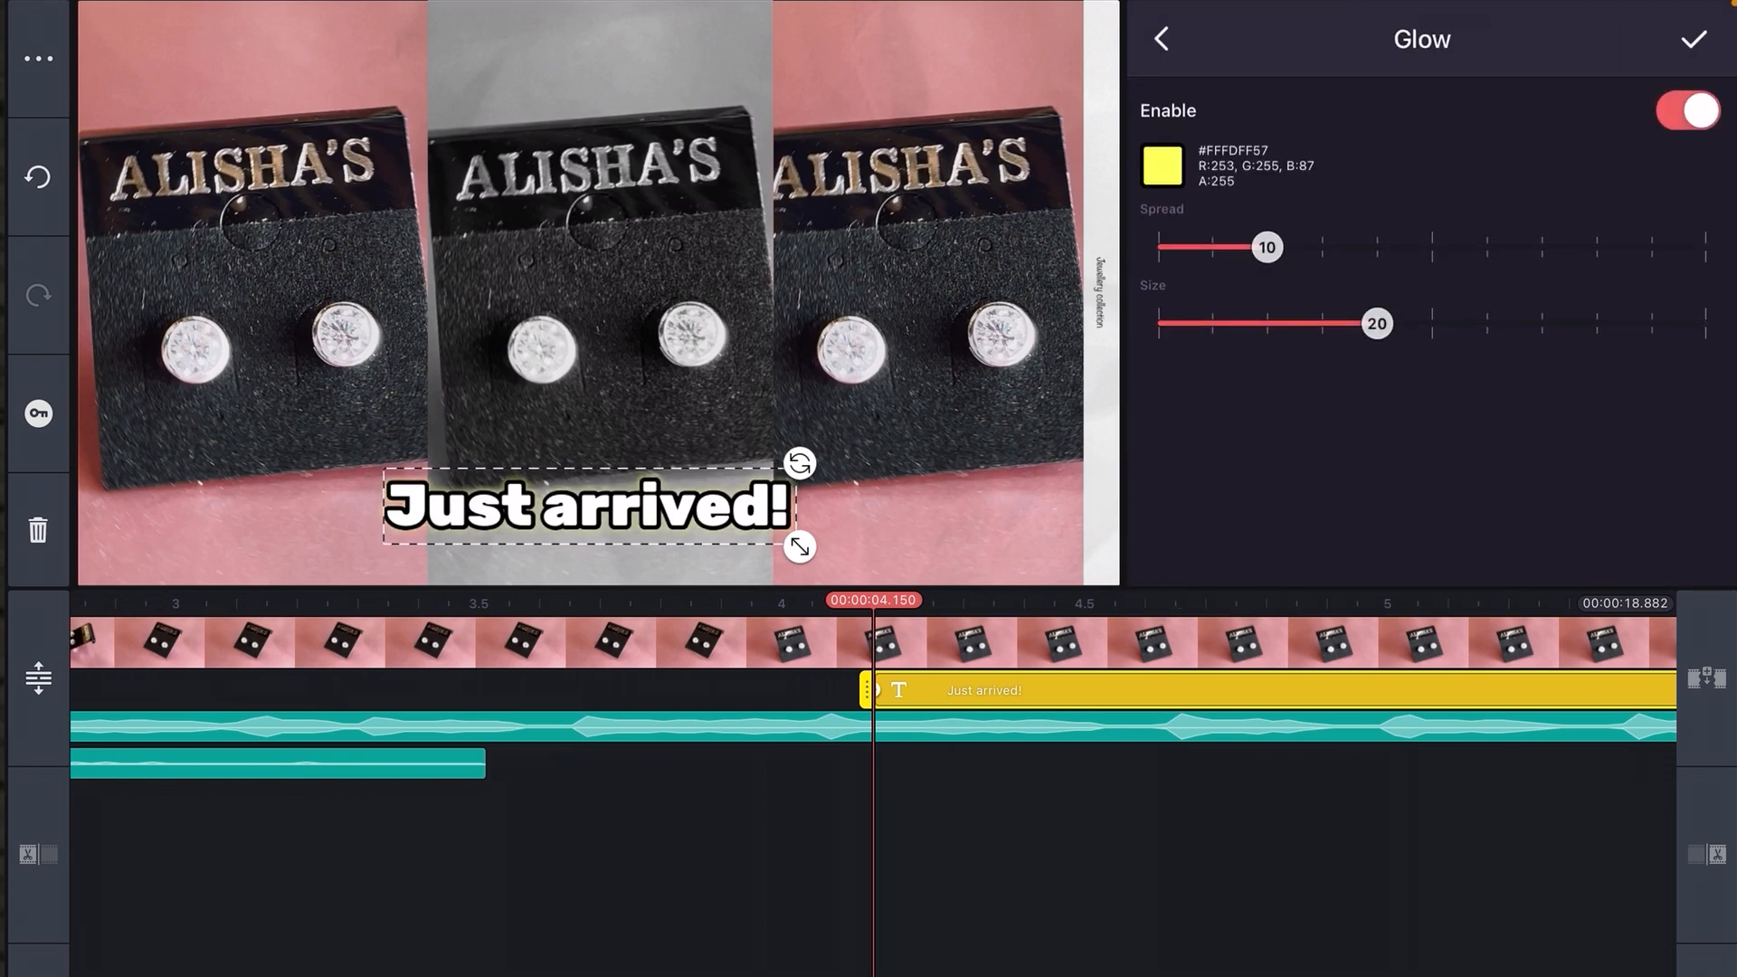
left_click(1161, 166)
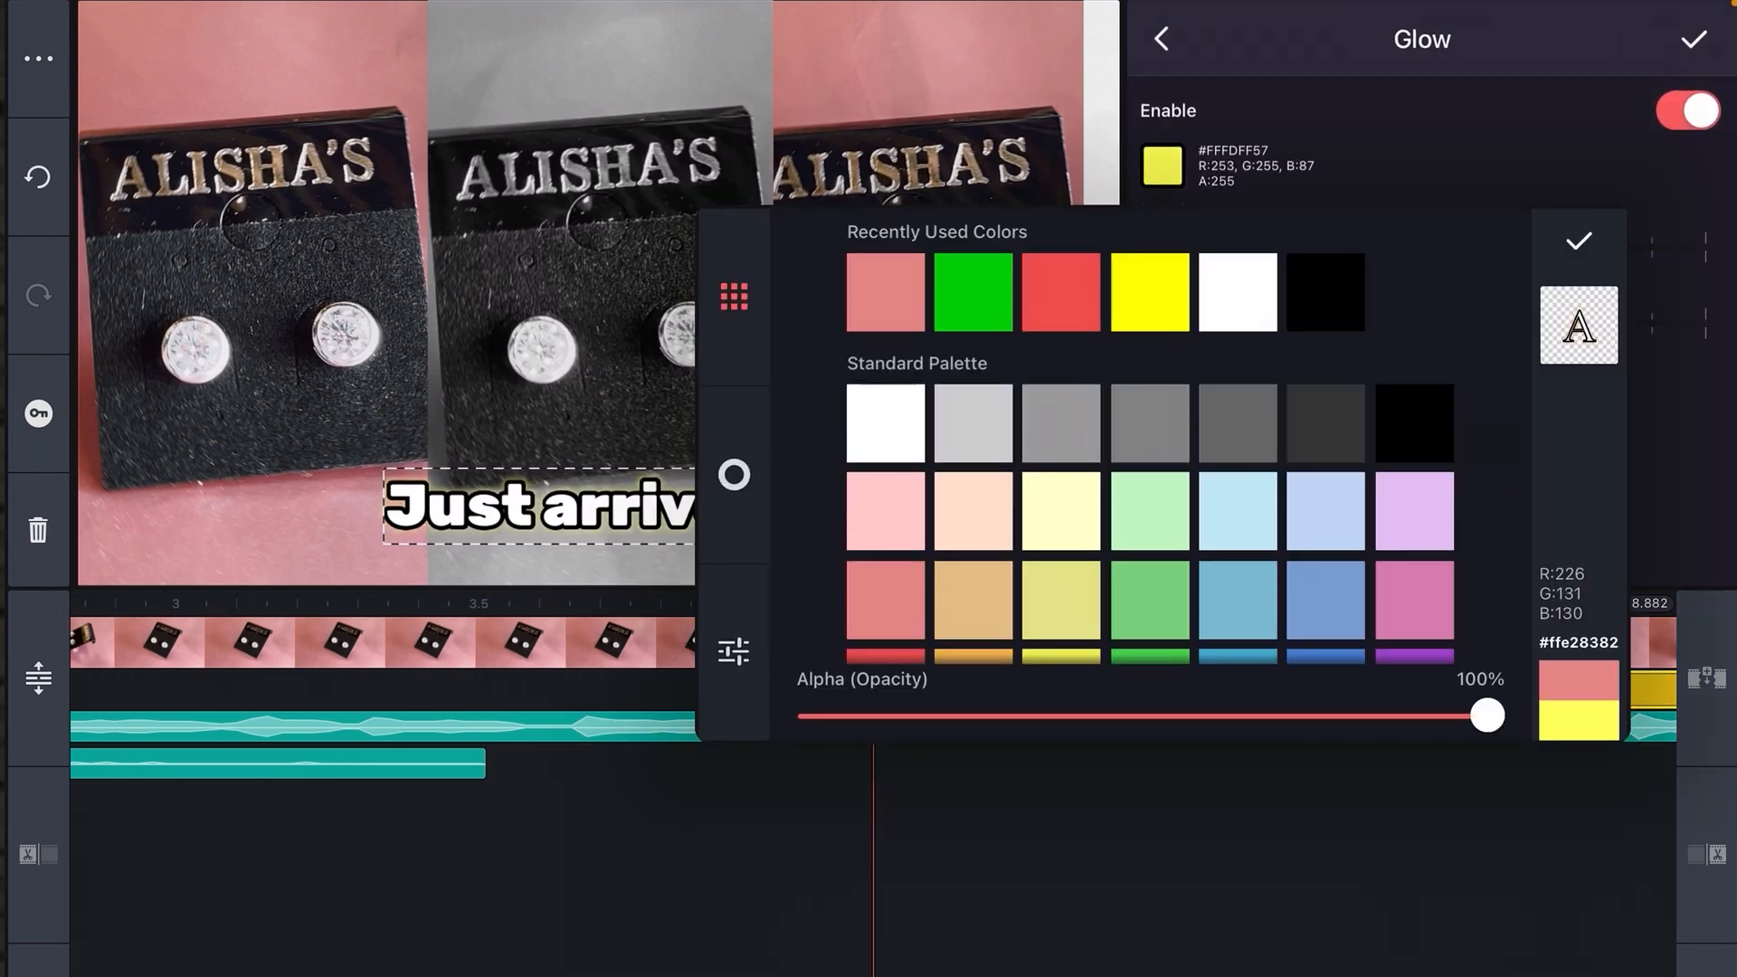
left_click(1578, 241)
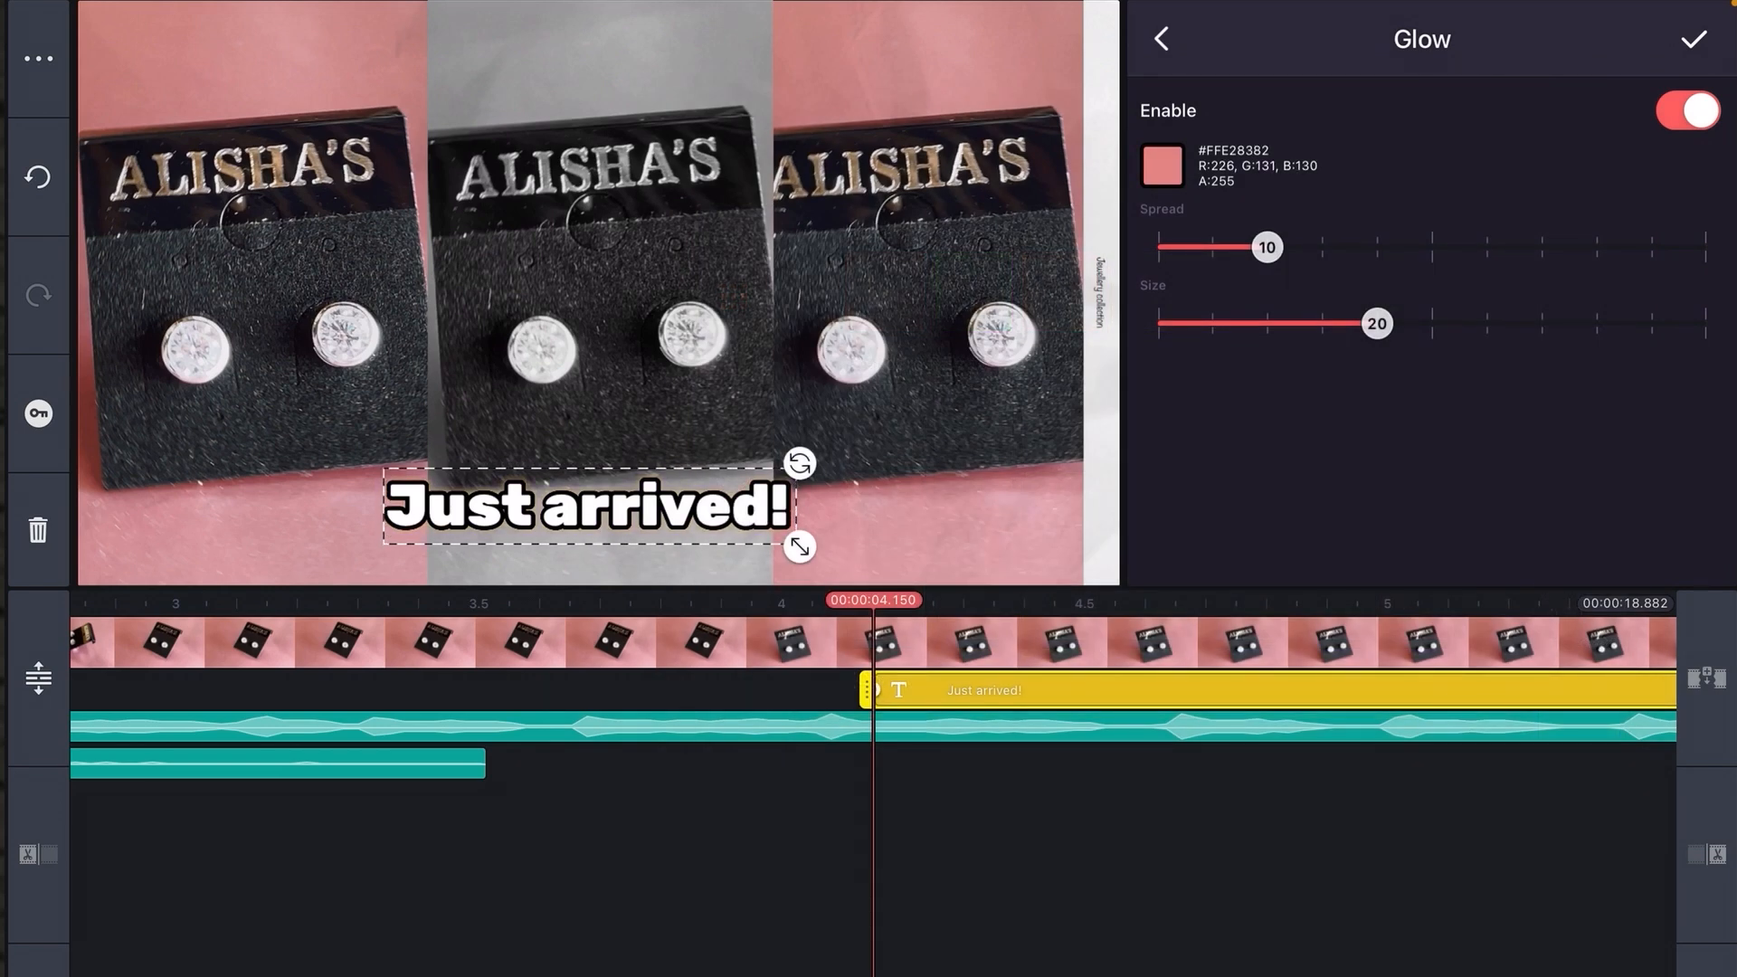
left_click(36, 58)
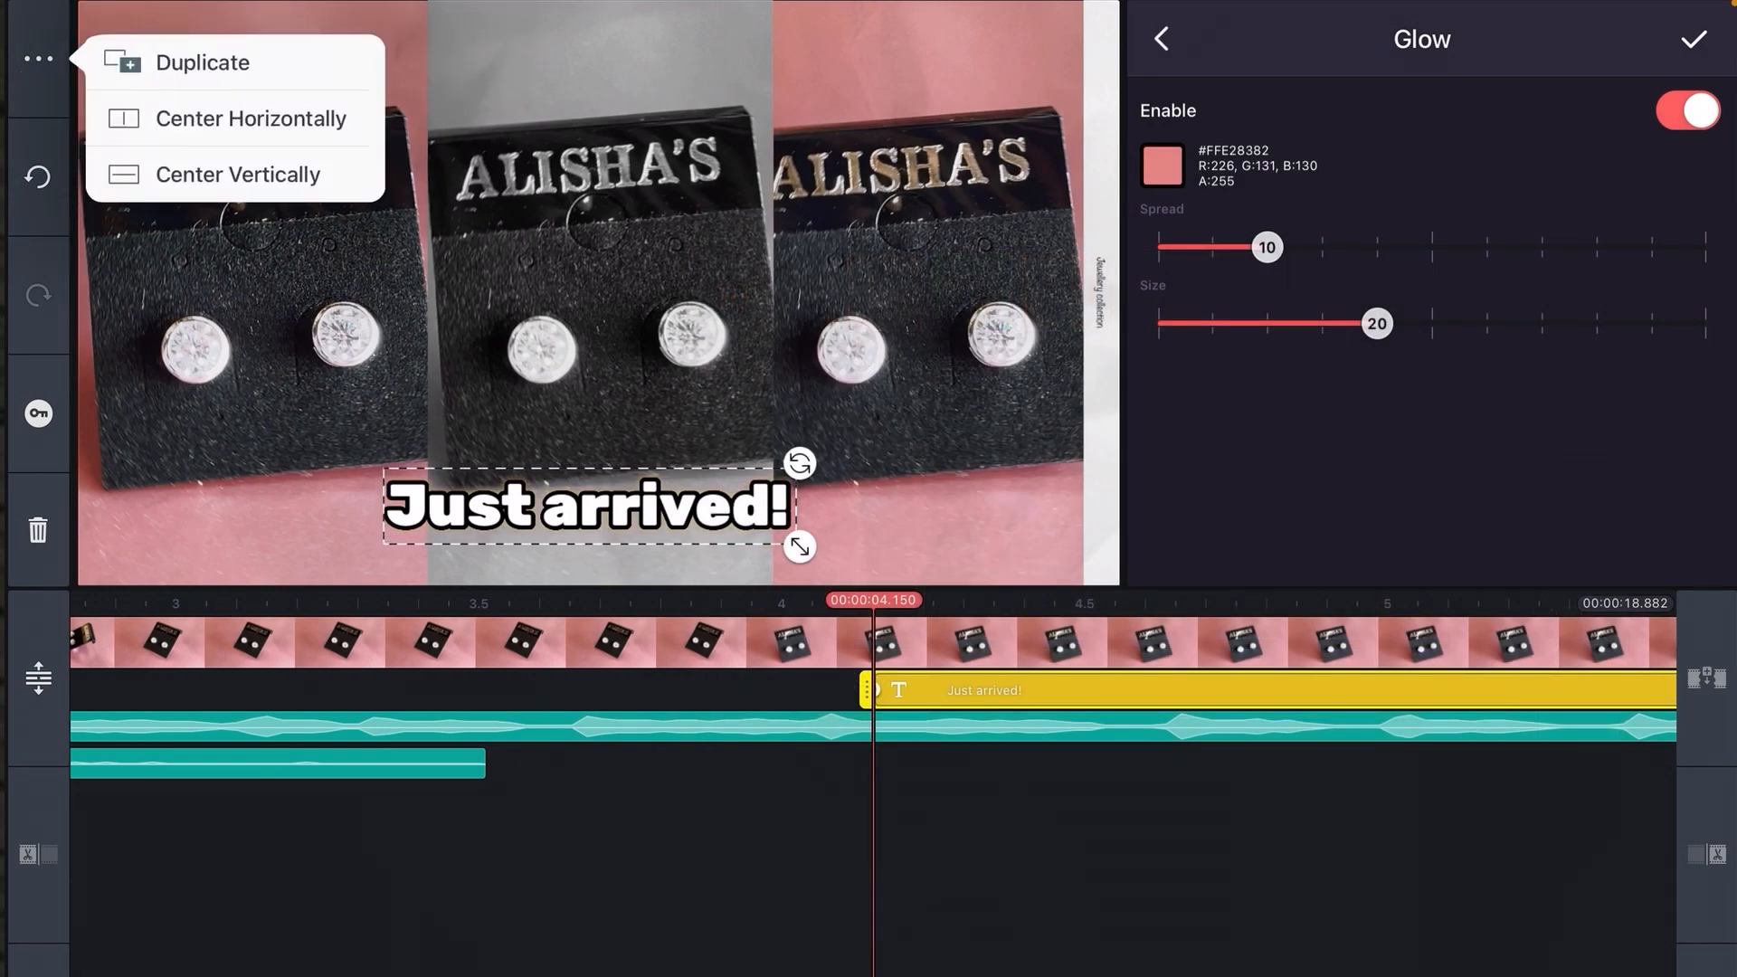
Select the opening shop-front clip and show its Clip Graphics options.
left_click(201, 63)
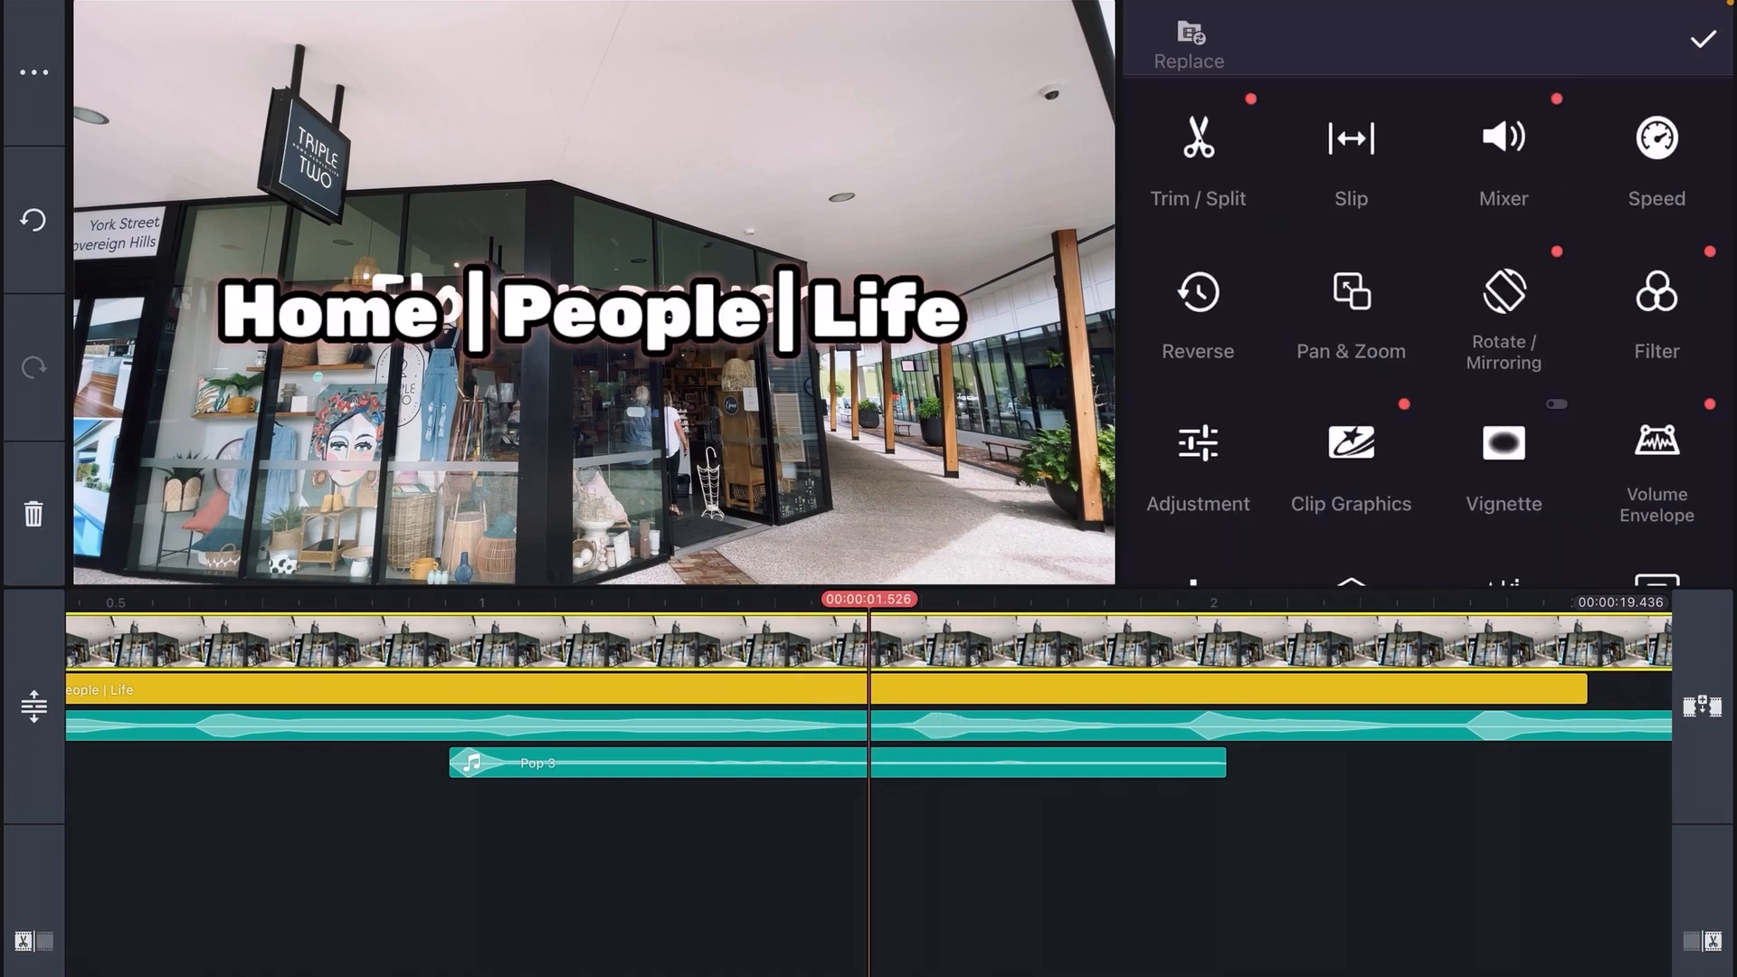
left_click(1349, 459)
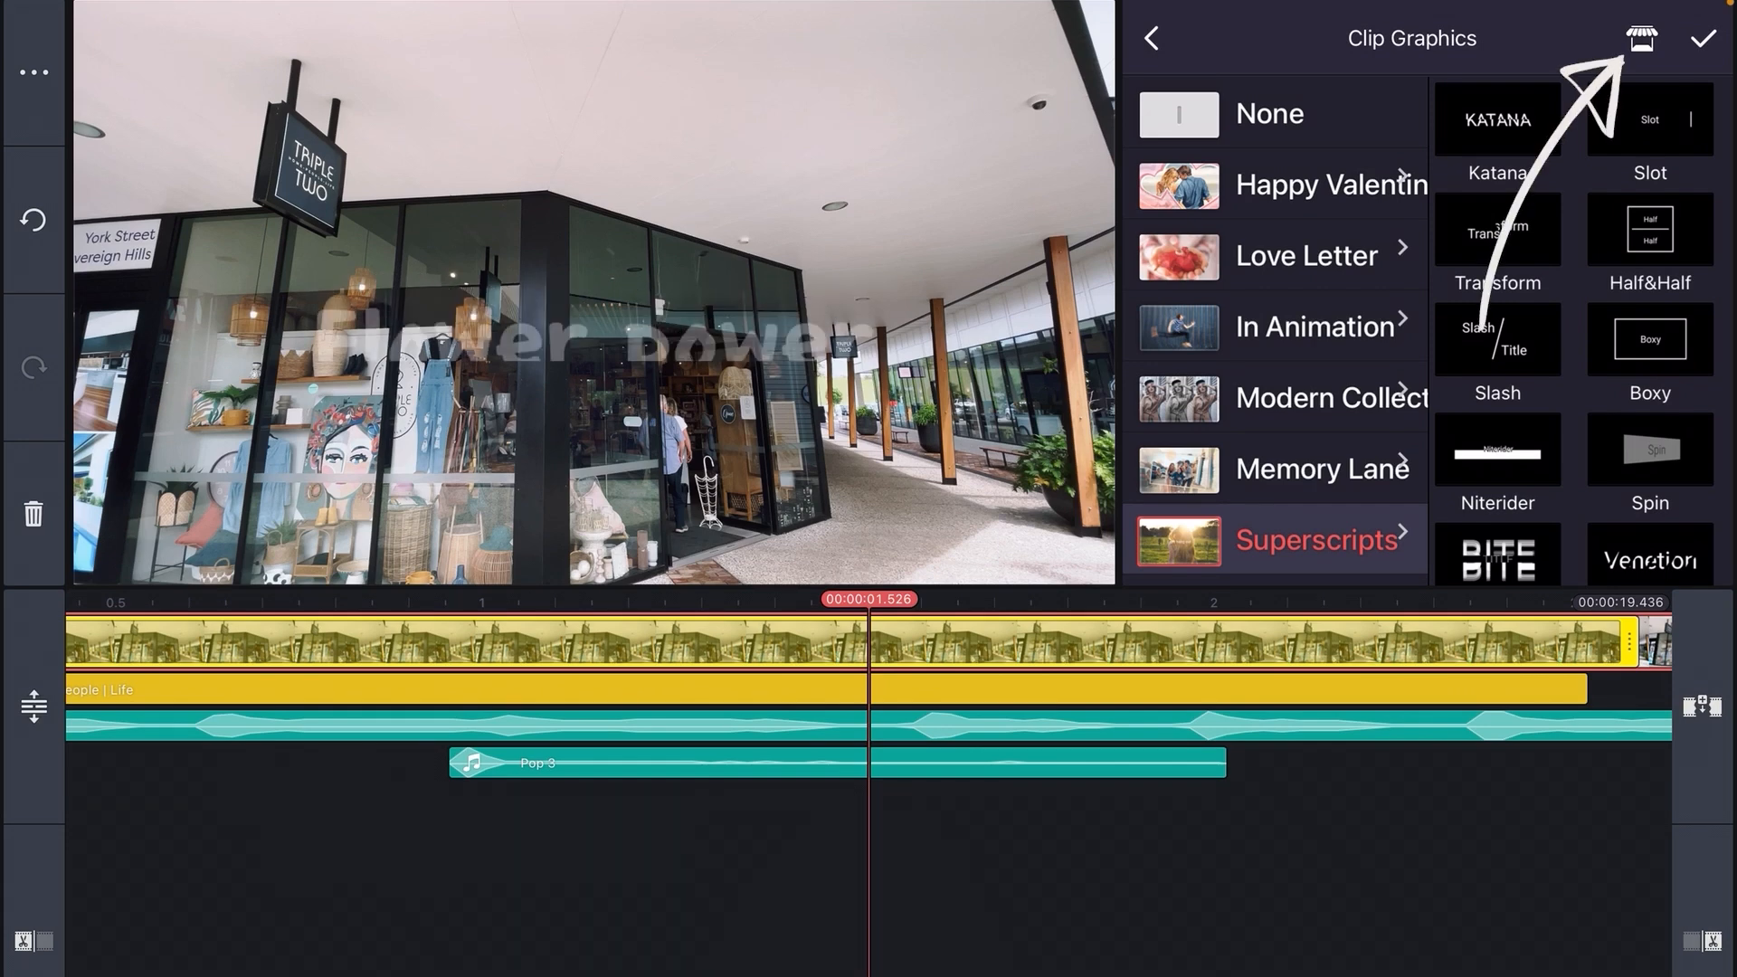
Browse the Asset Store's fonts, stickers and clip graphics, then return to the project.
left_click(1641, 38)
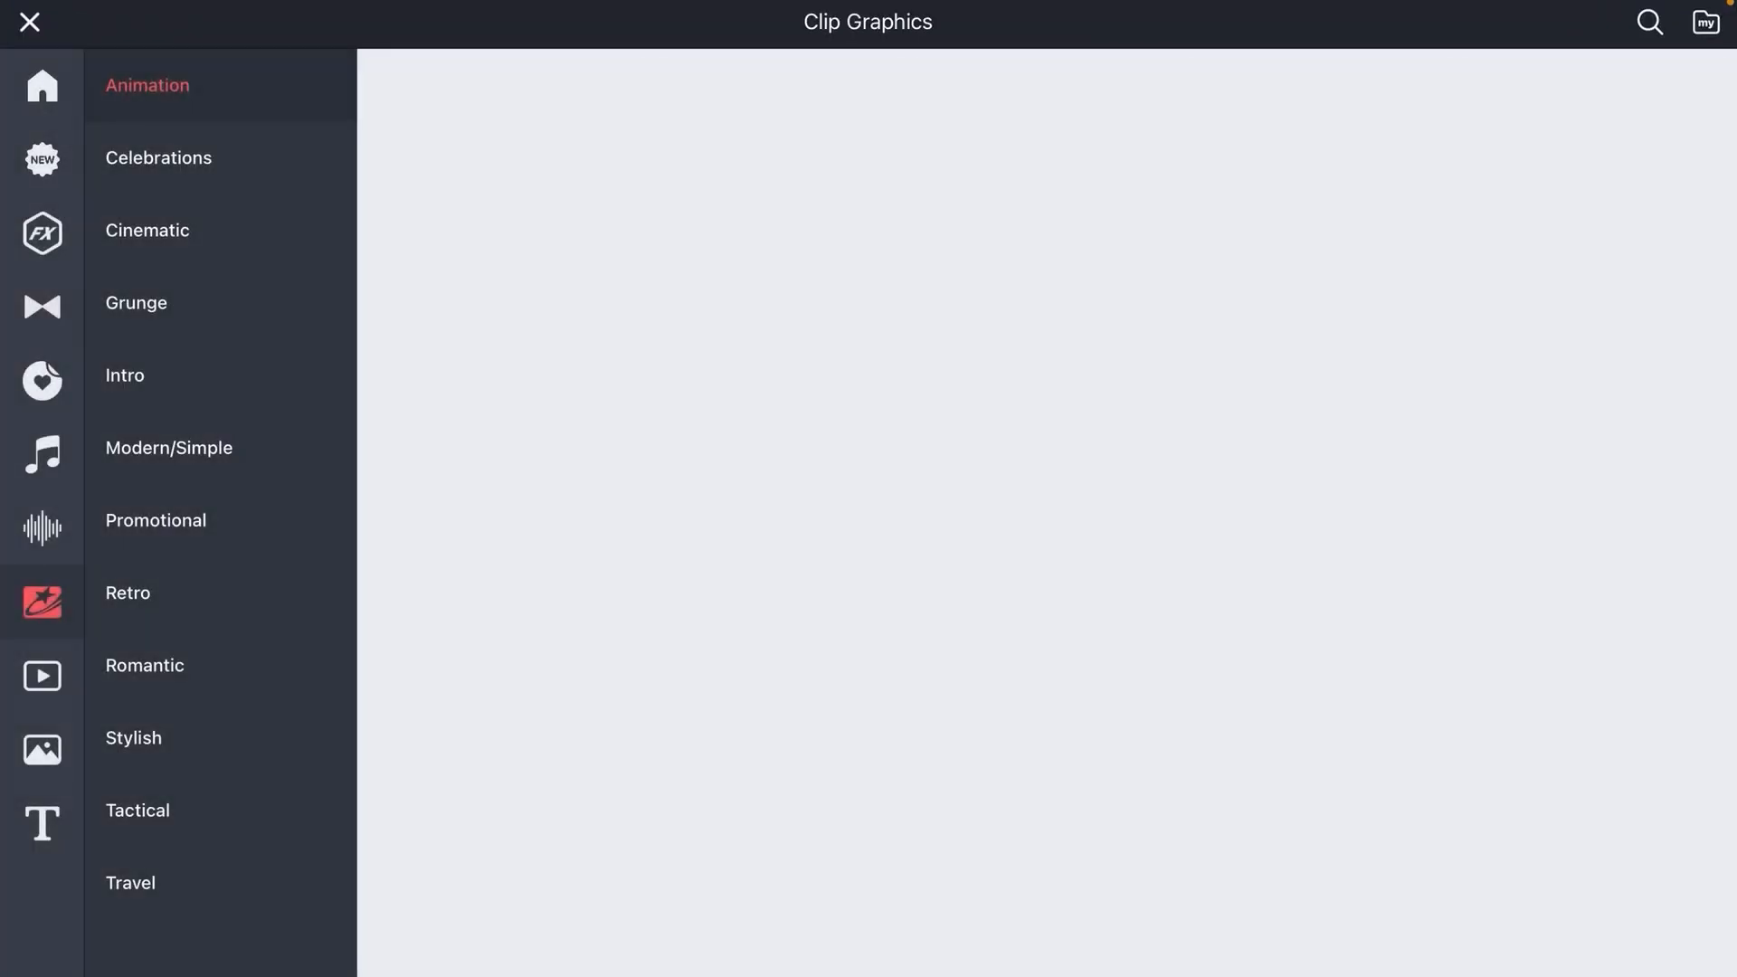
left_click(43, 823)
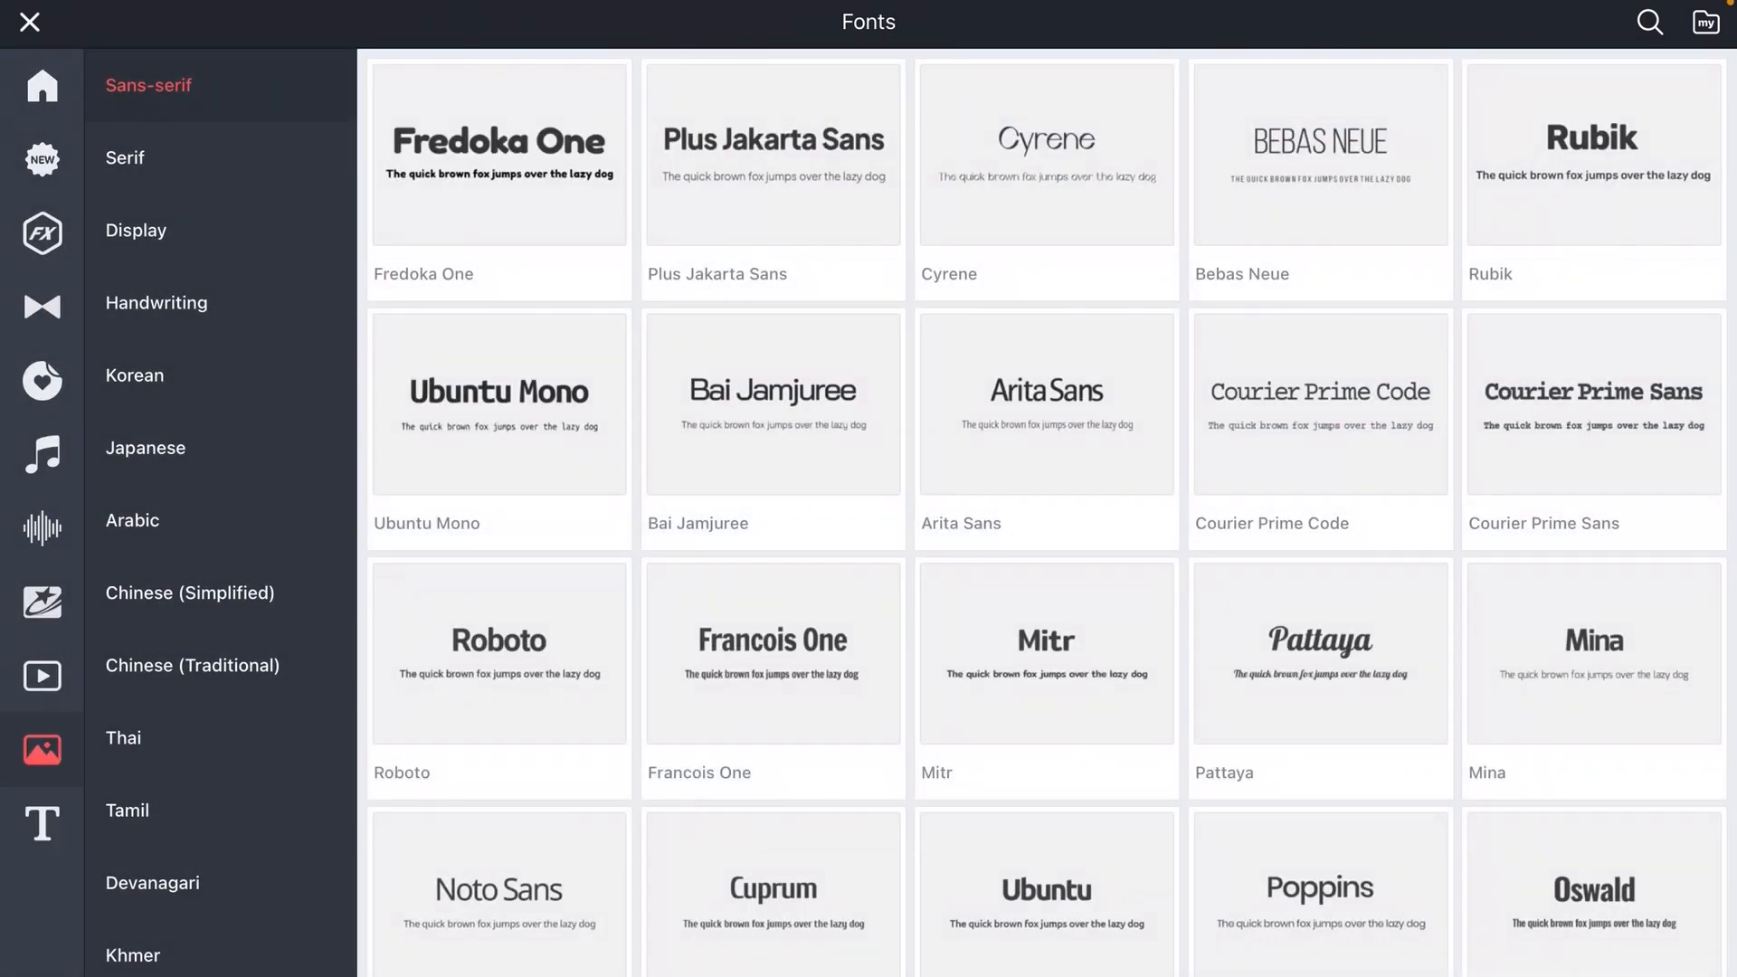
left_click(41, 380)
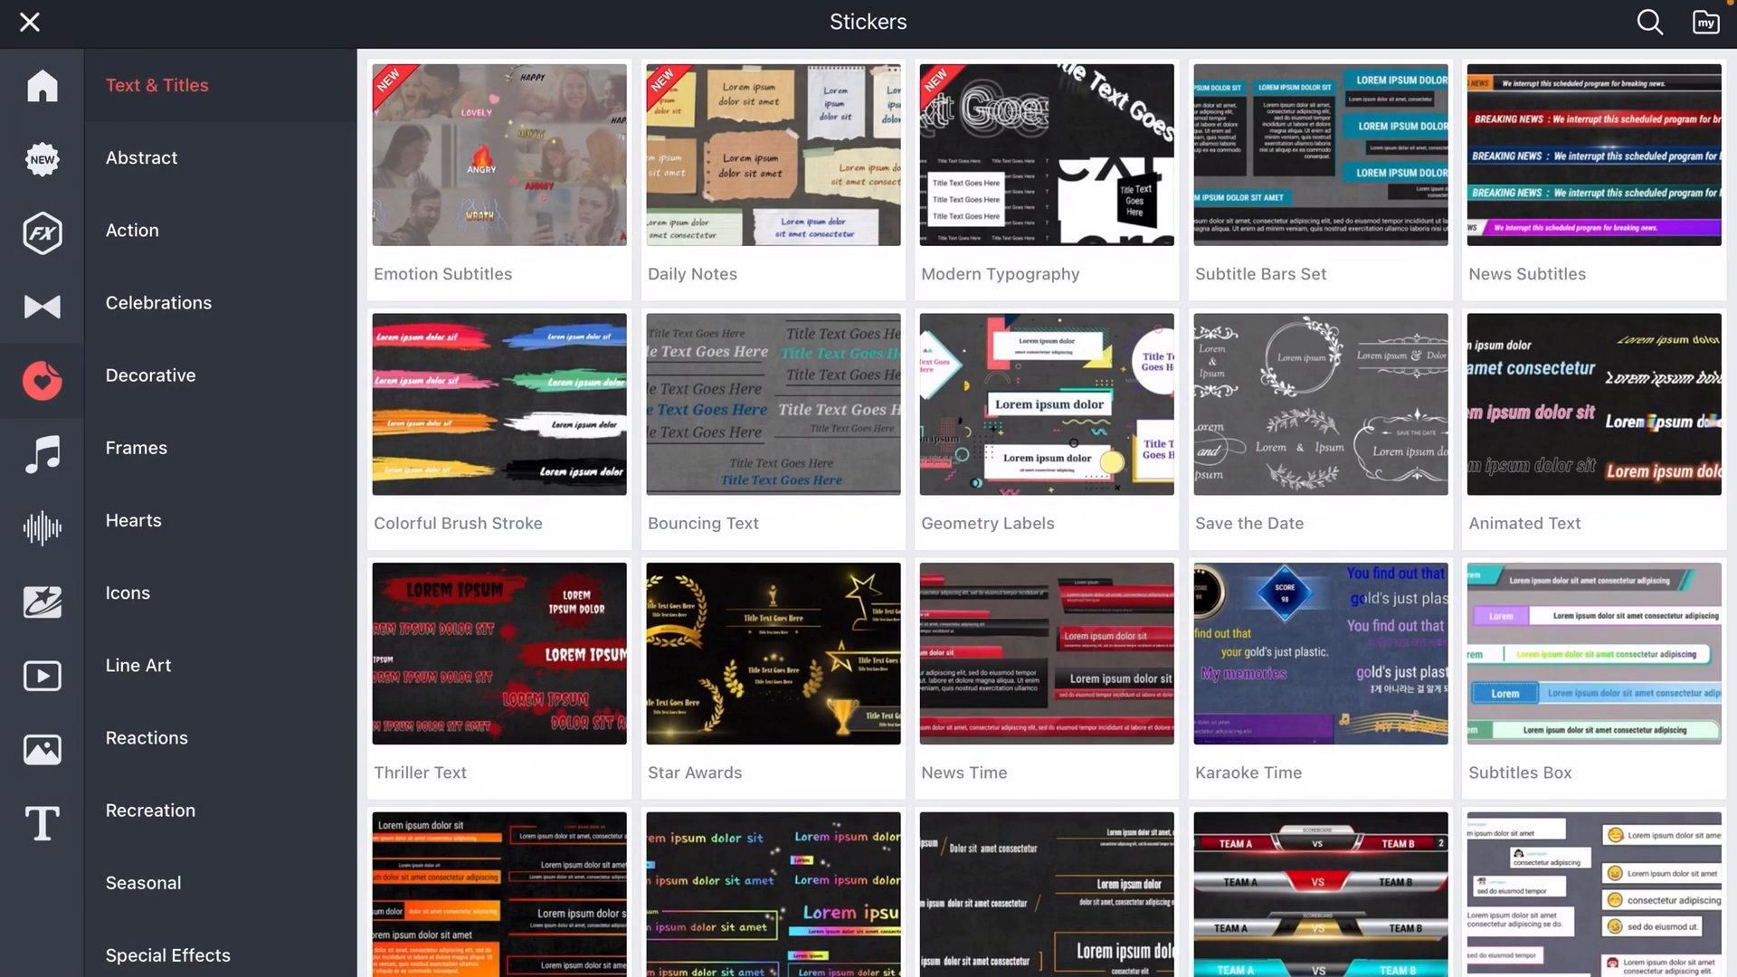
left_click(41, 521)
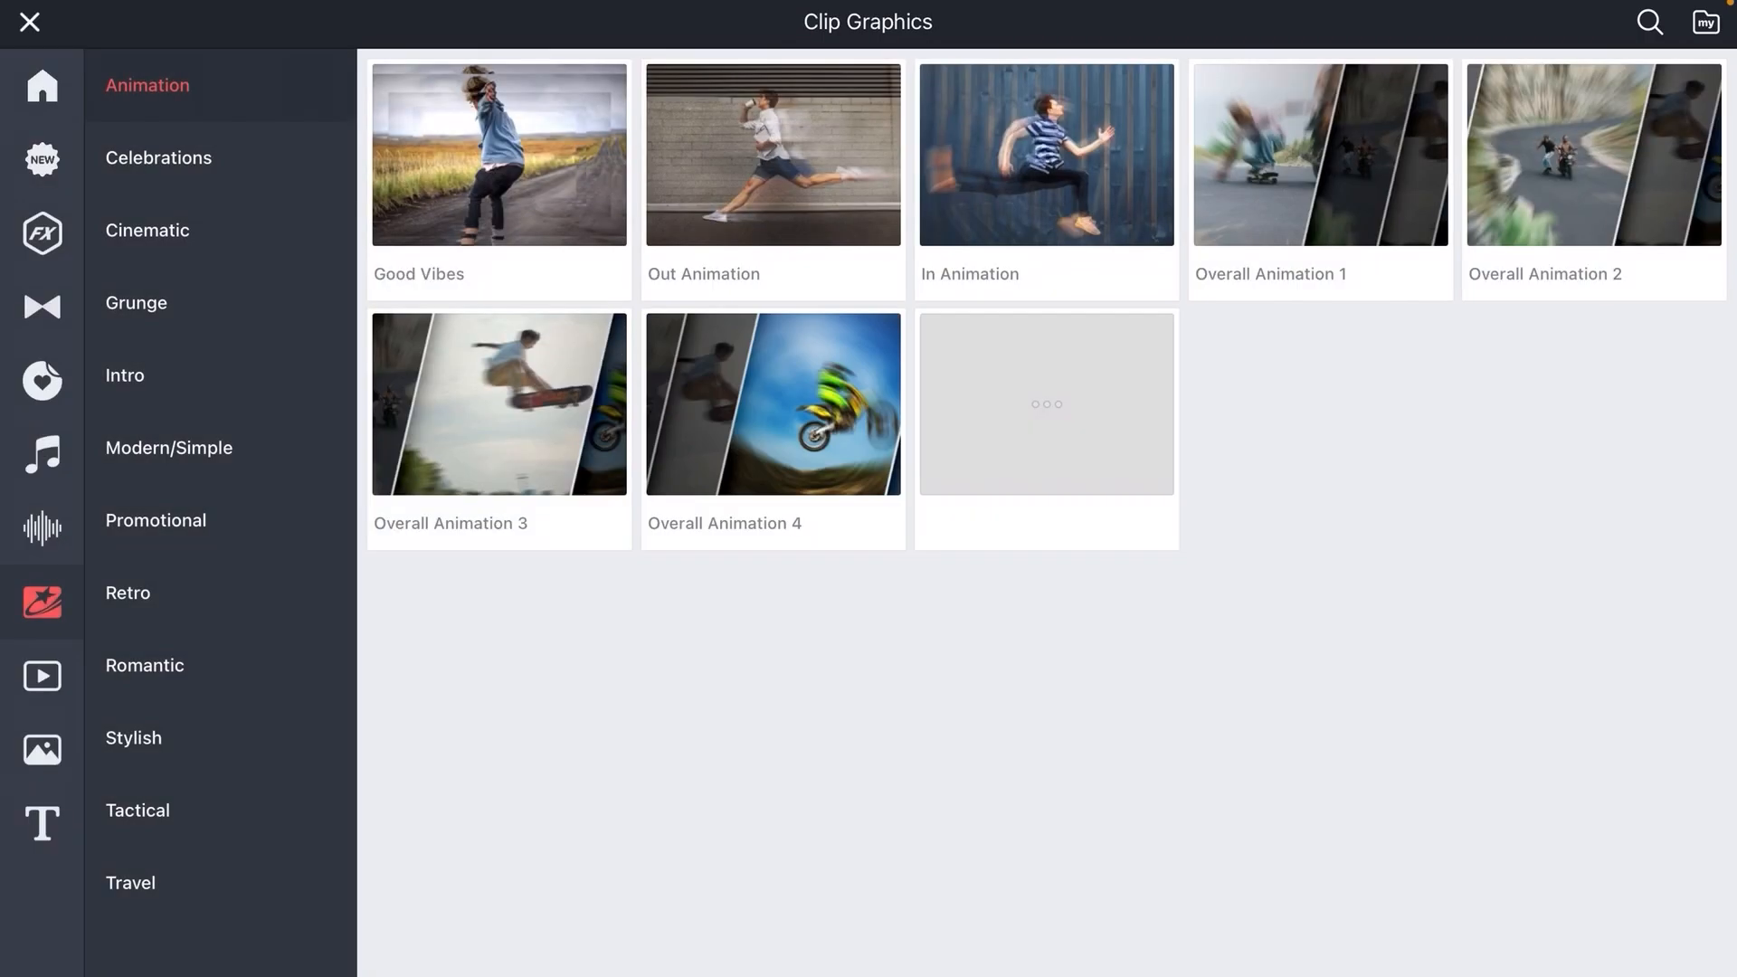
left_click(154, 521)
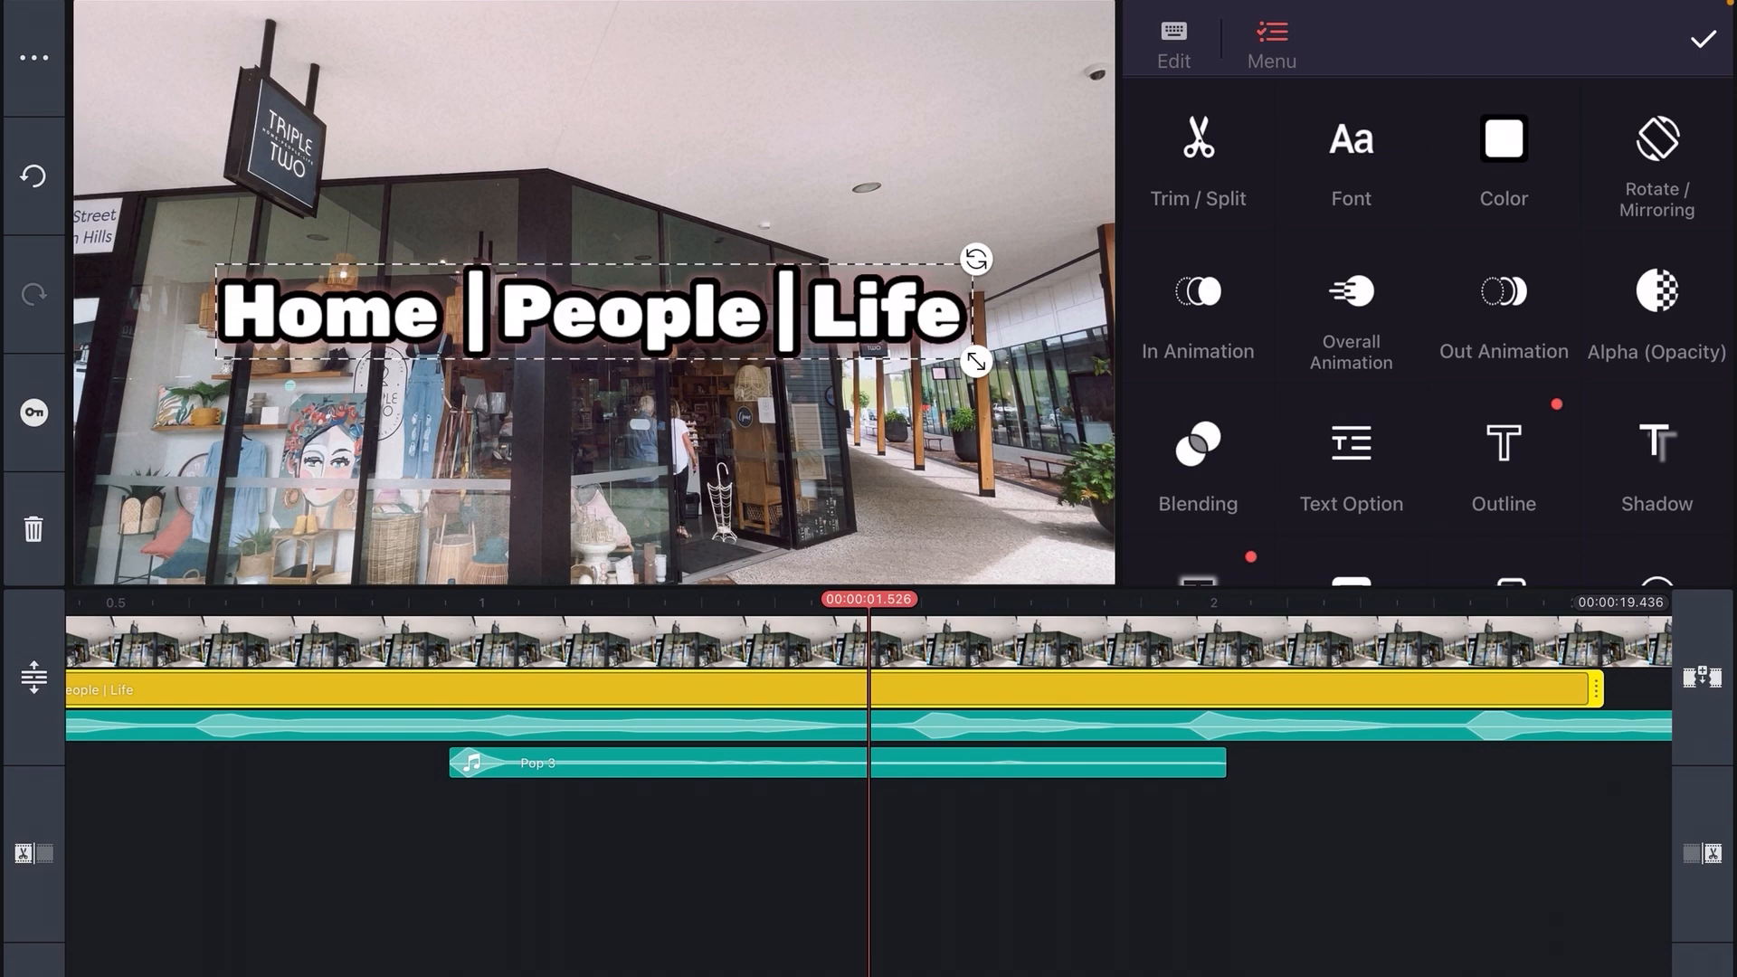
Give the Home | People | Life title a Letter by Letter in-animation.
left_click(1198, 318)
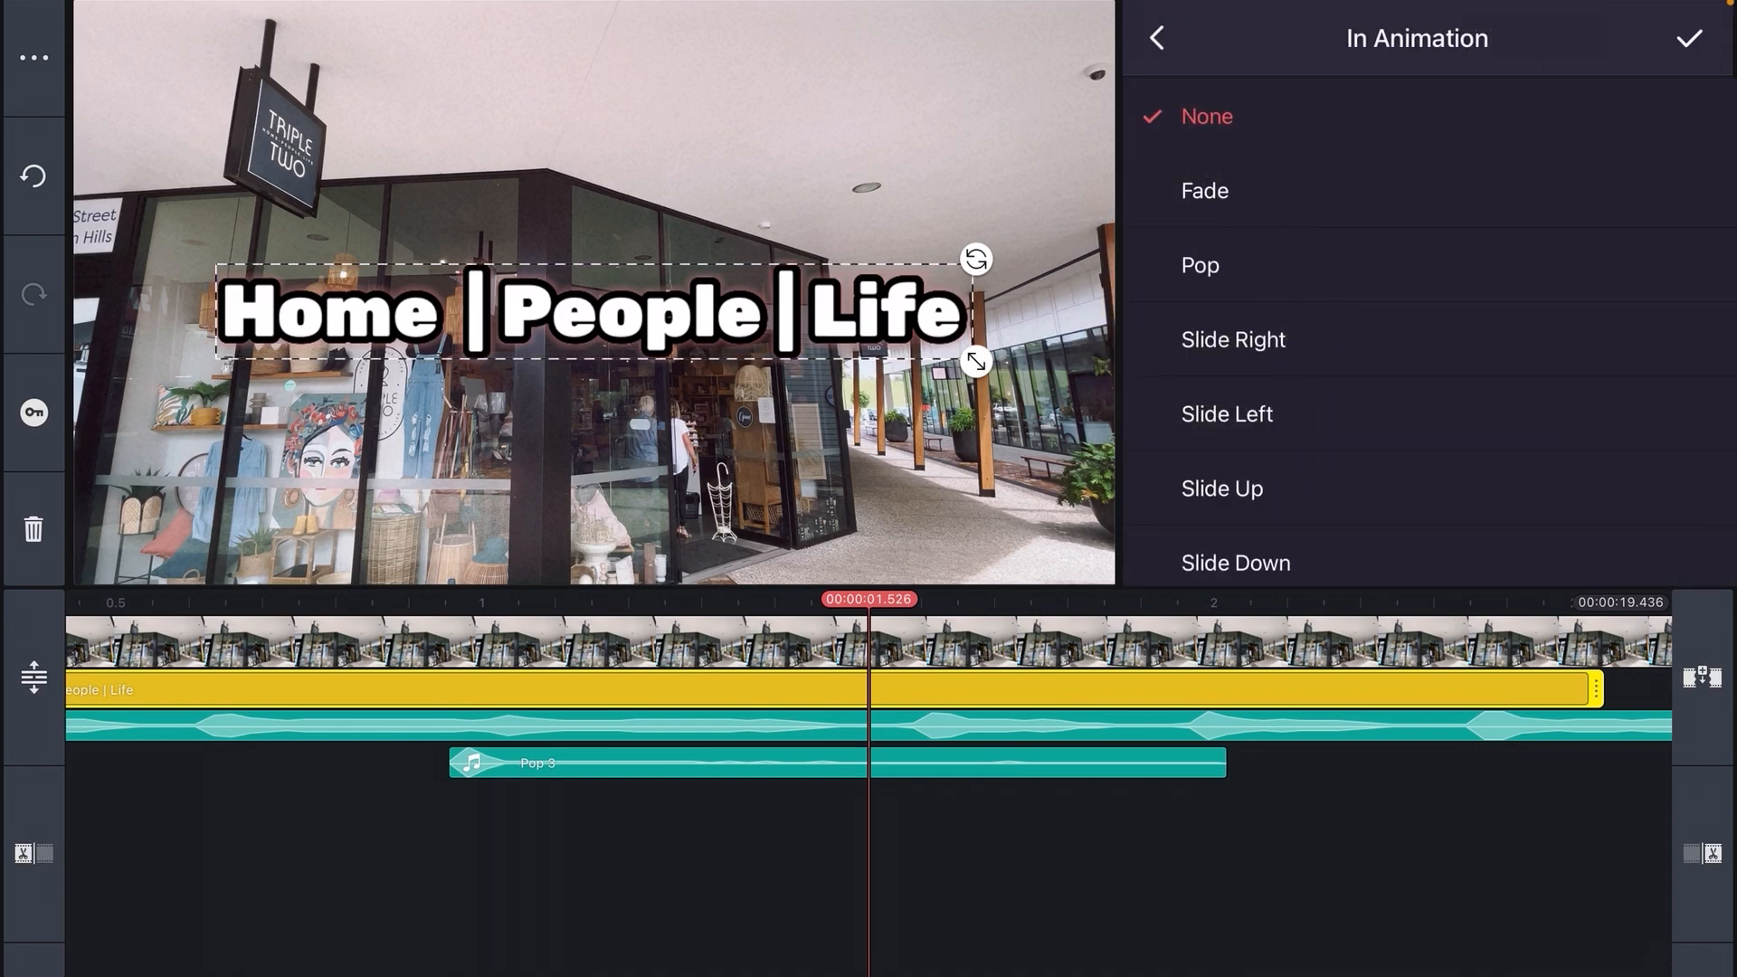
scroll("down", 3)
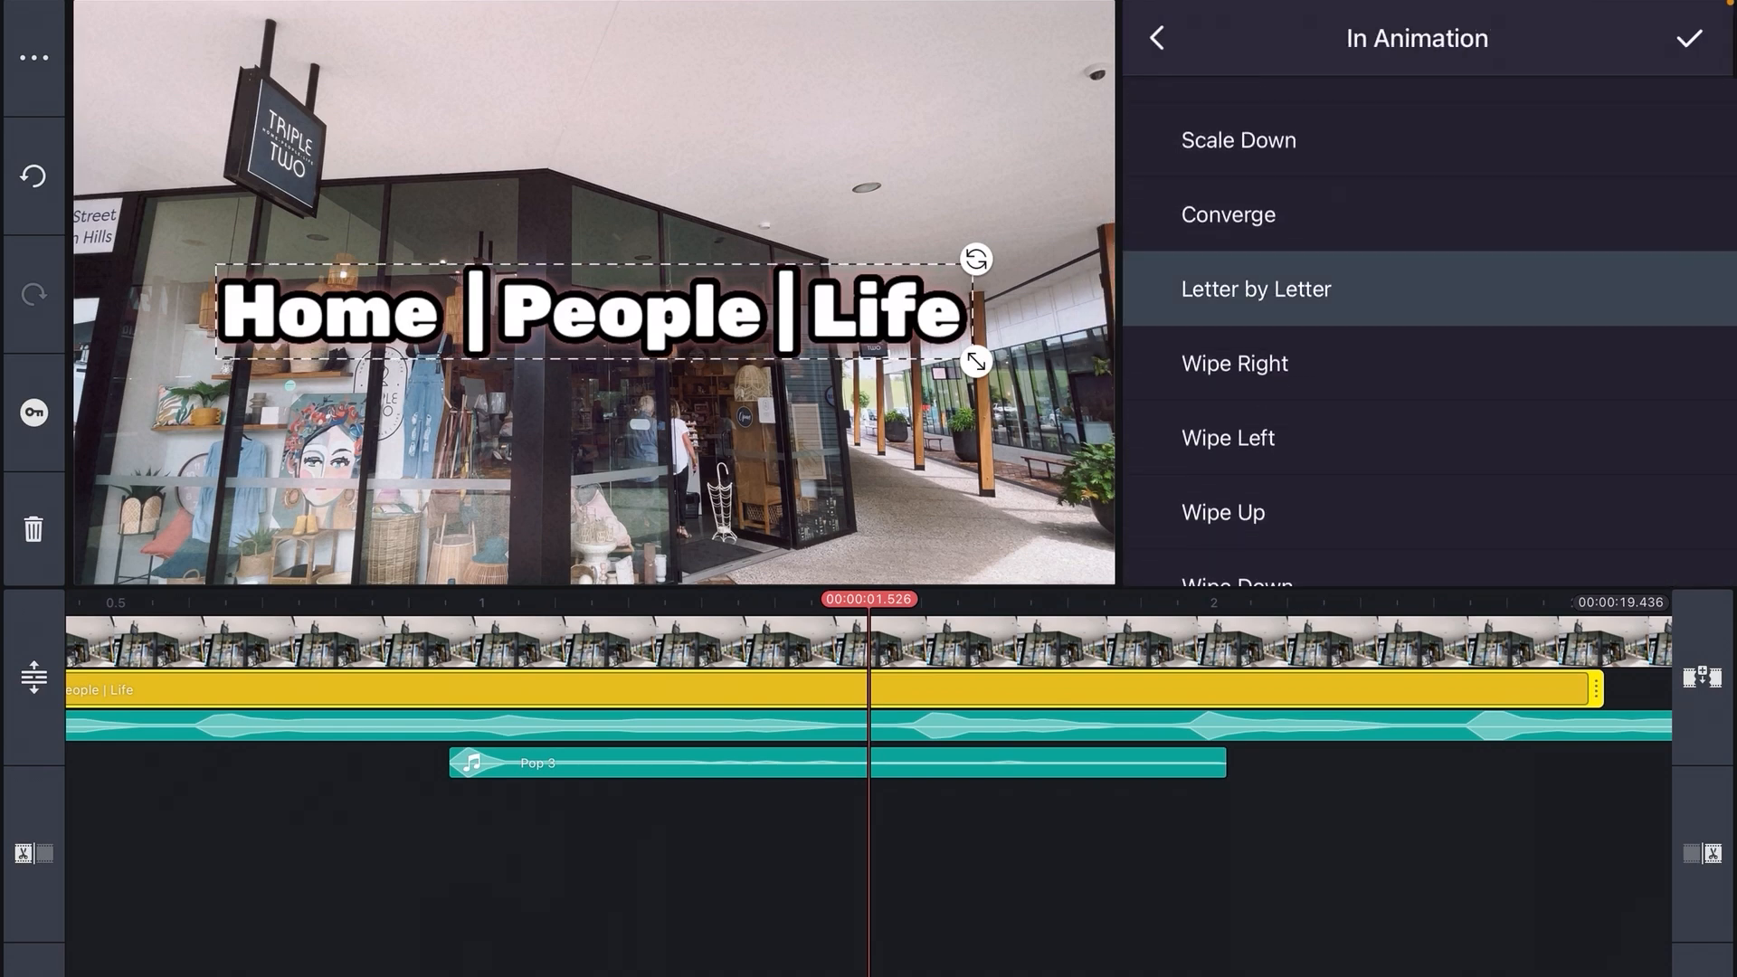
left_click(1254, 290)
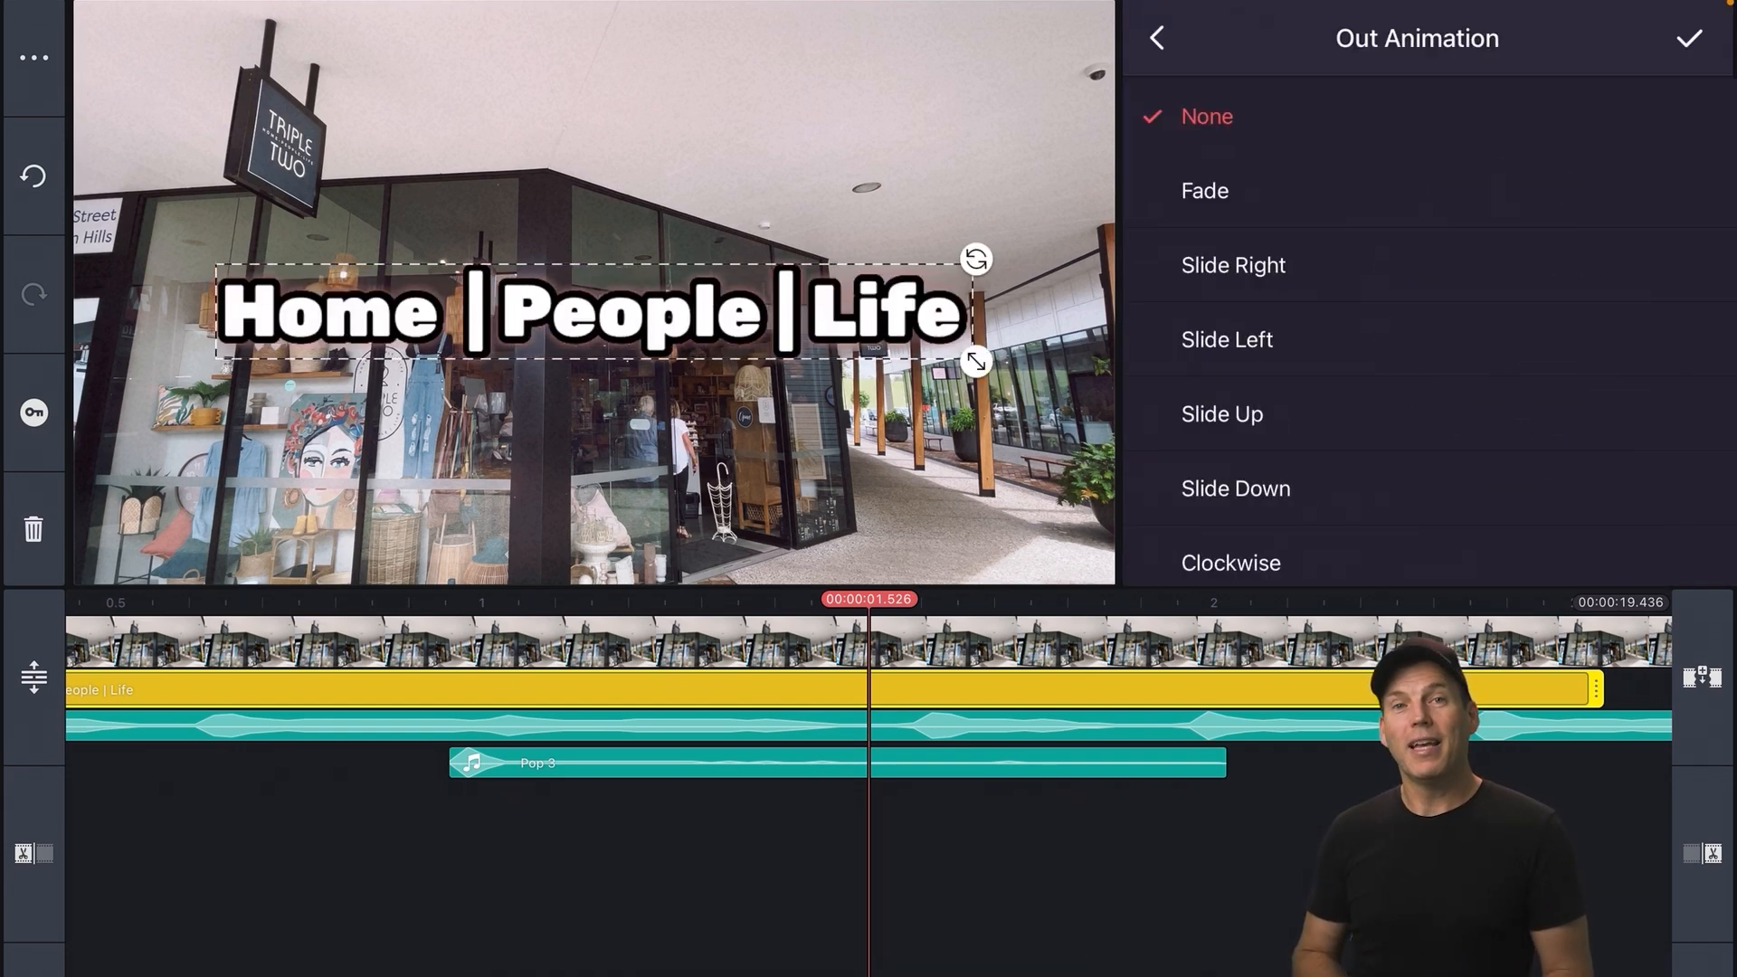
left_click(1218, 381)
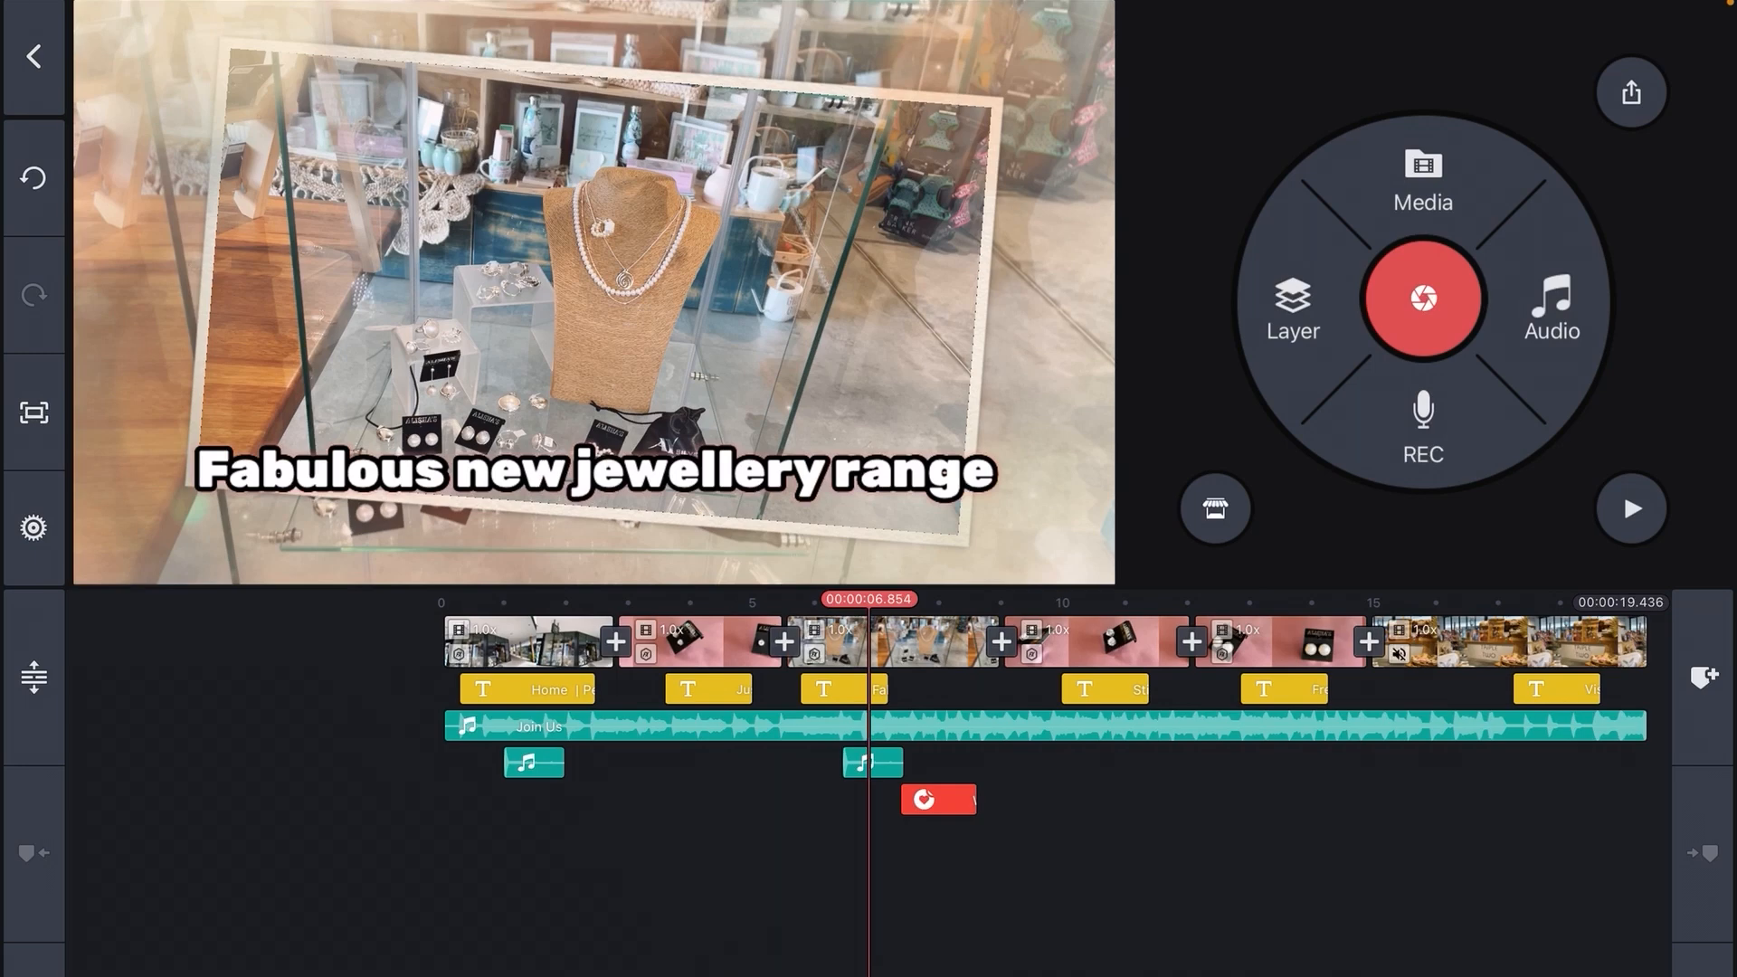
Apply a Memory Lane clip graphic frame to the closing shop-counter clip.
left_click(1003, 641)
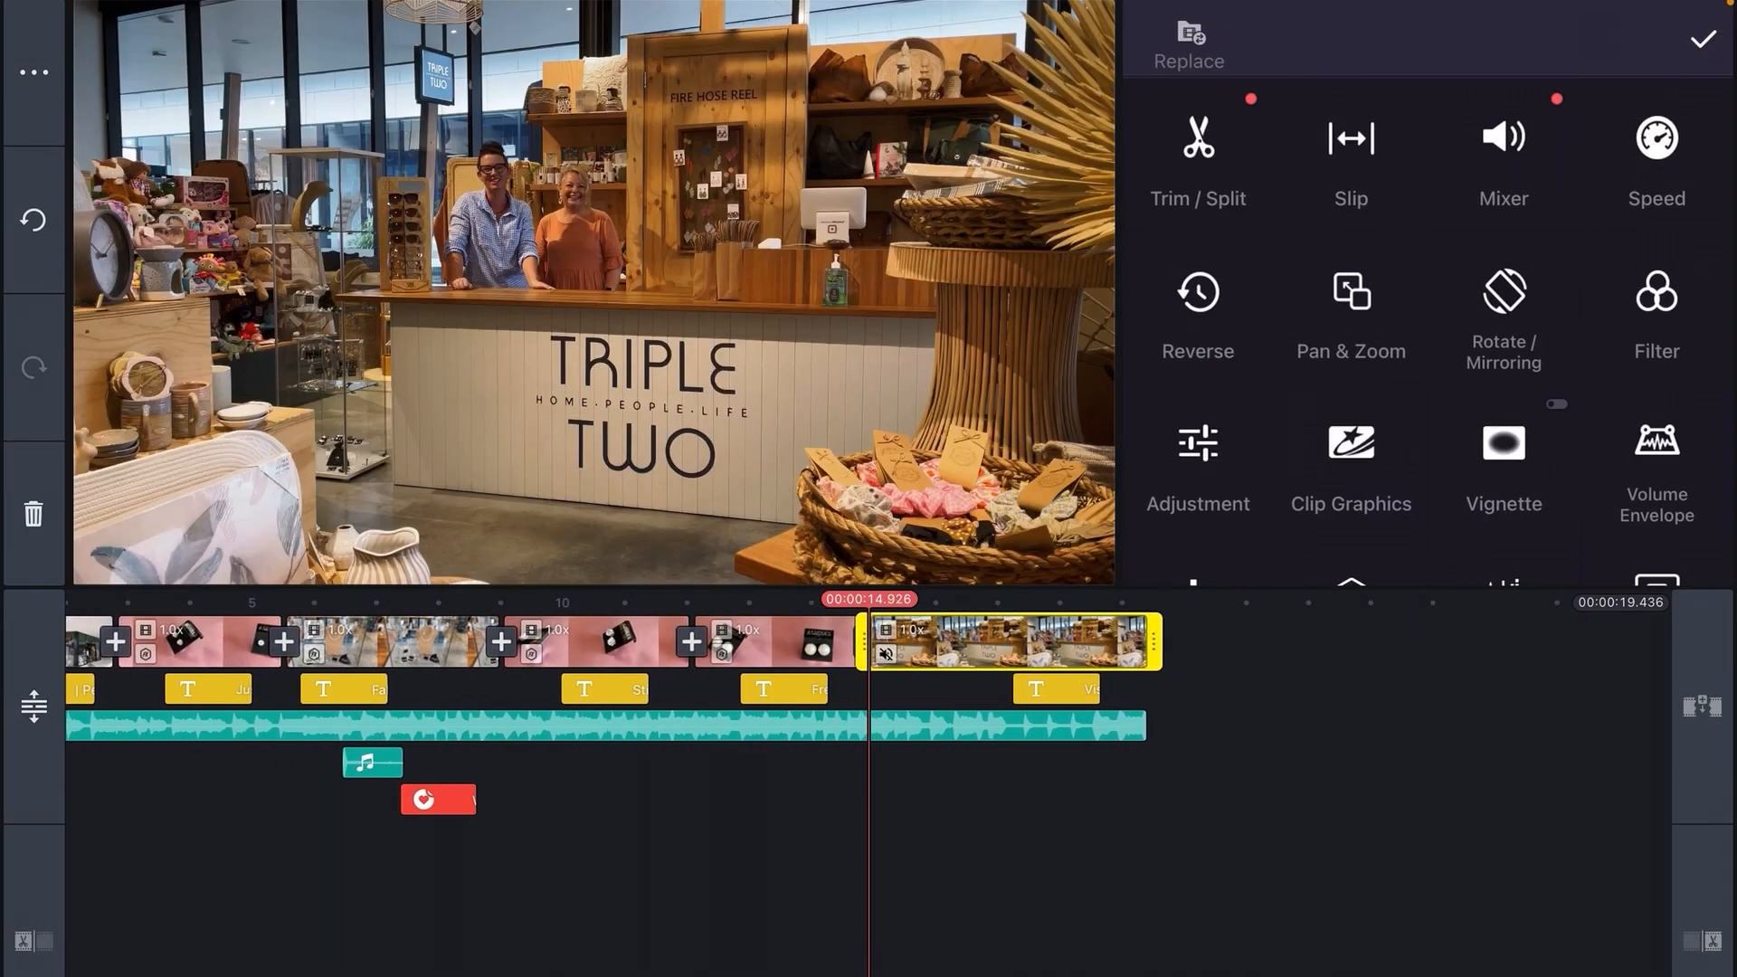
left_click(1349, 448)
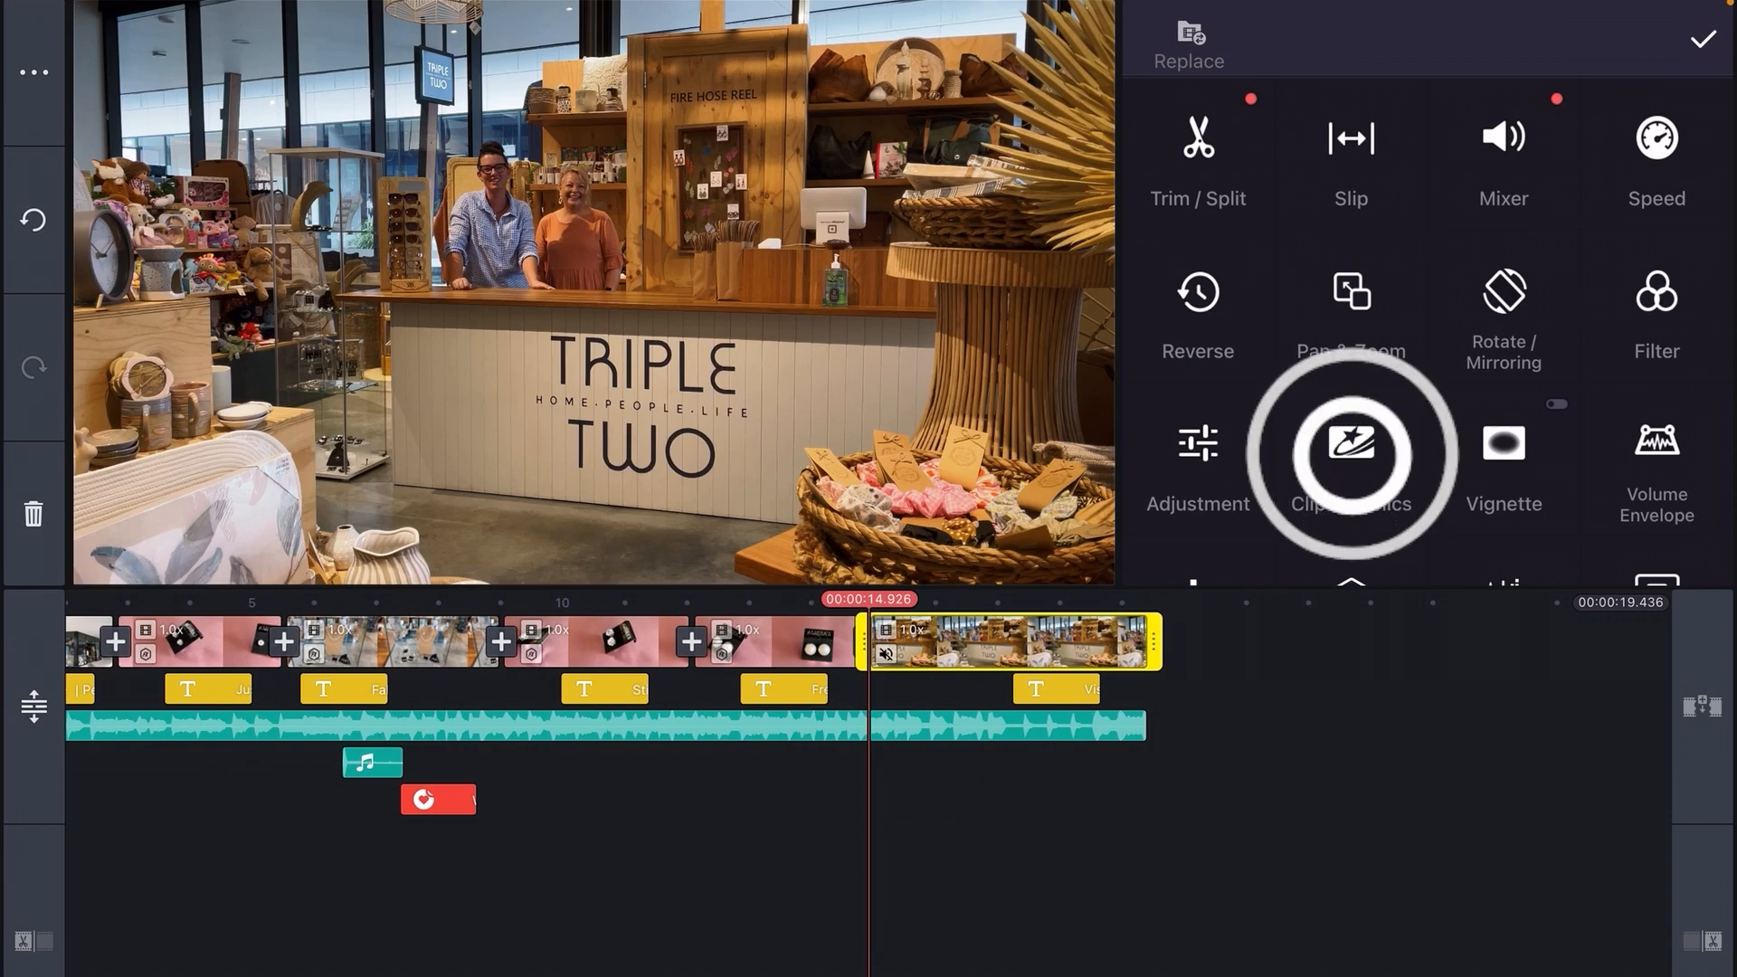
left_click(1351, 454)
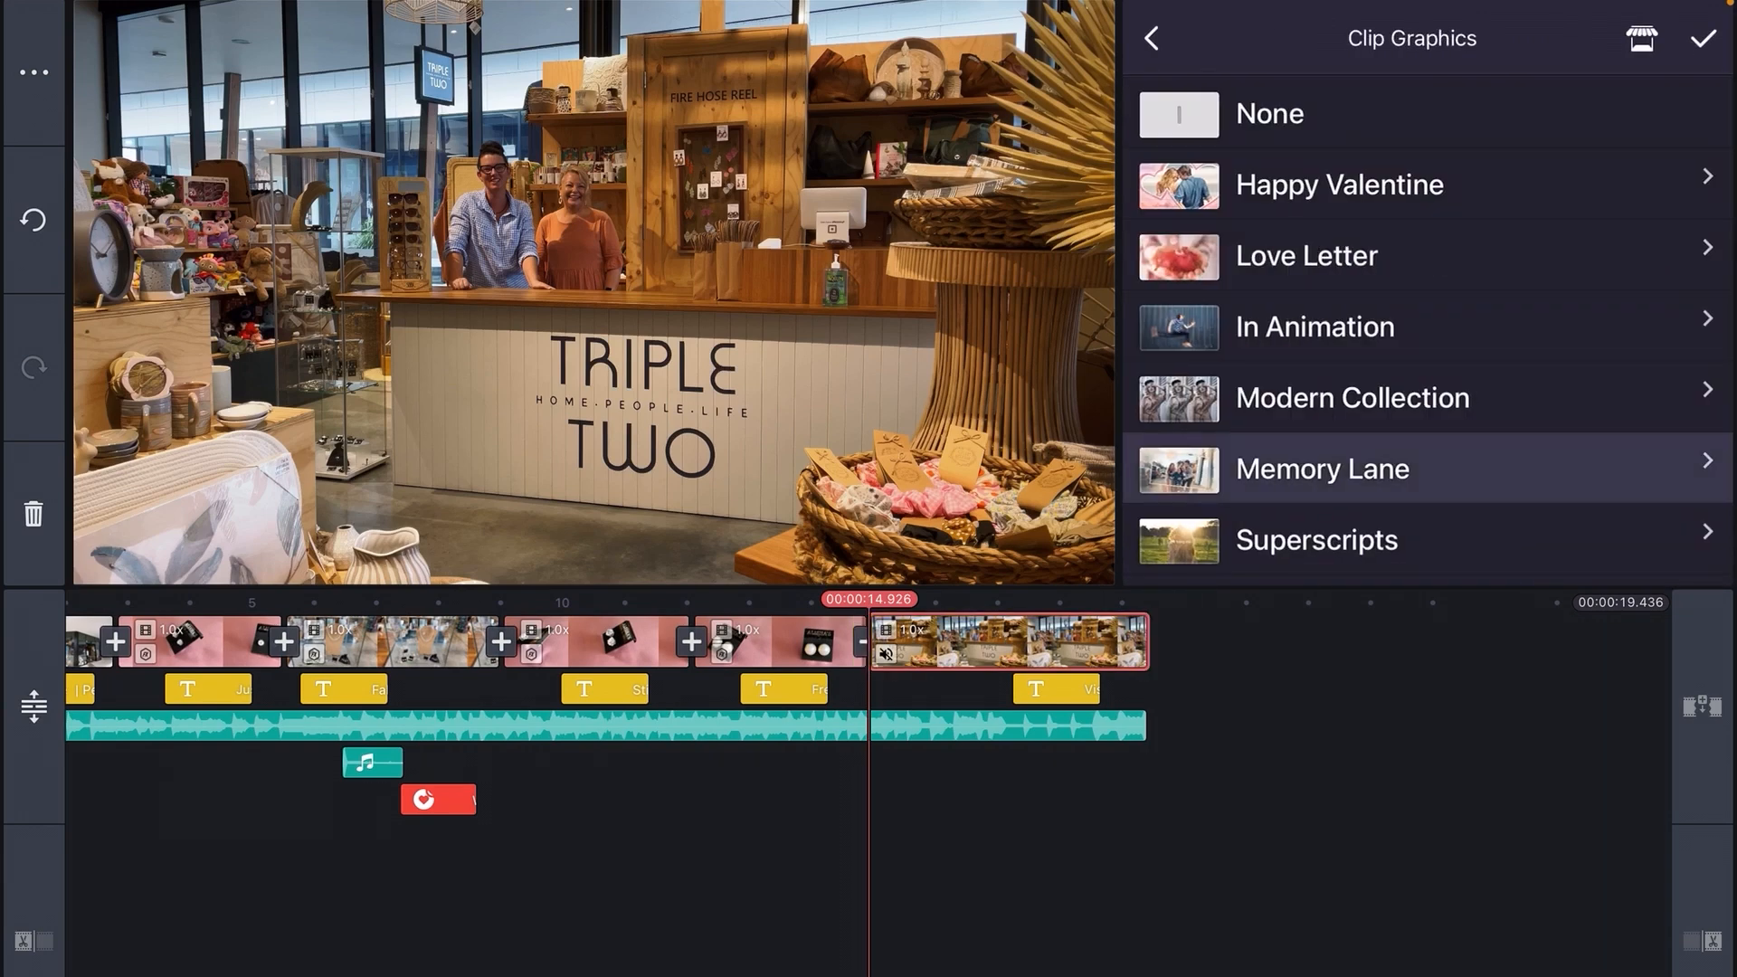
left_click(1321, 469)
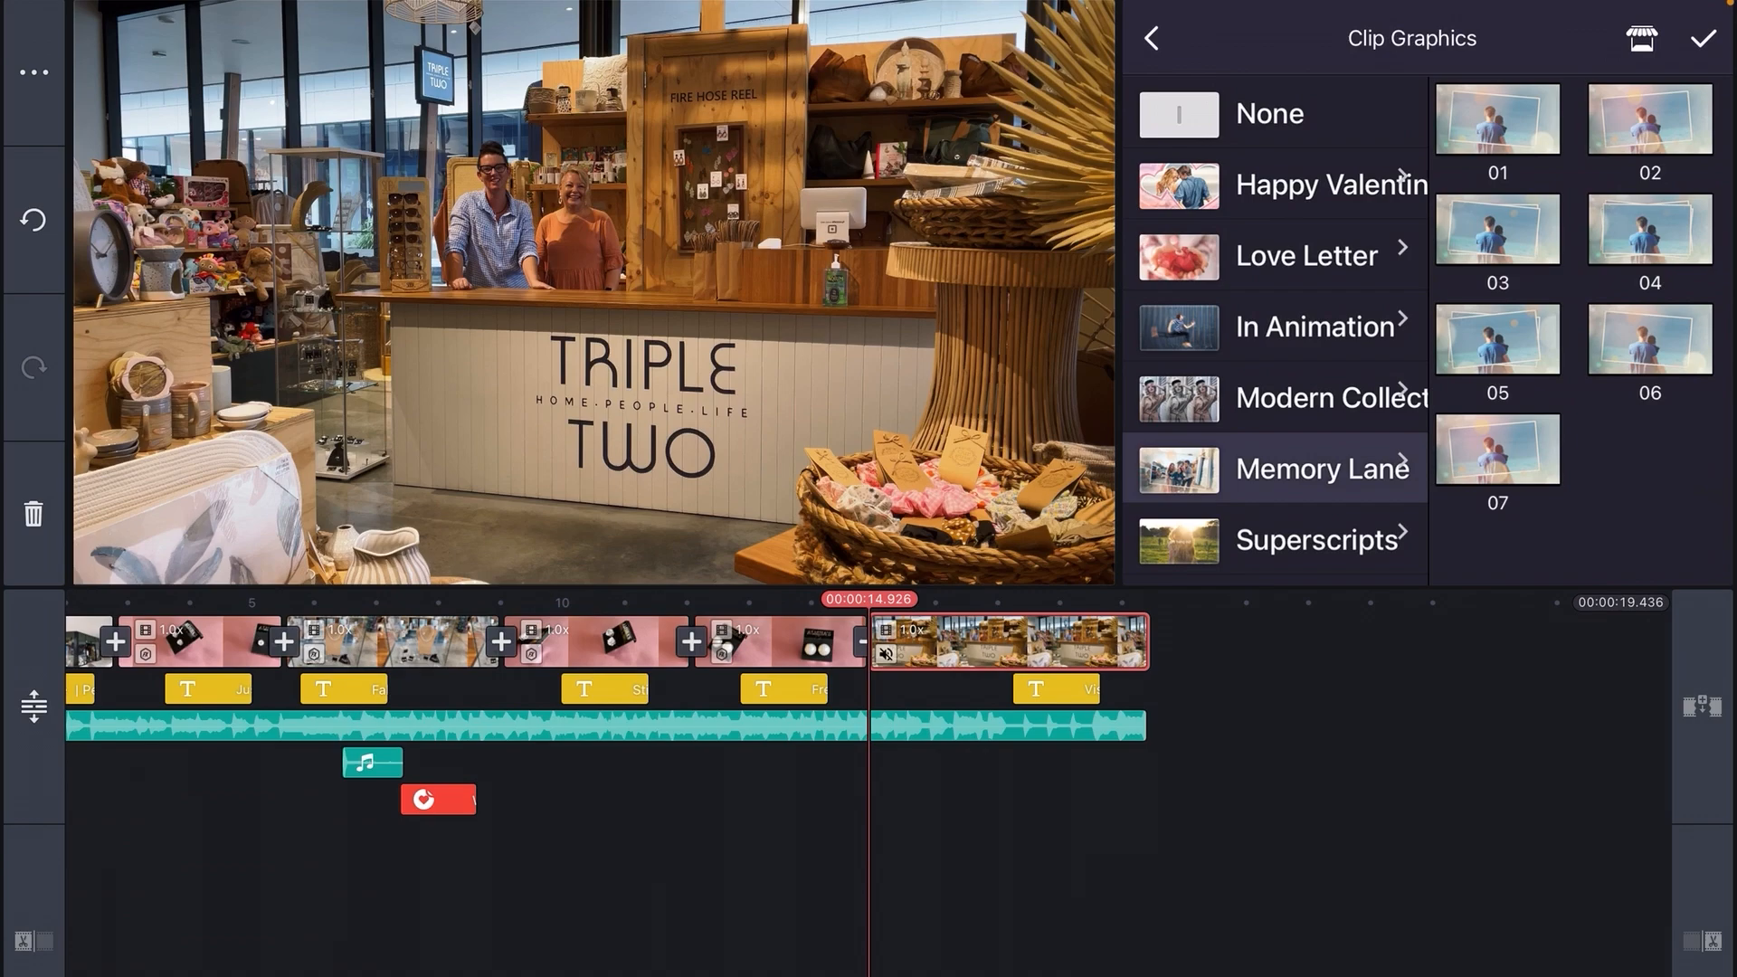
left_click(1150, 38)
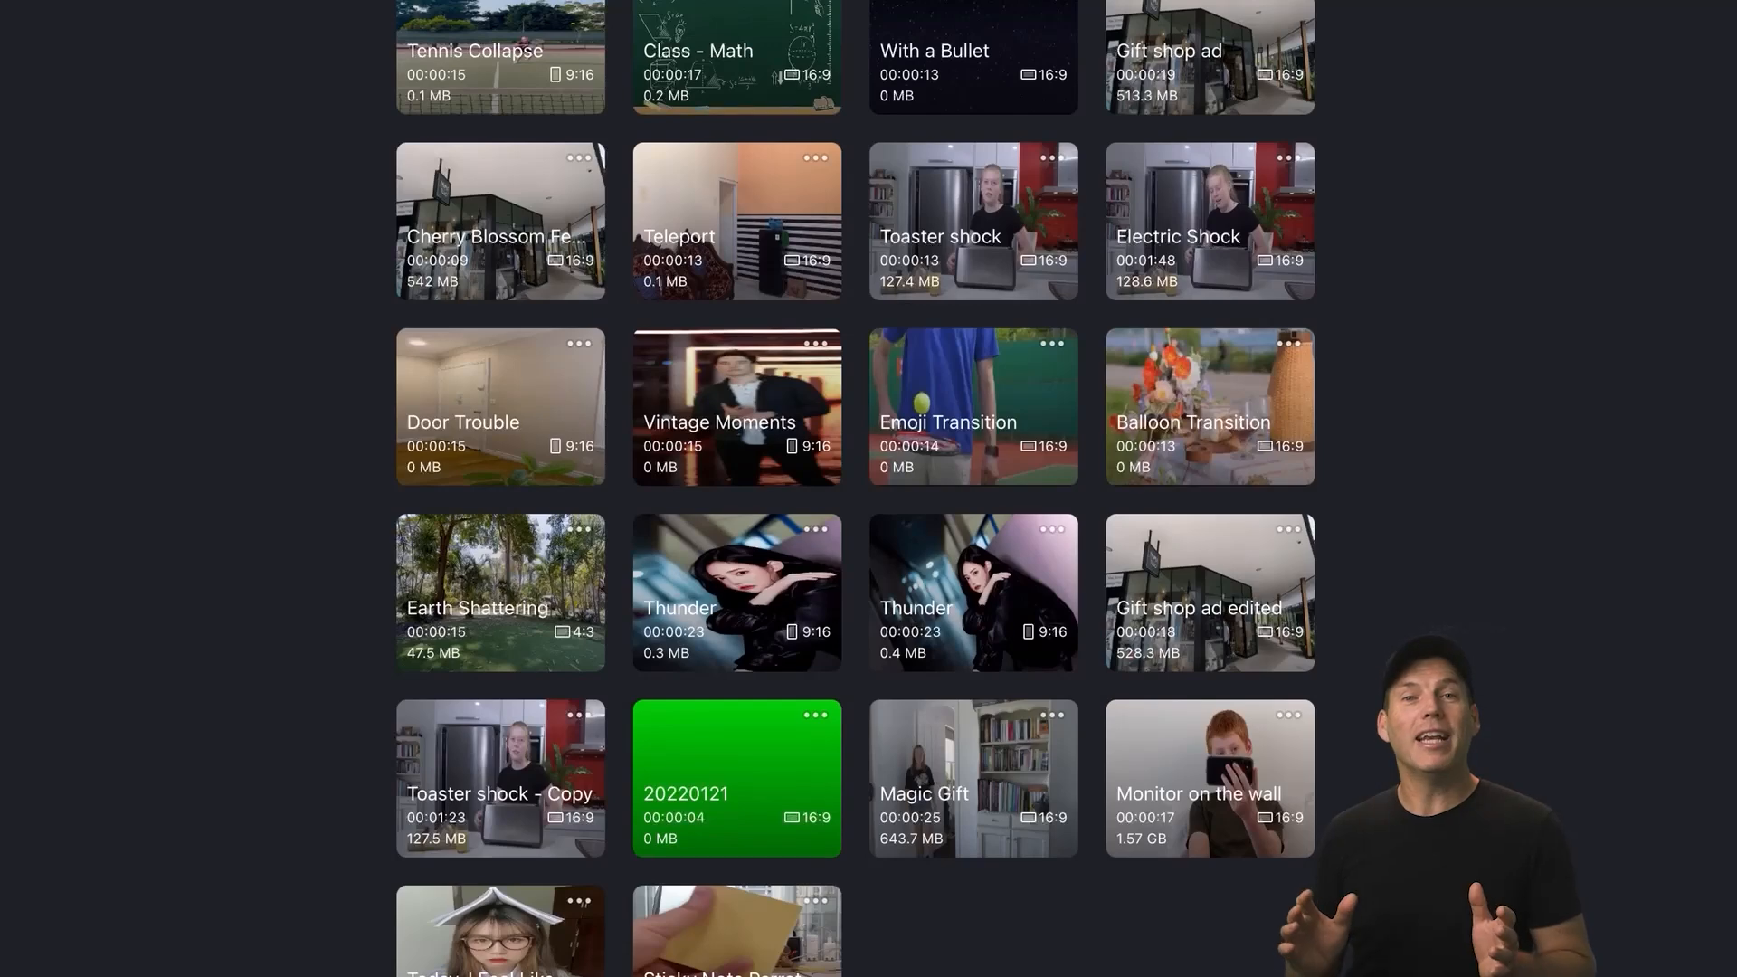
Open the Cherry Blossom Festival project and start replacing the earrings clip's video.
left_click(578, 157)
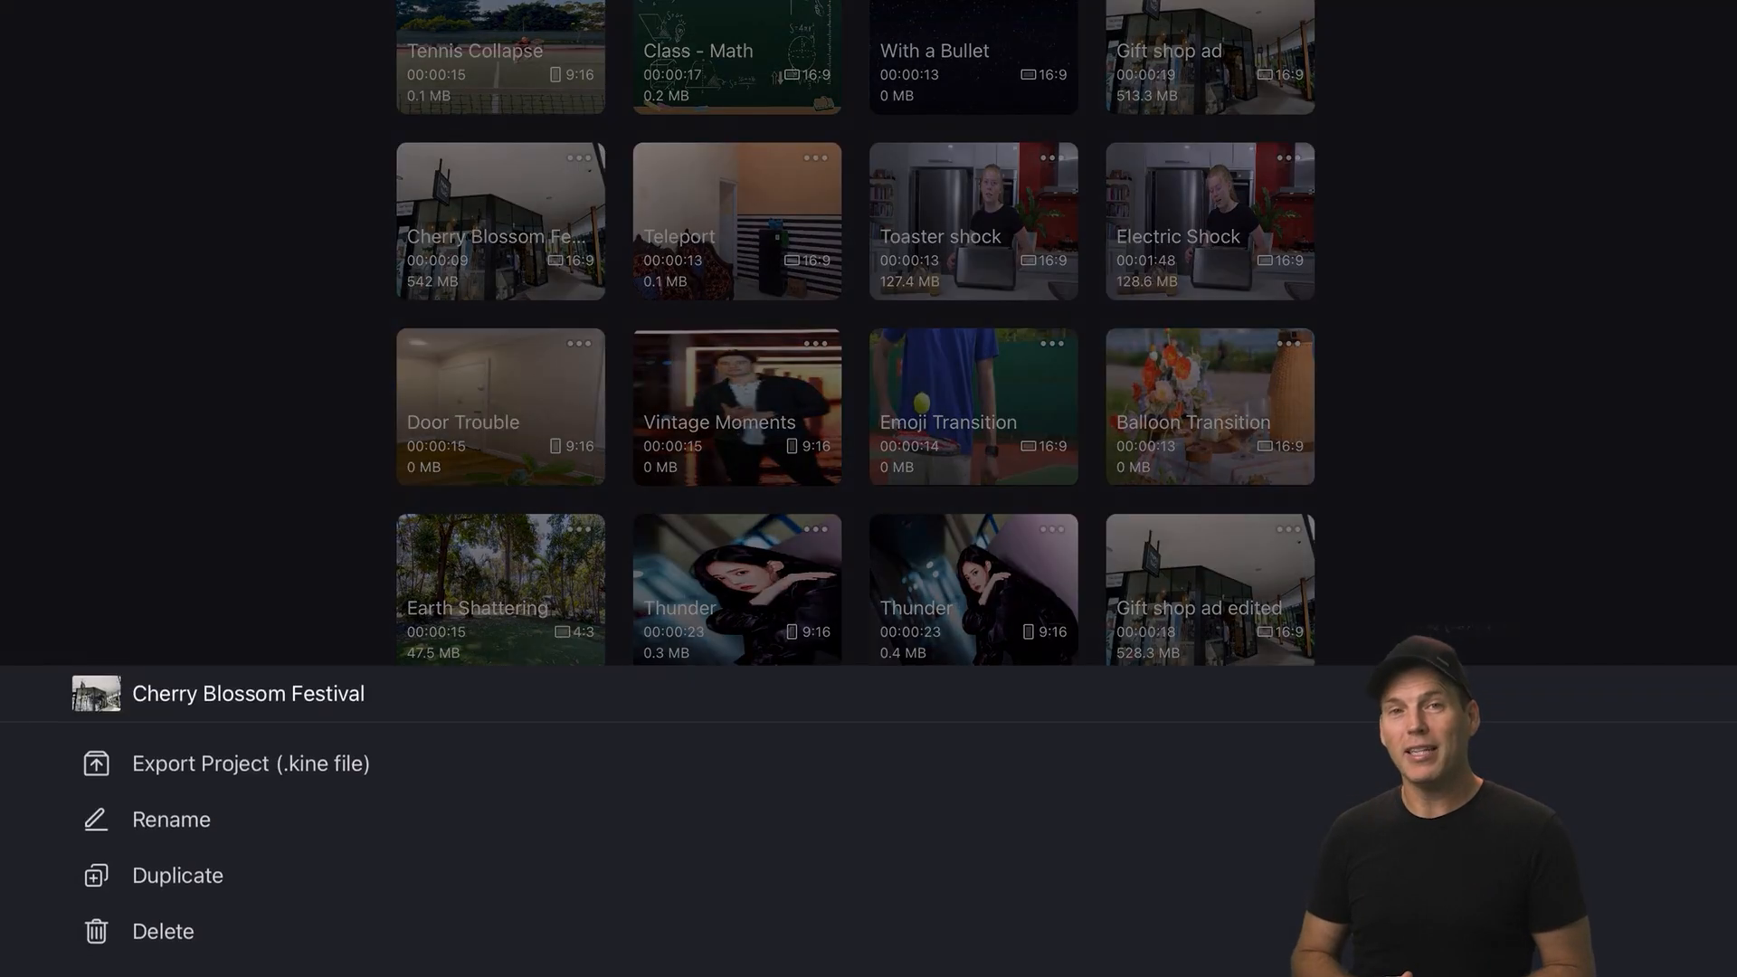
left_click(178, 875)
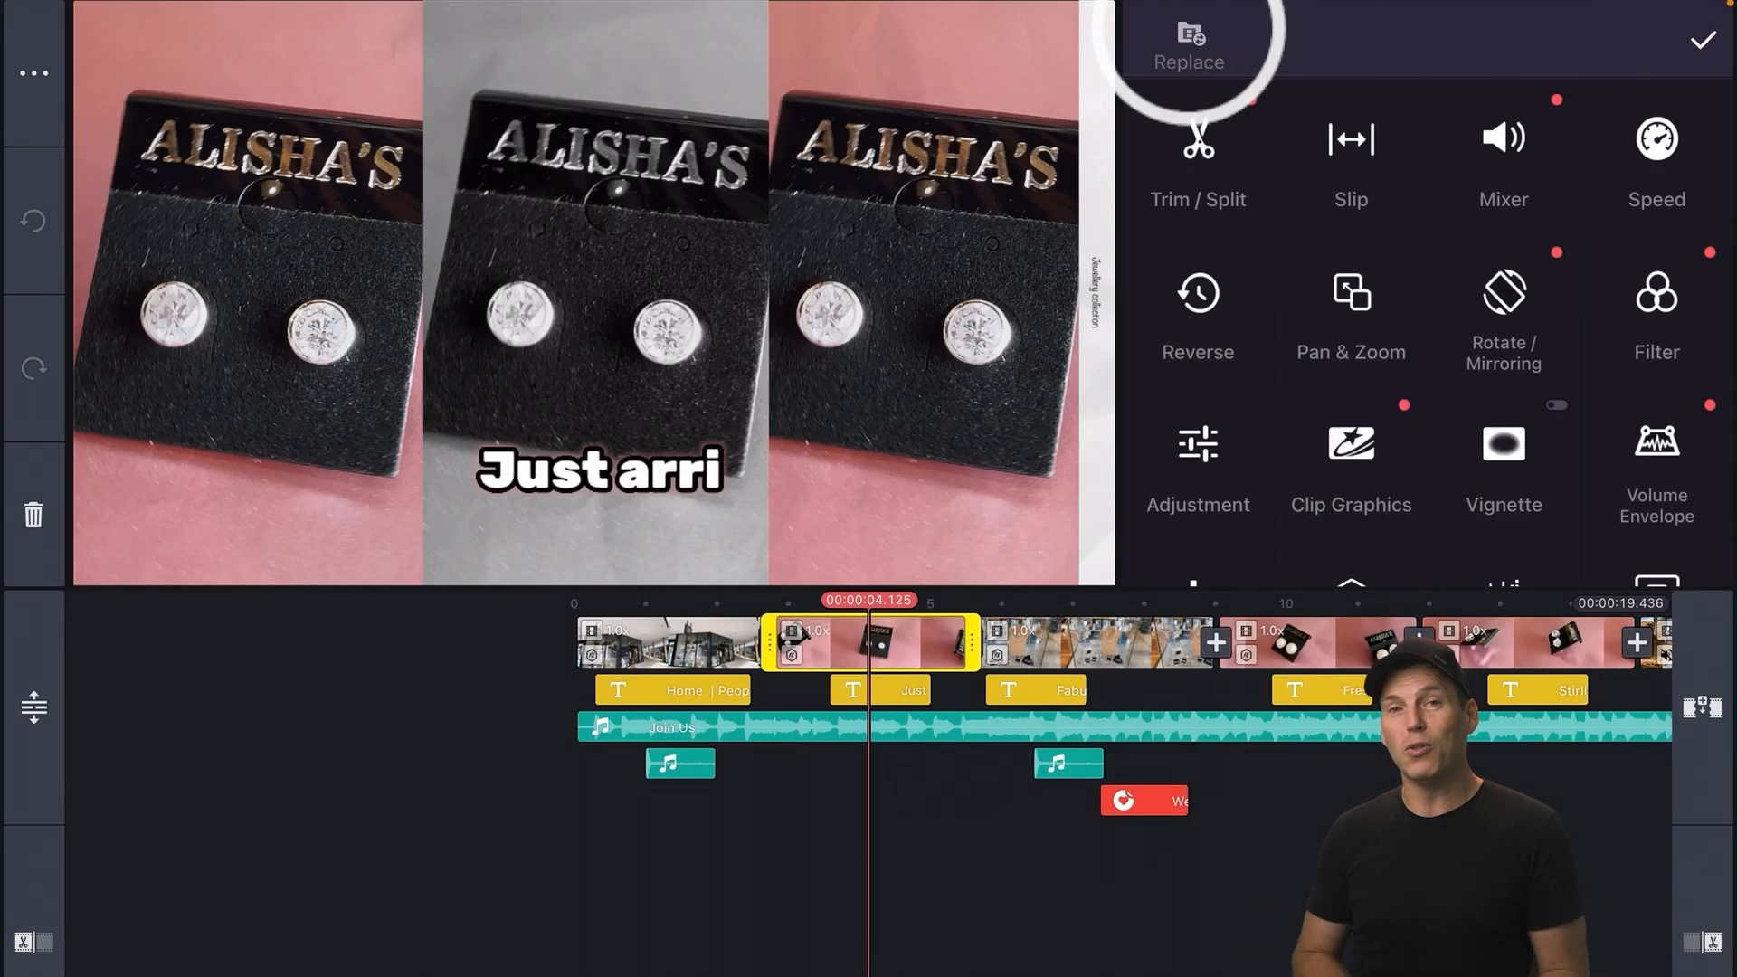
left_click(1189, 44)
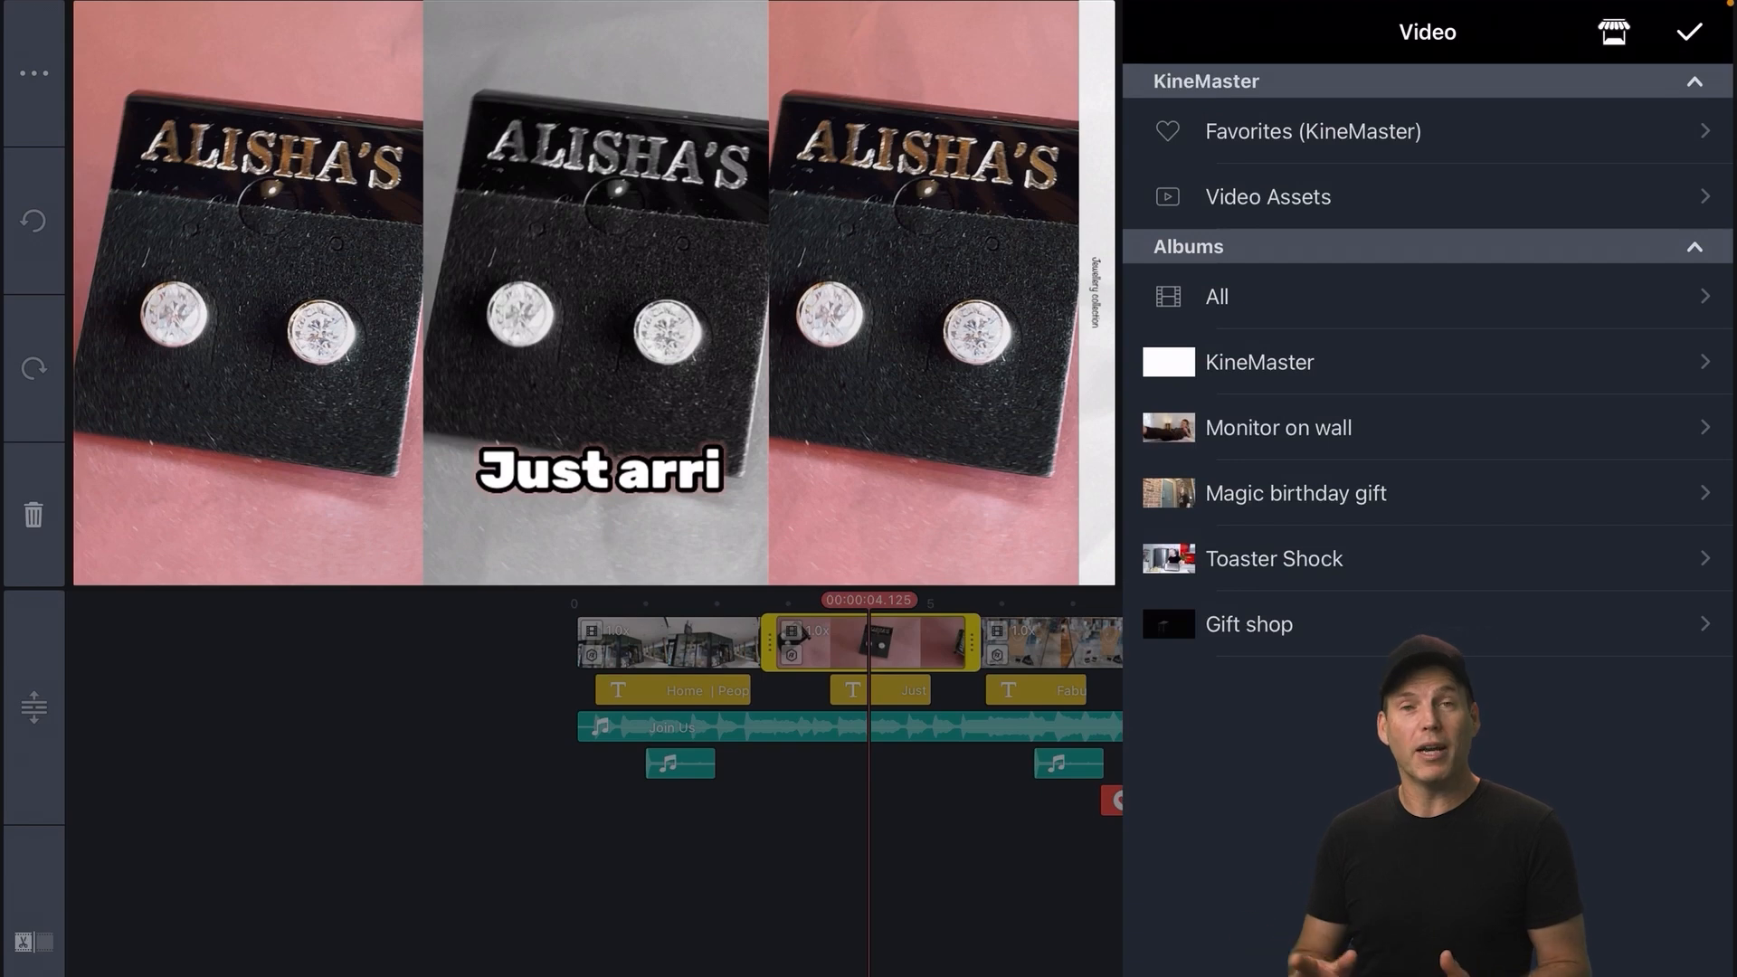